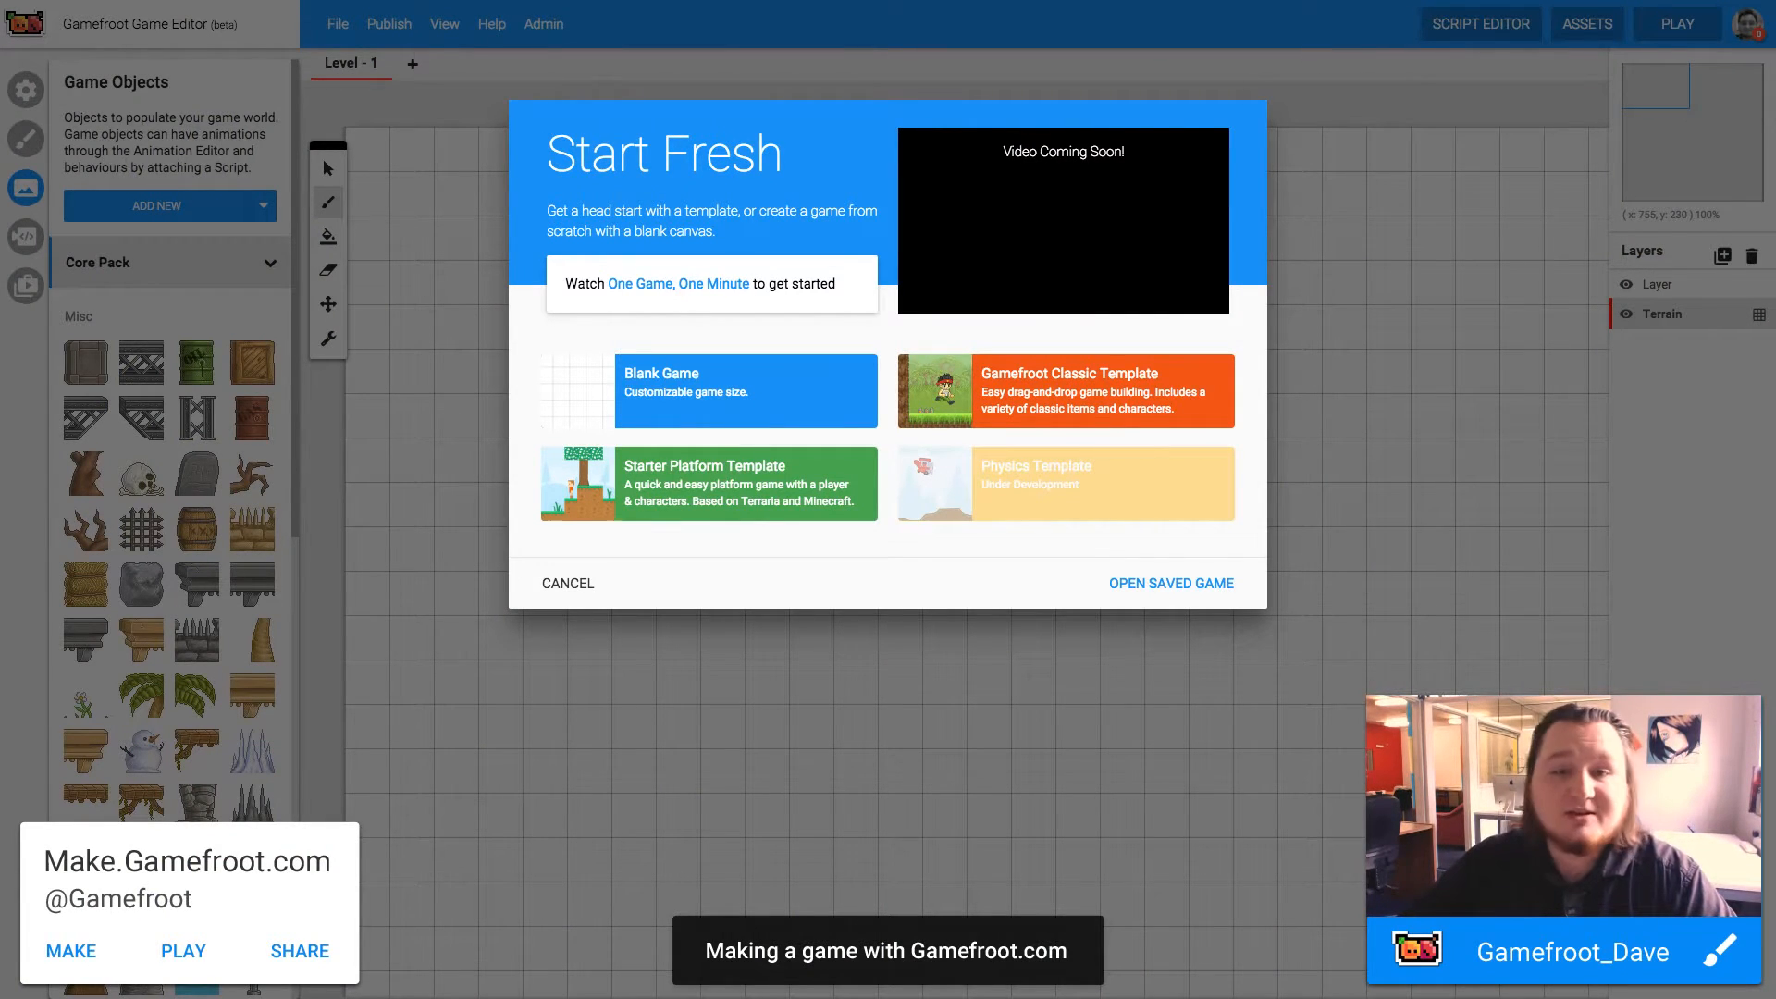
mouse_move(923, 568)
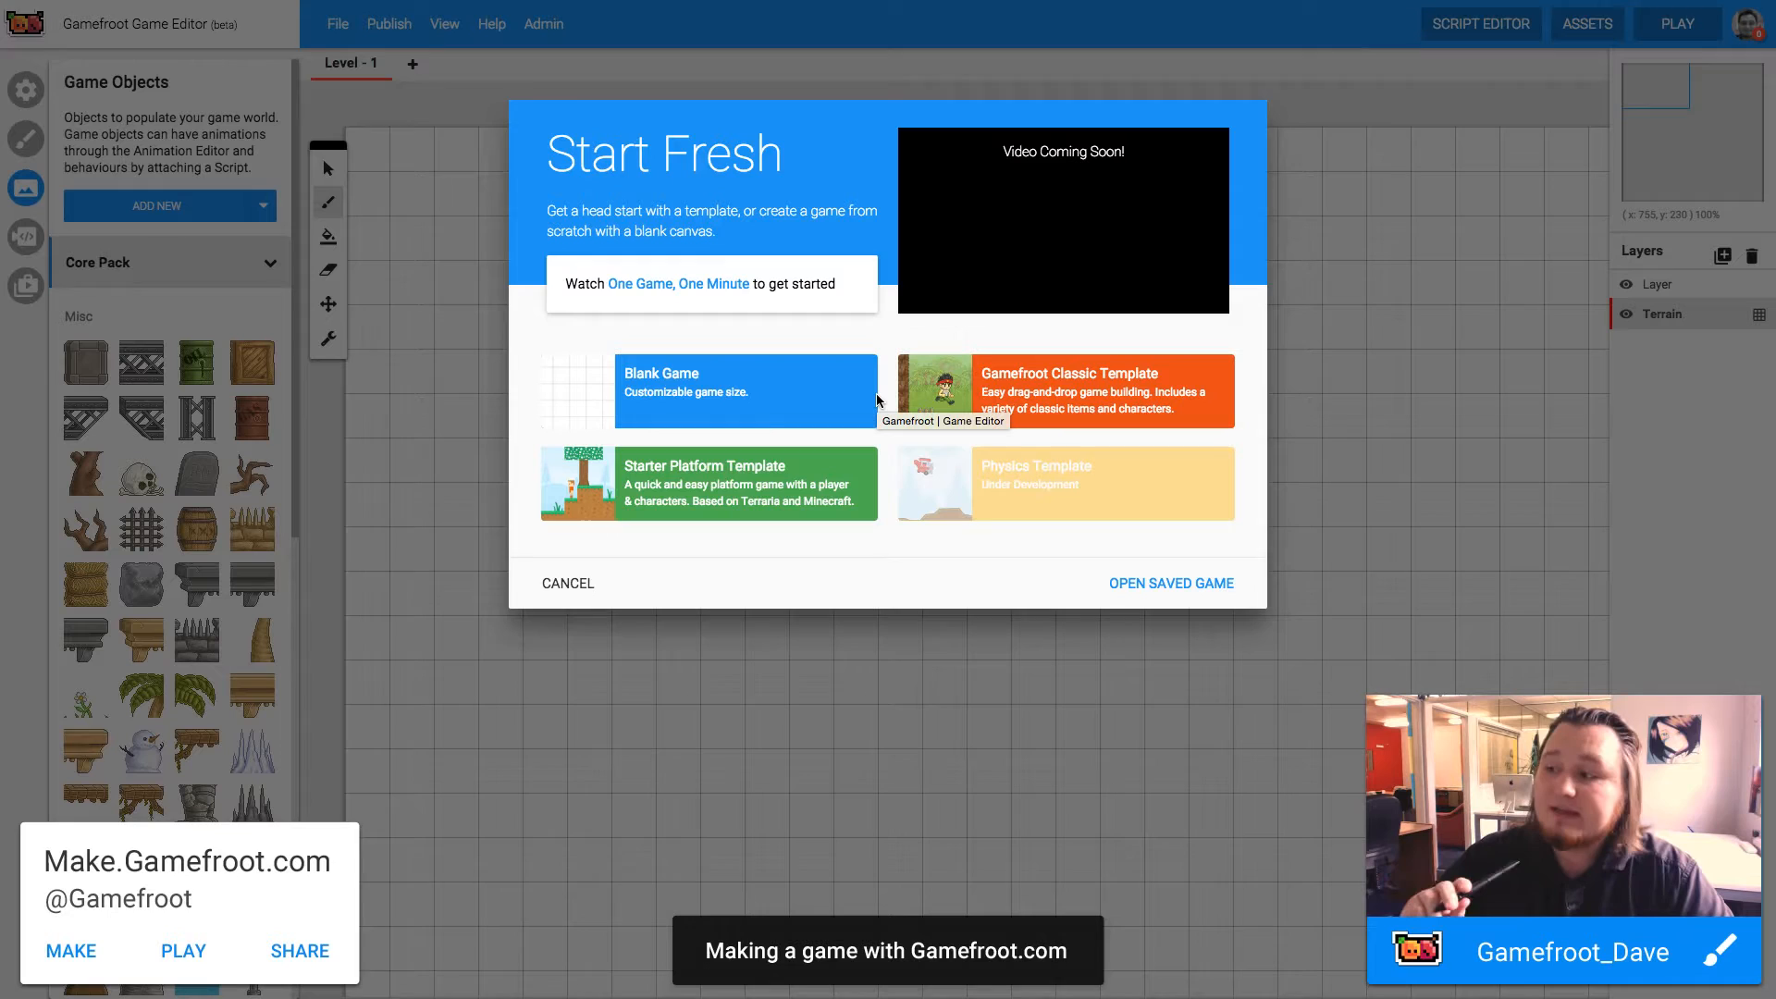
mouse_move(821, 289)
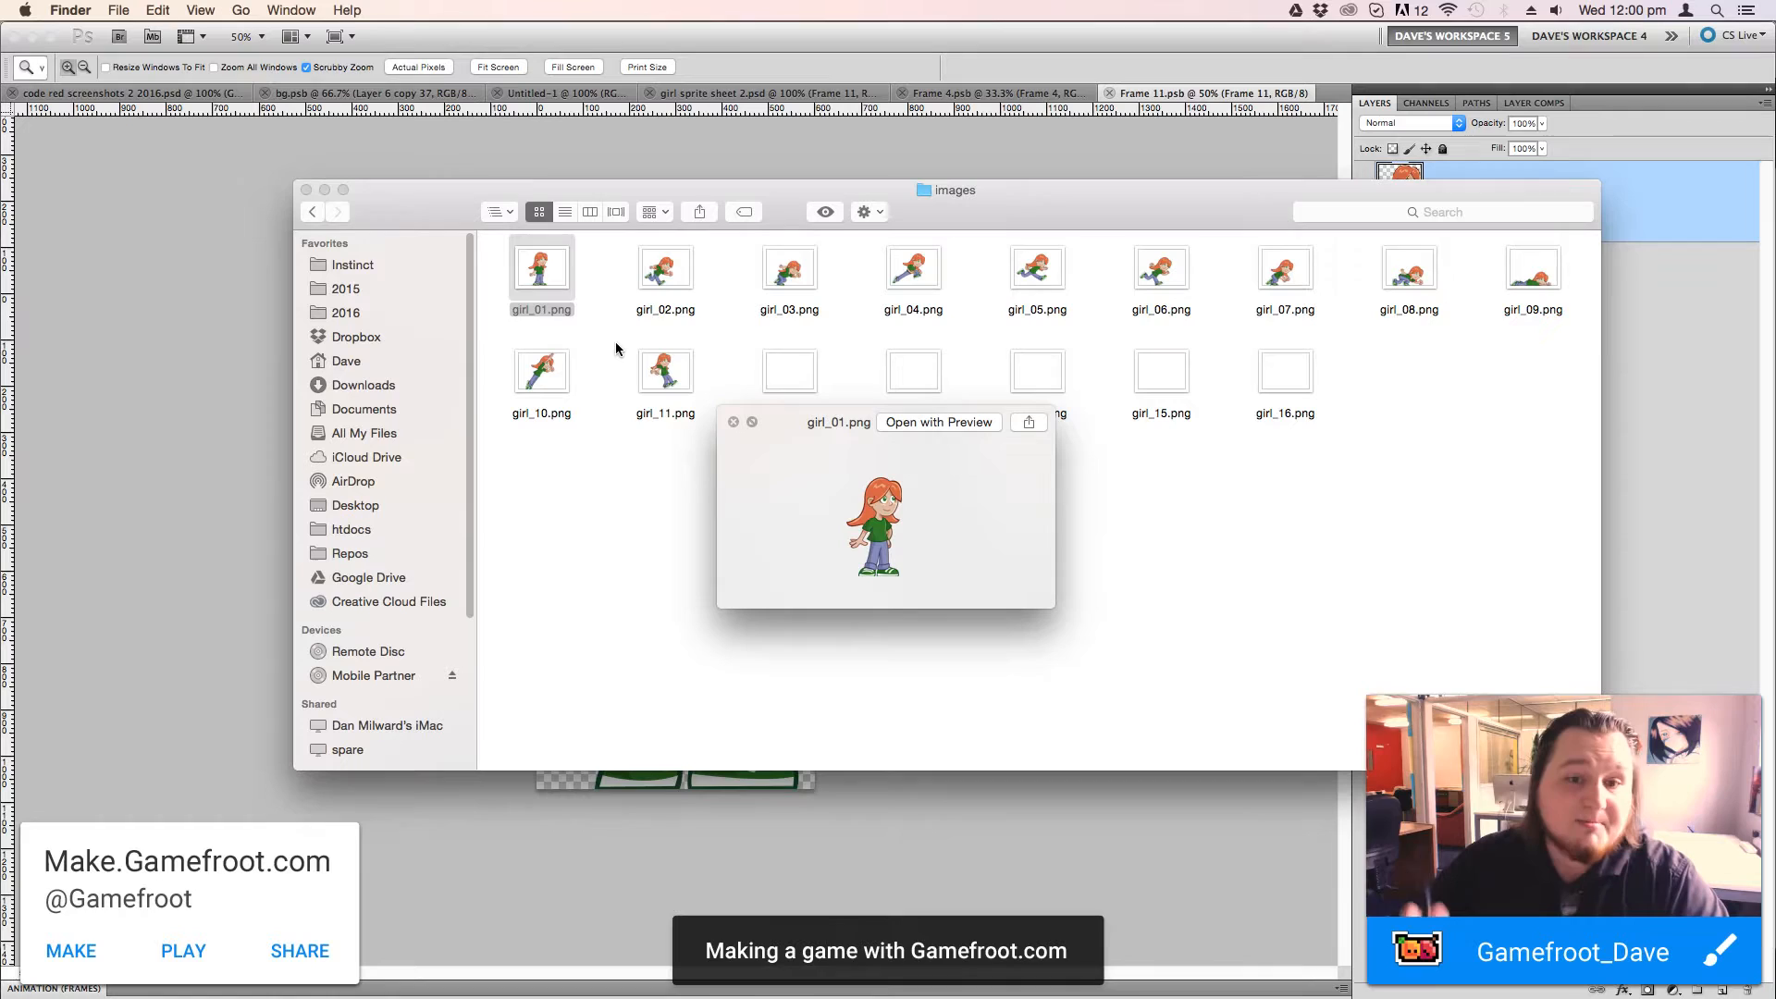
left_click(1036, 269)
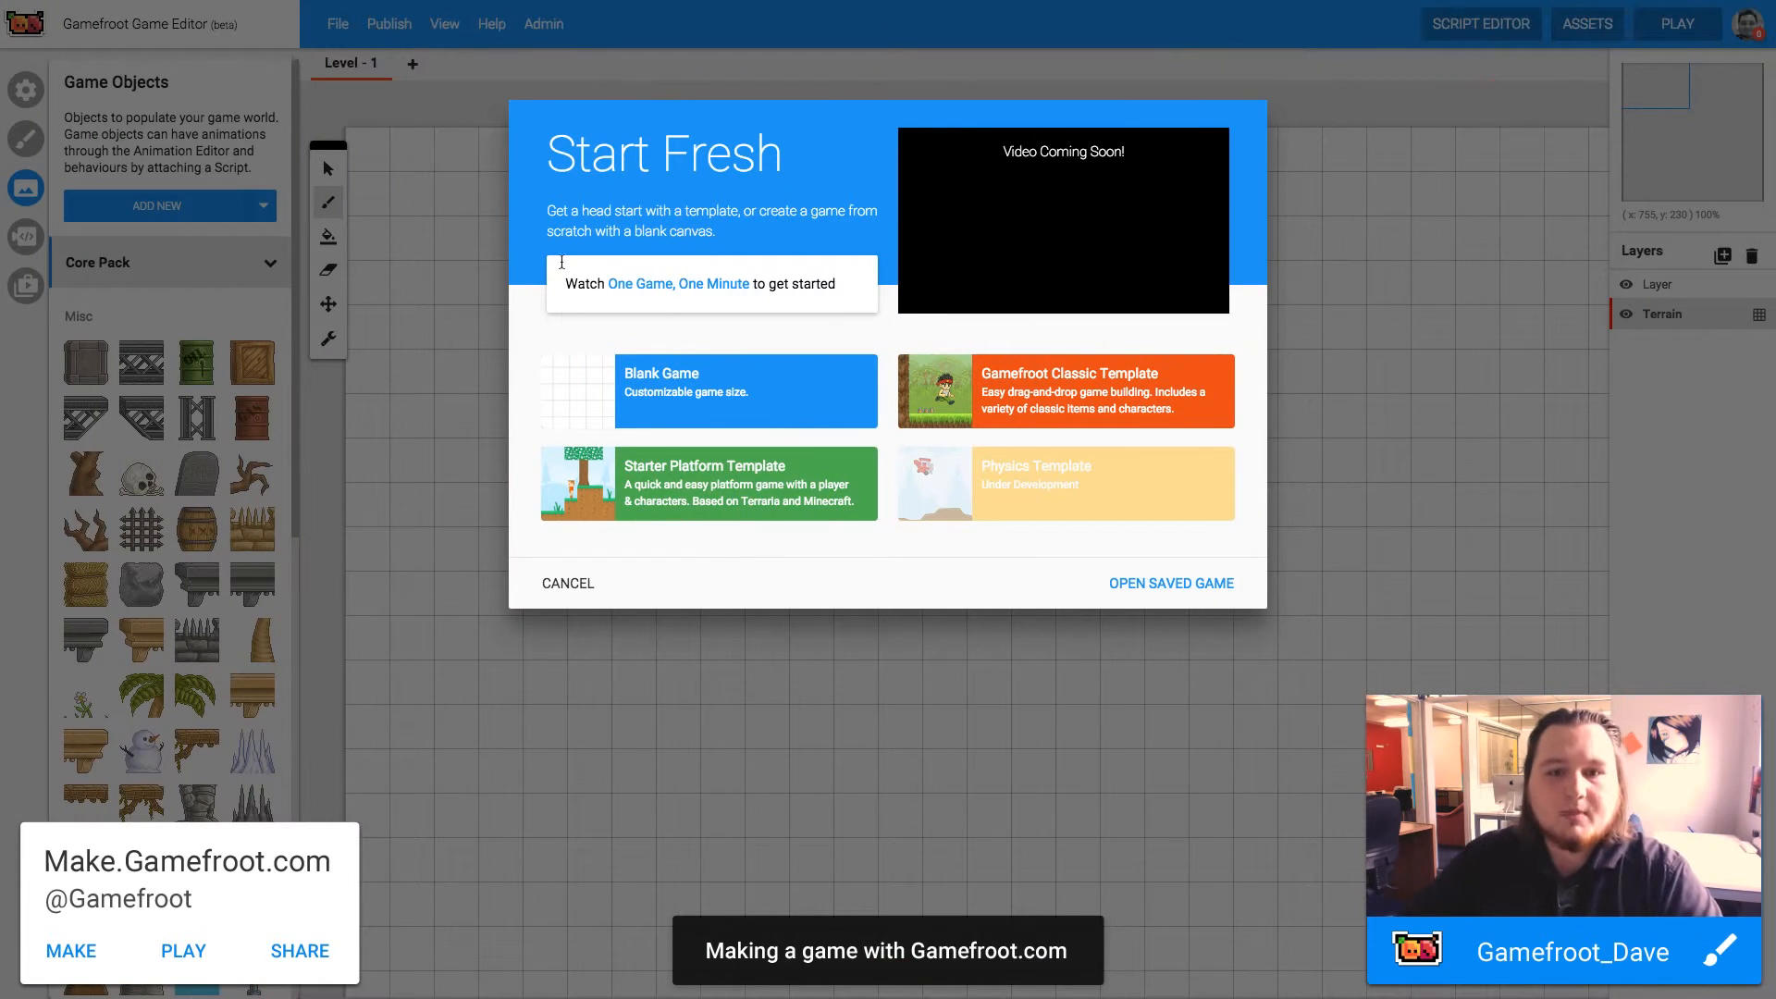
mouse_move(1014, 457)
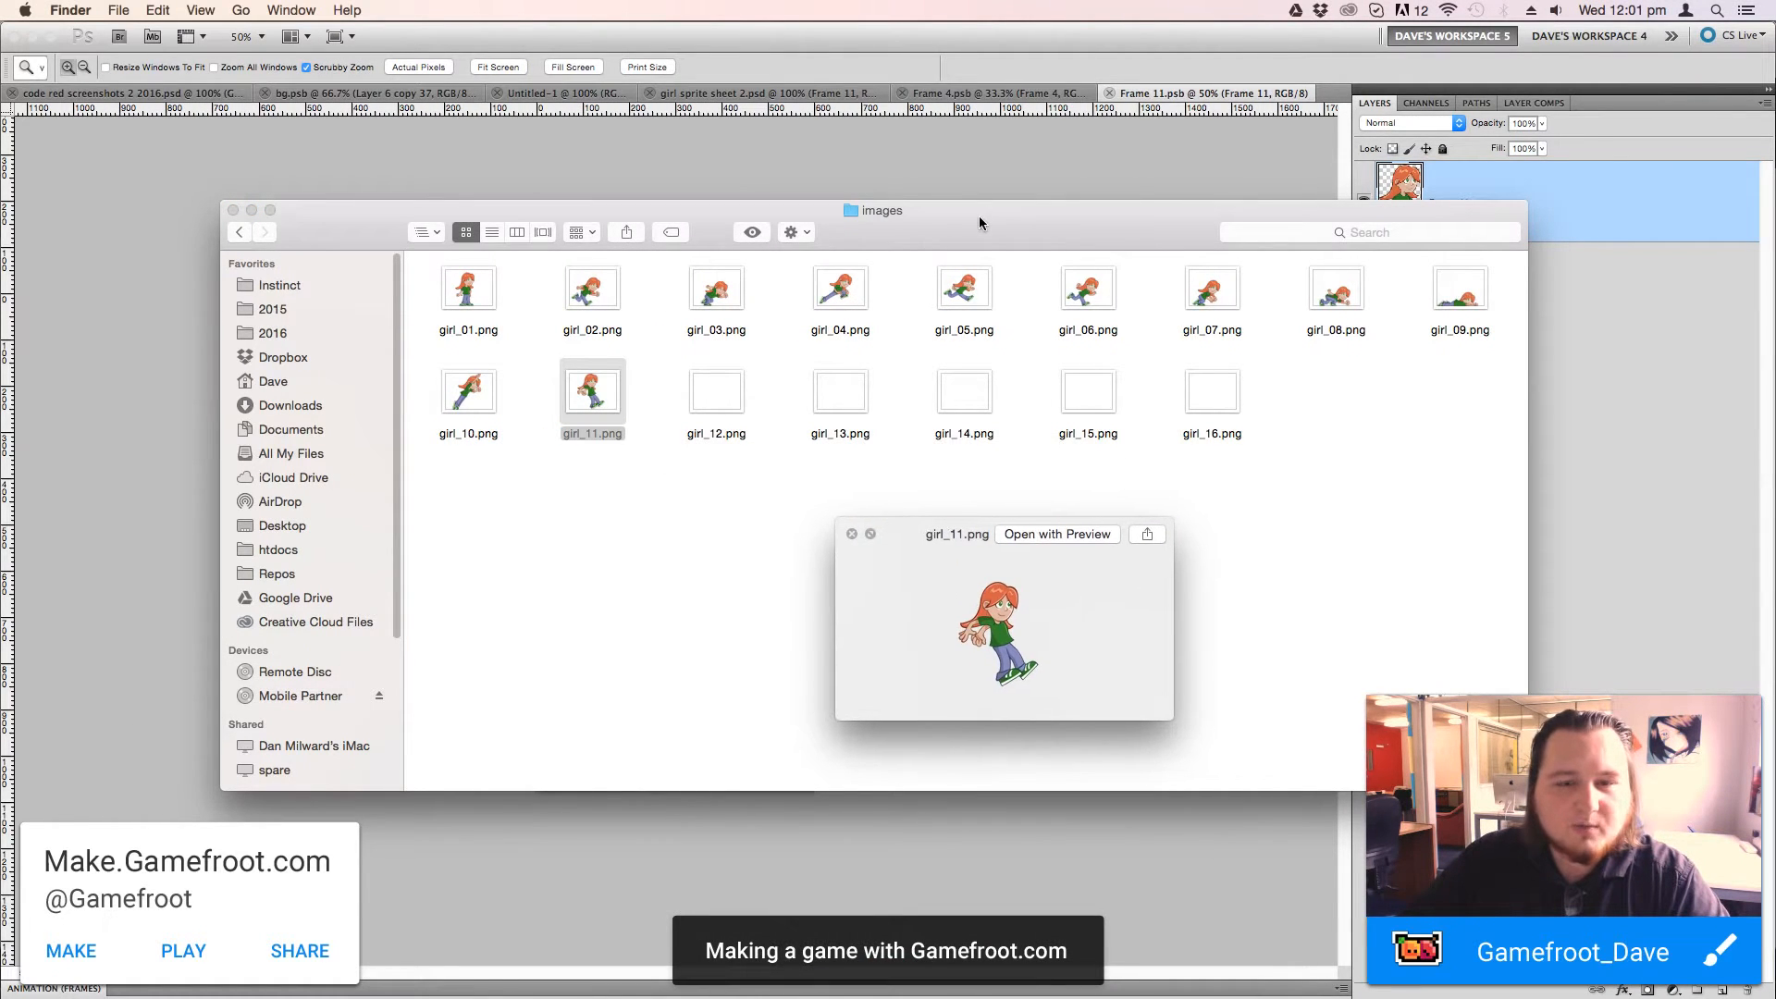
mouse_move(801, 322)
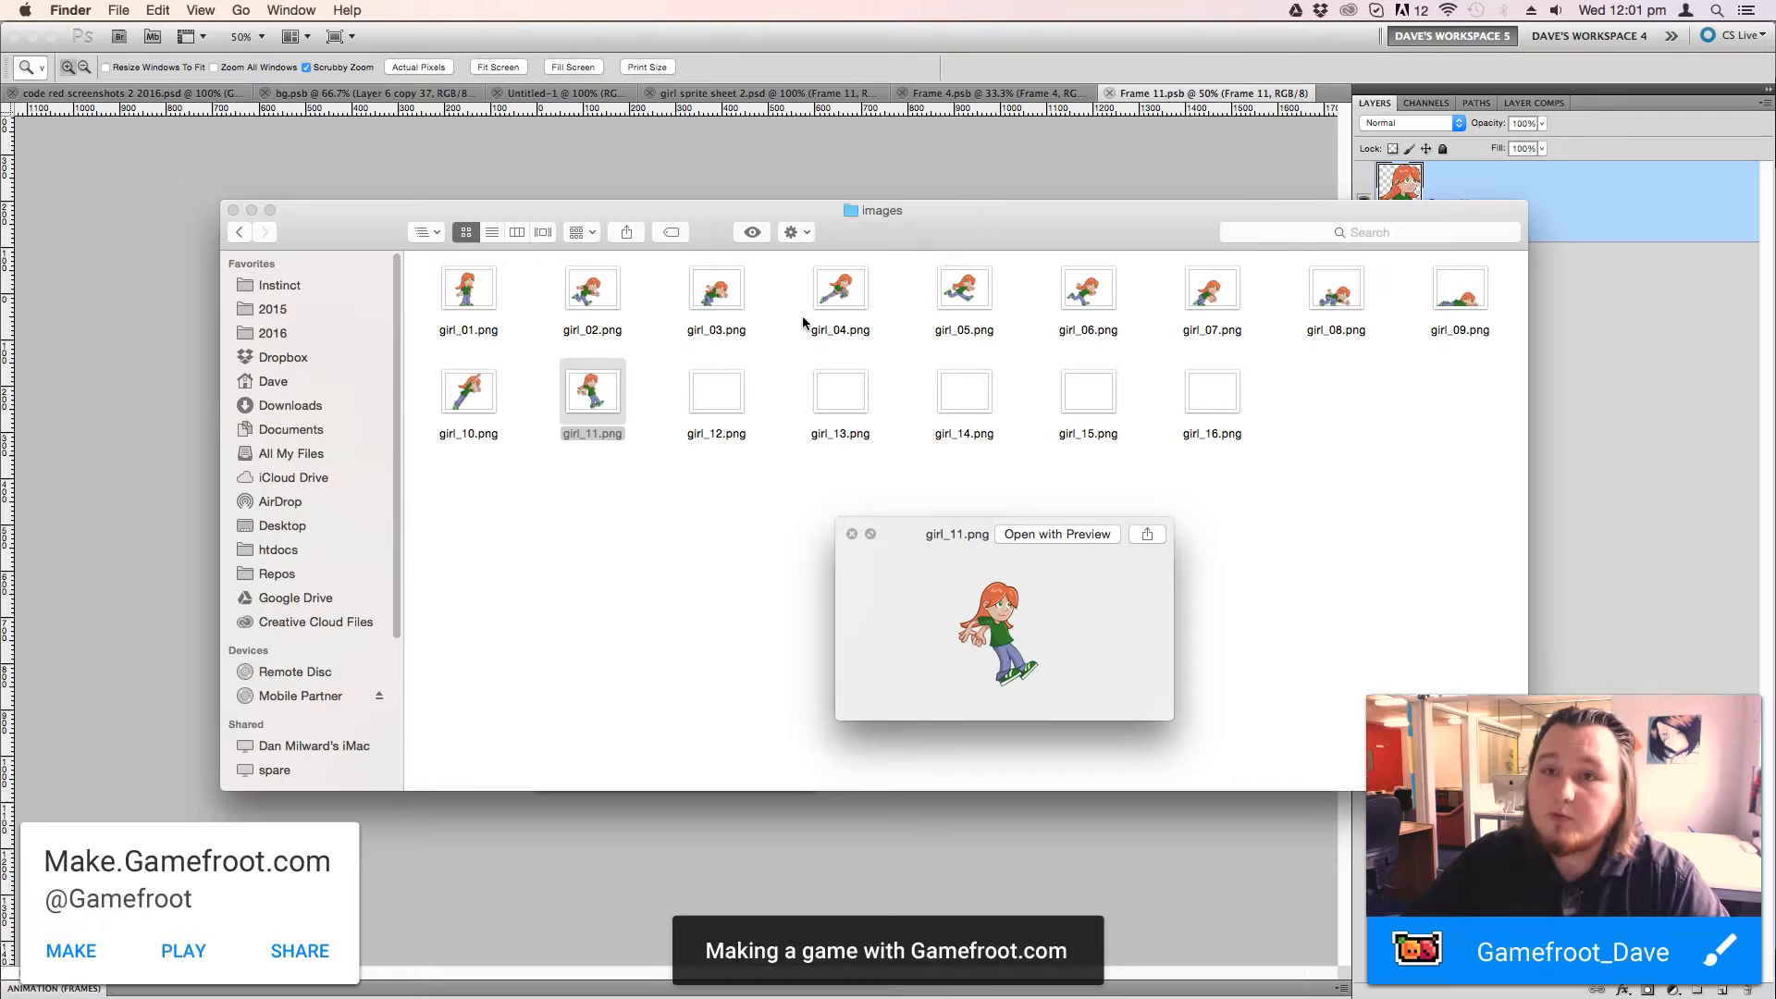
left_click(468, 286)
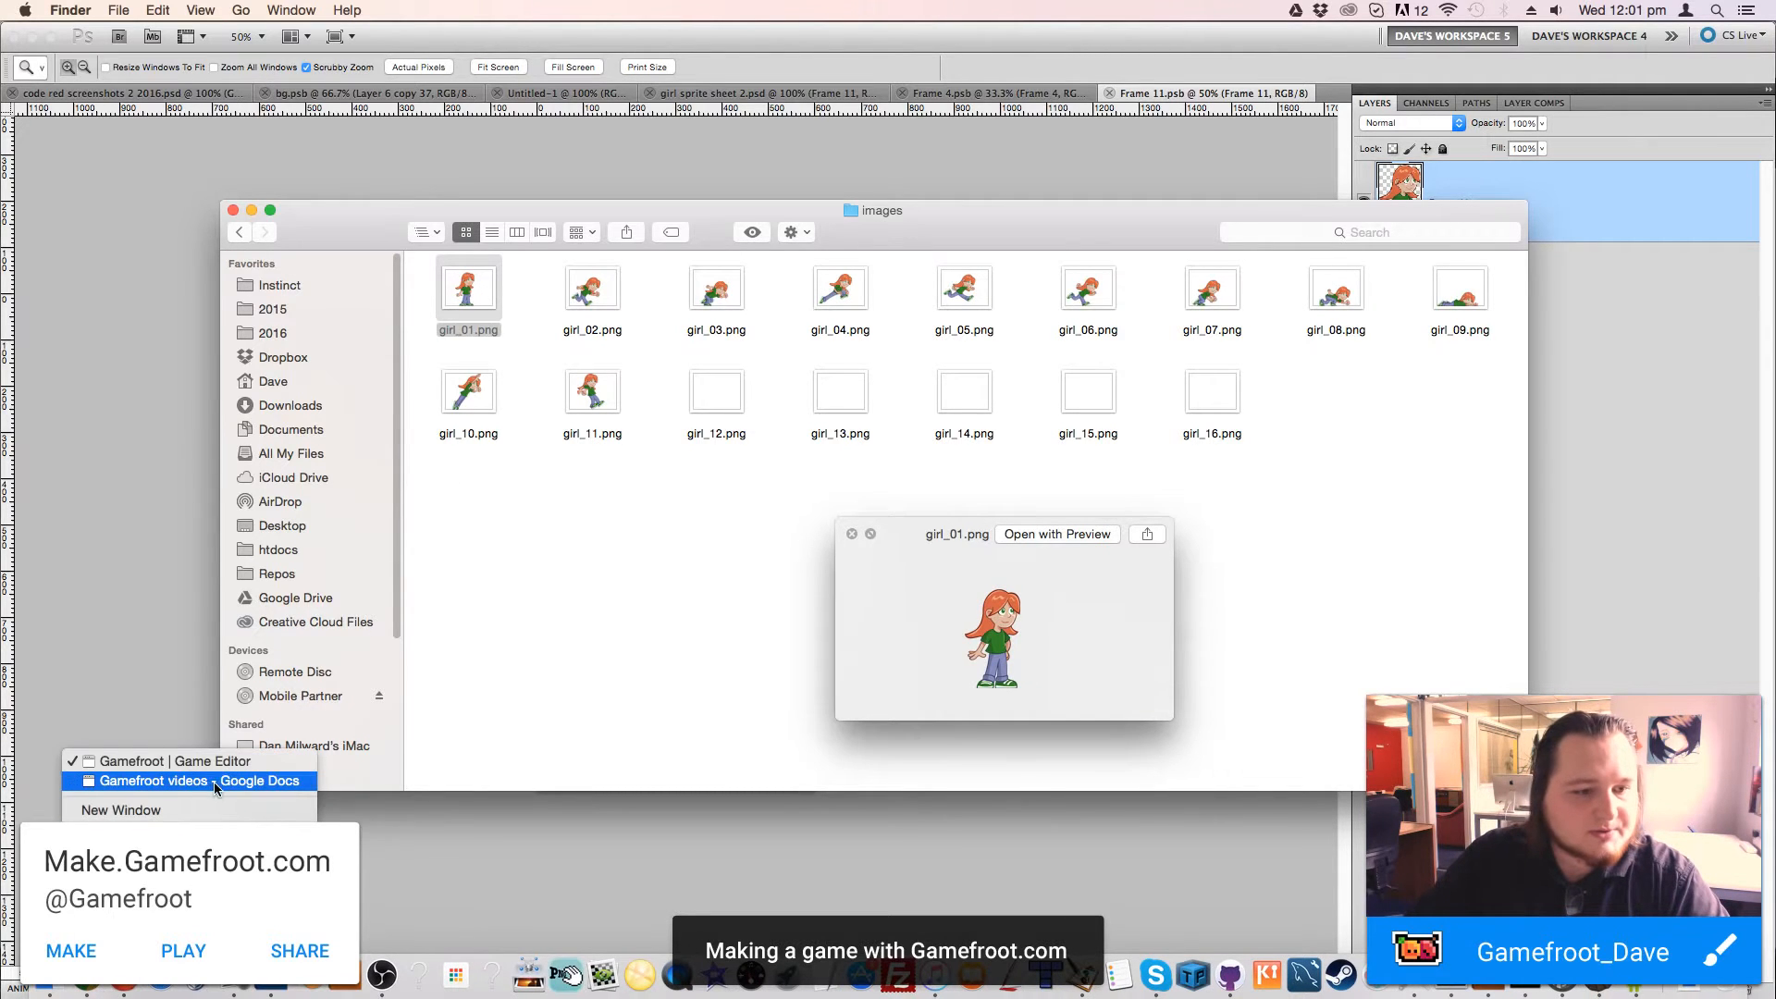
- Bring the Game Editor forward on the Starter Platform Template and show its Game level
left_click(172, 761)
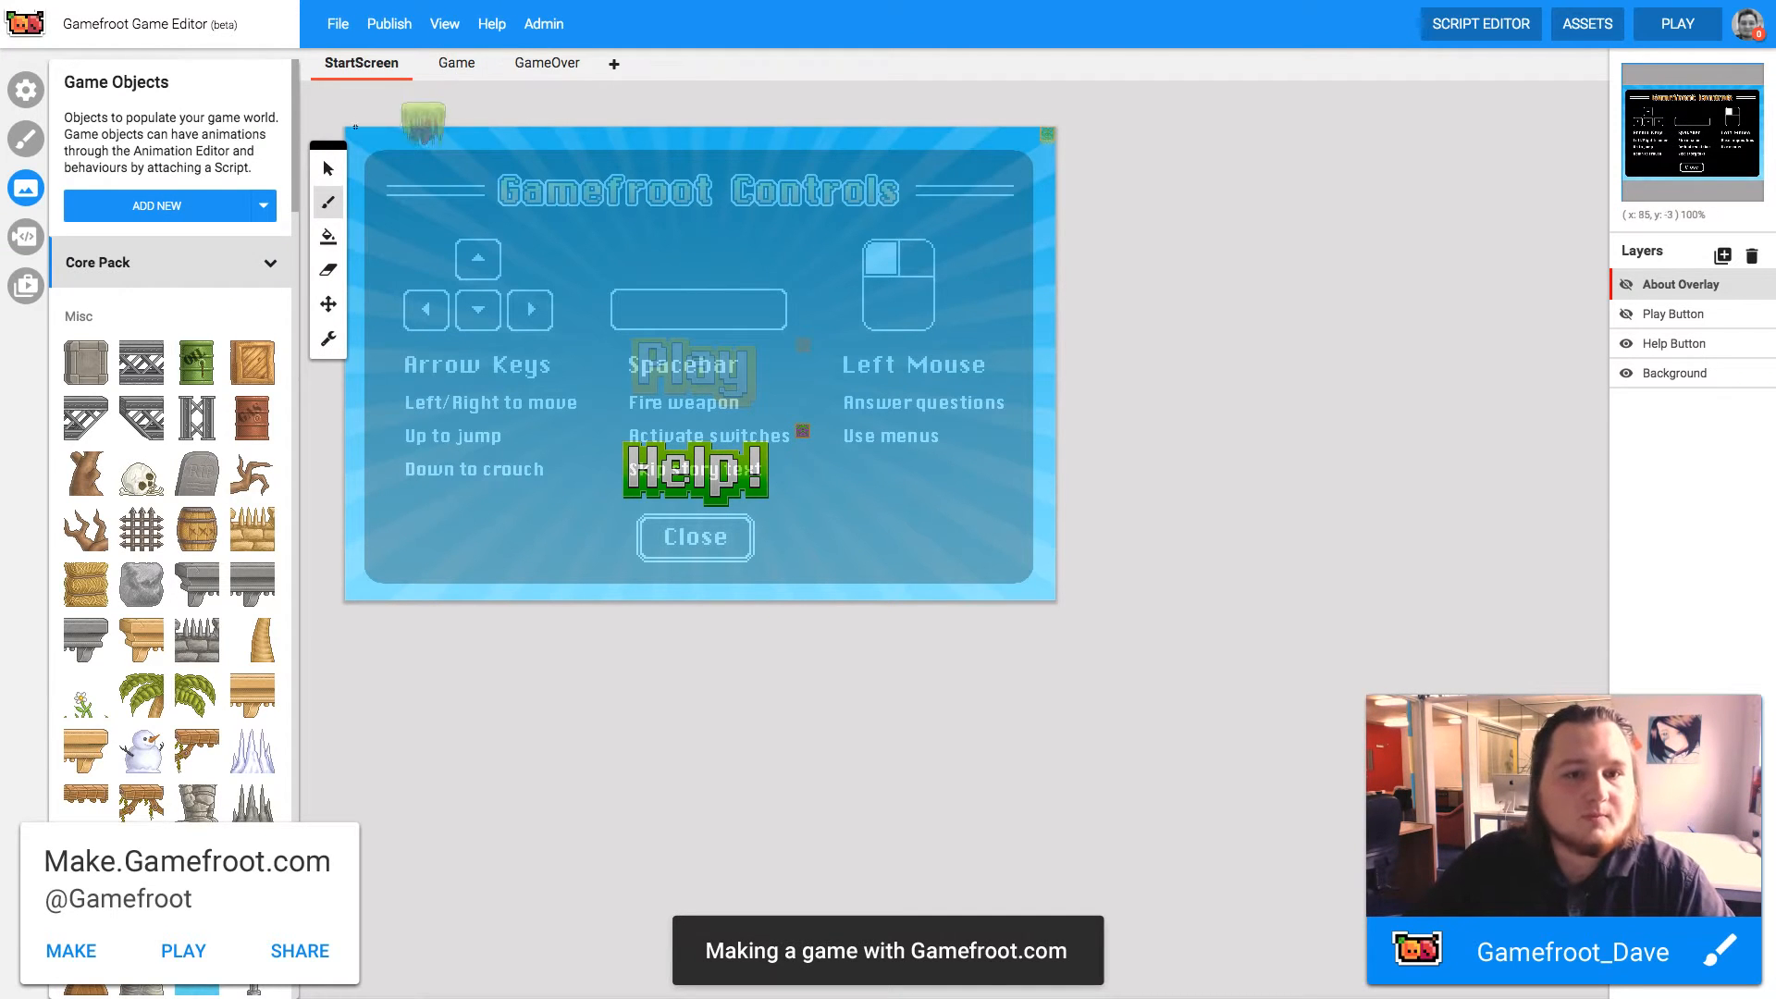
left_click(455, 63)
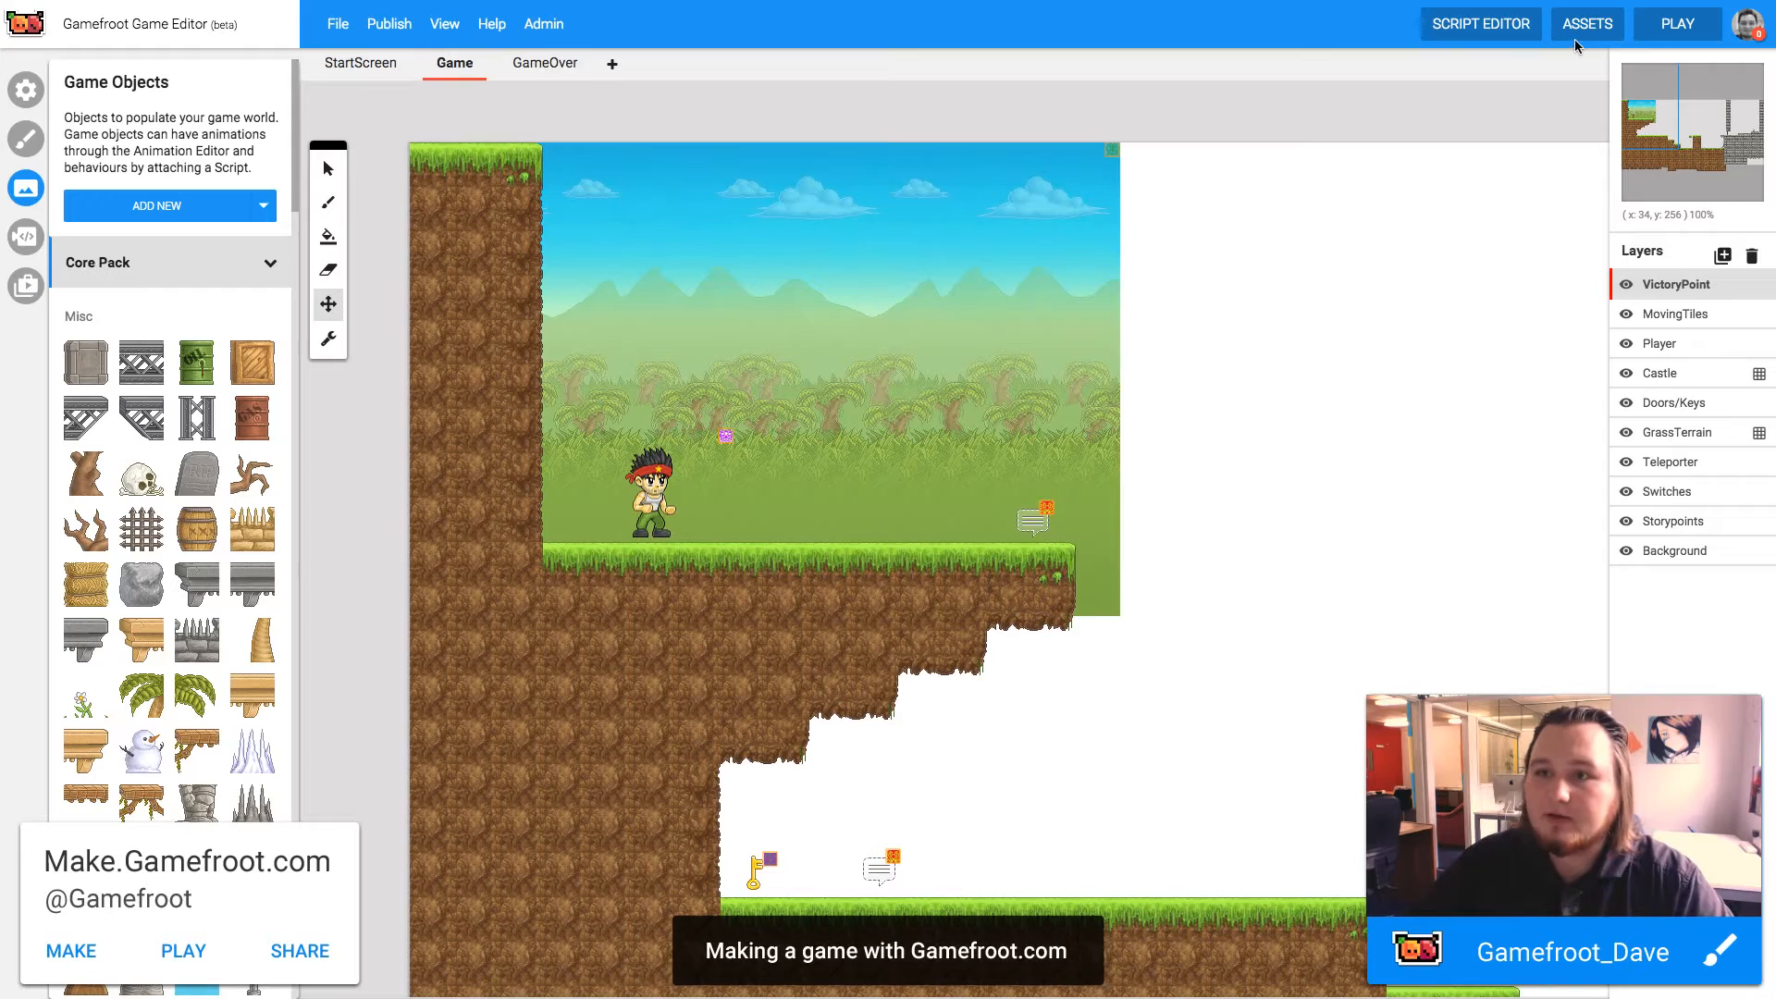
- Bring up the asset library and reach the create-new-pack option in the Packs list
left_click(1587, 22)
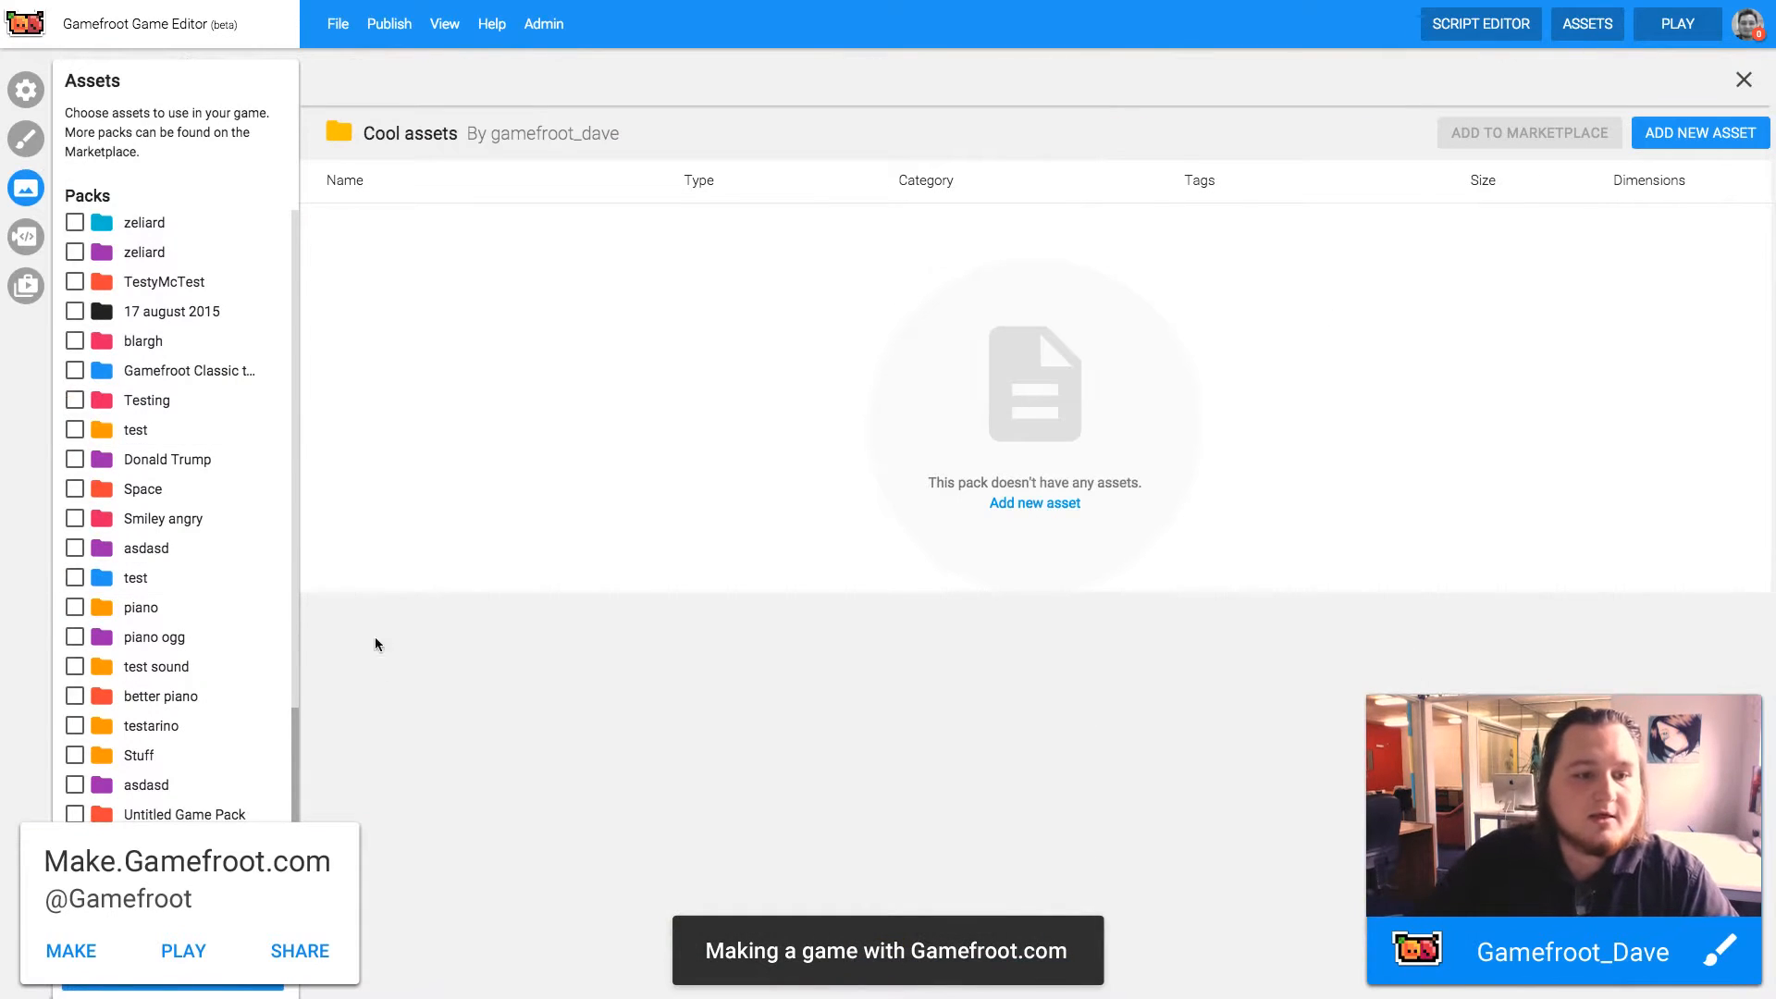
mouse_move(351, 738)
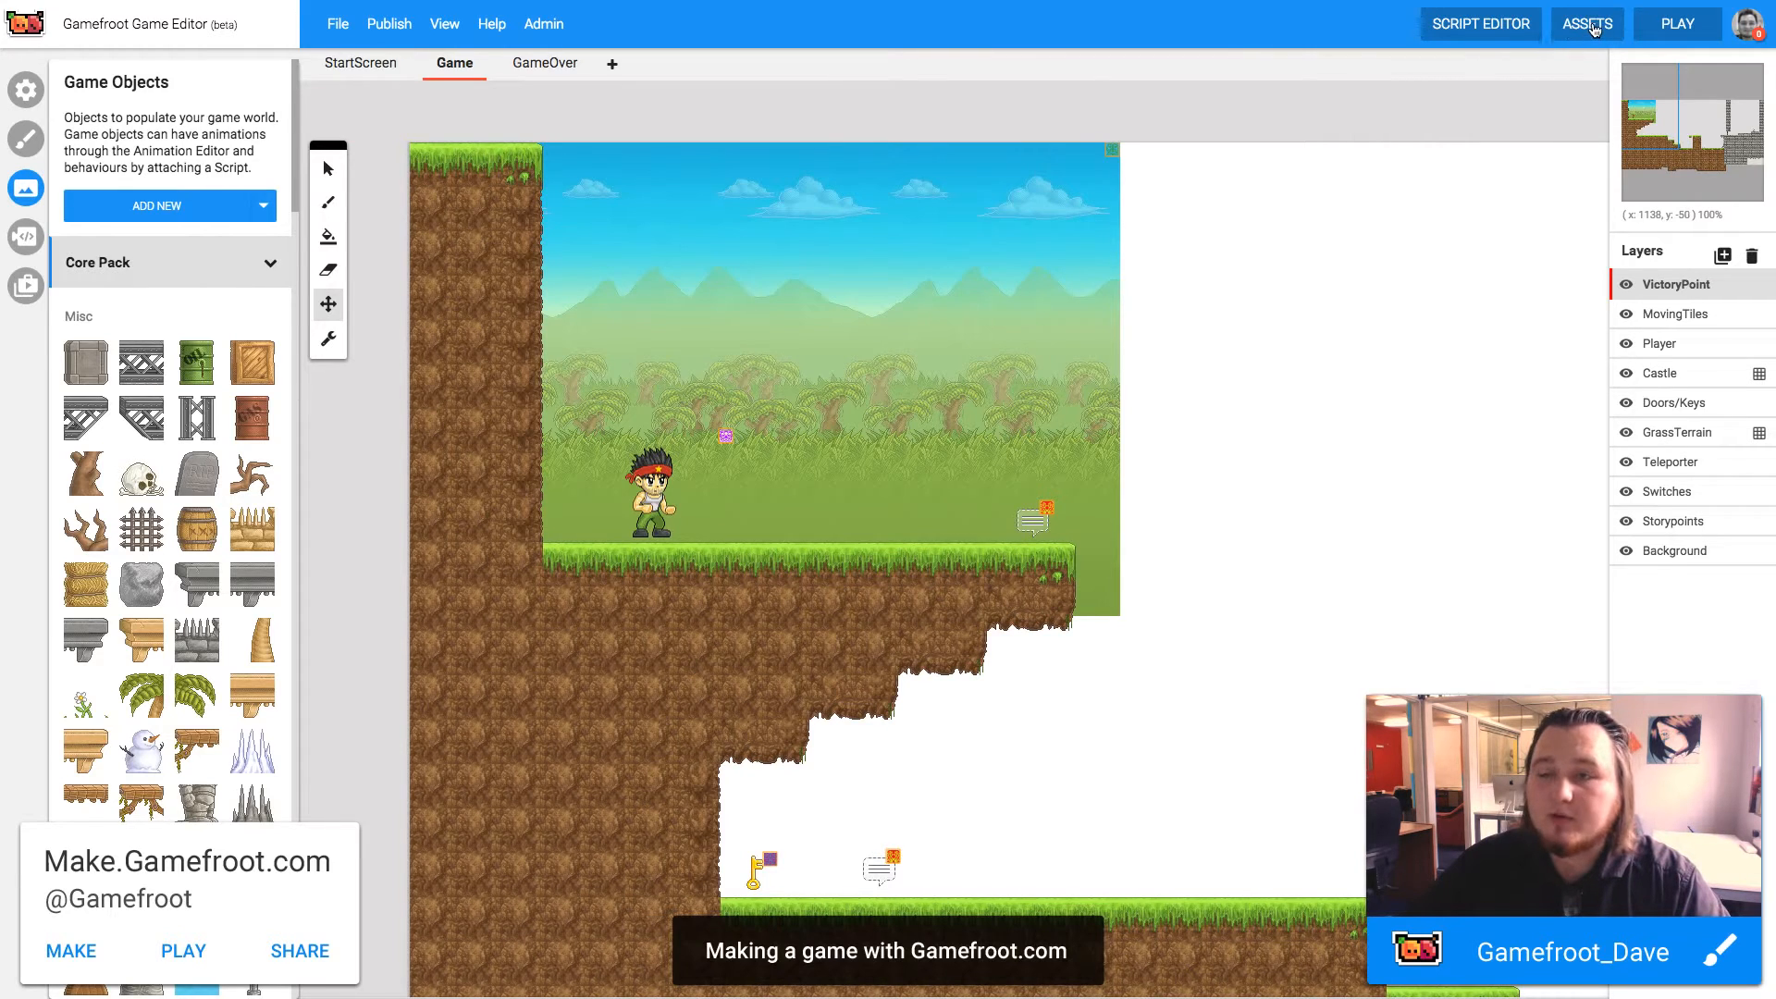
left_click(1585, 23)
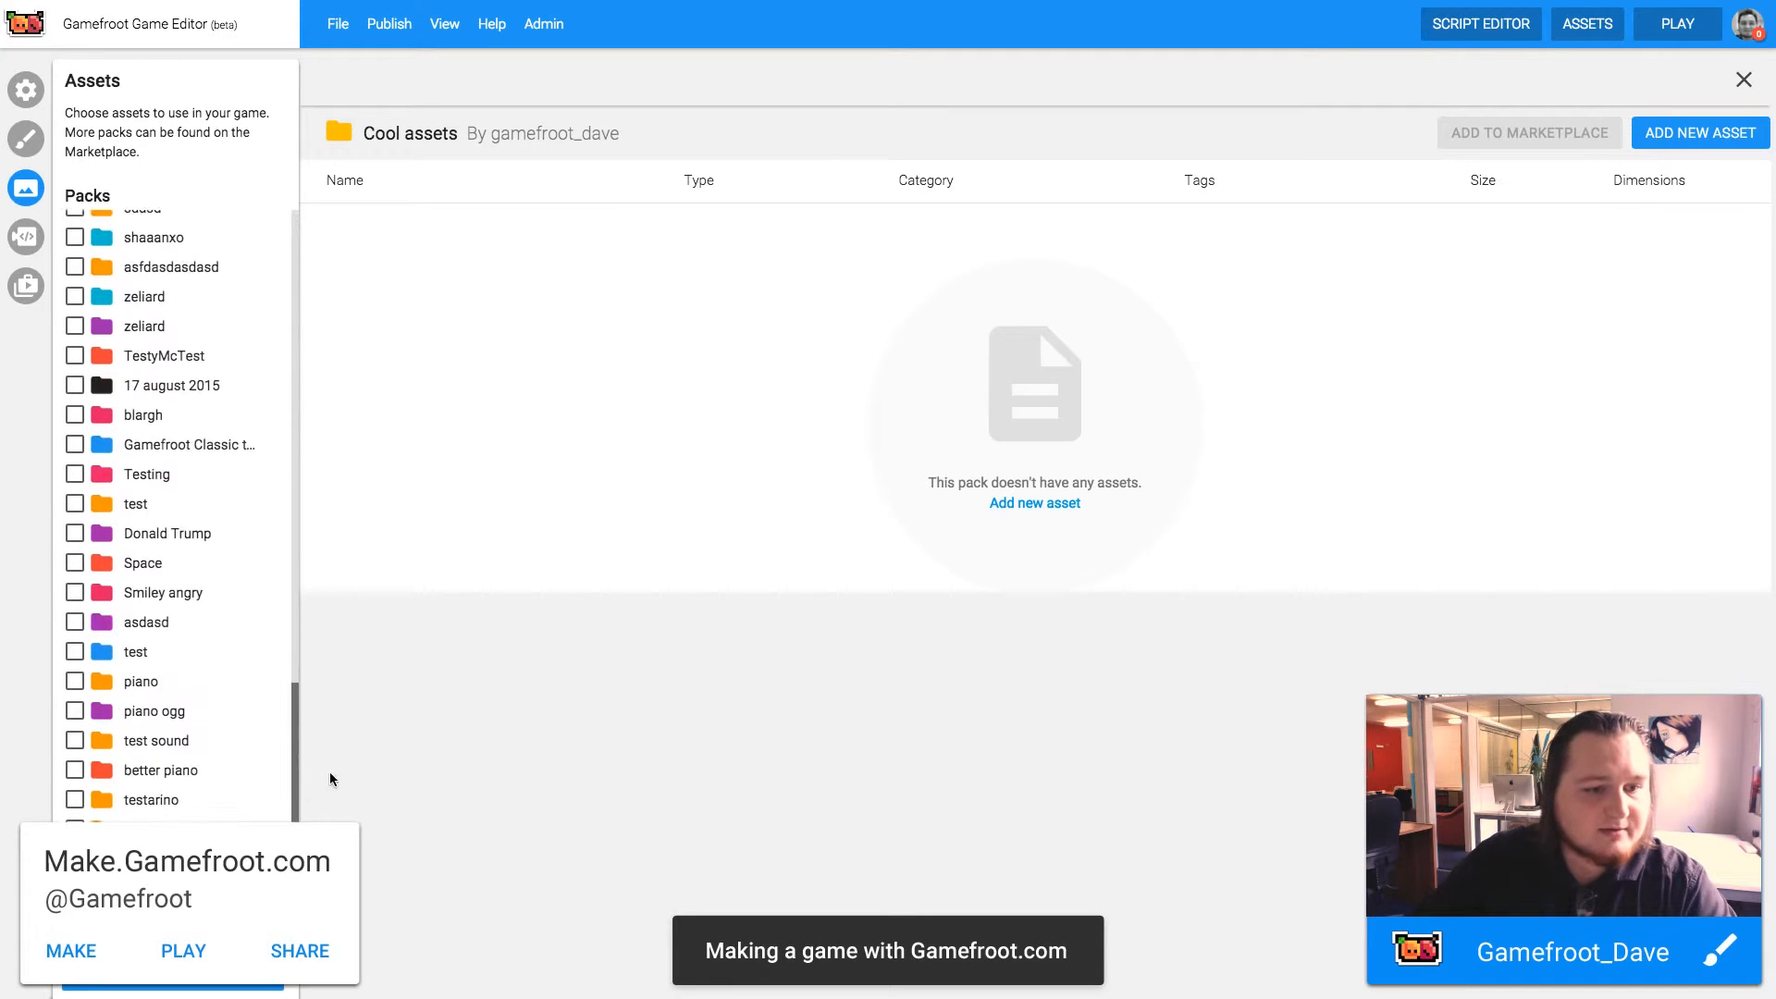
scroll("down", 3)
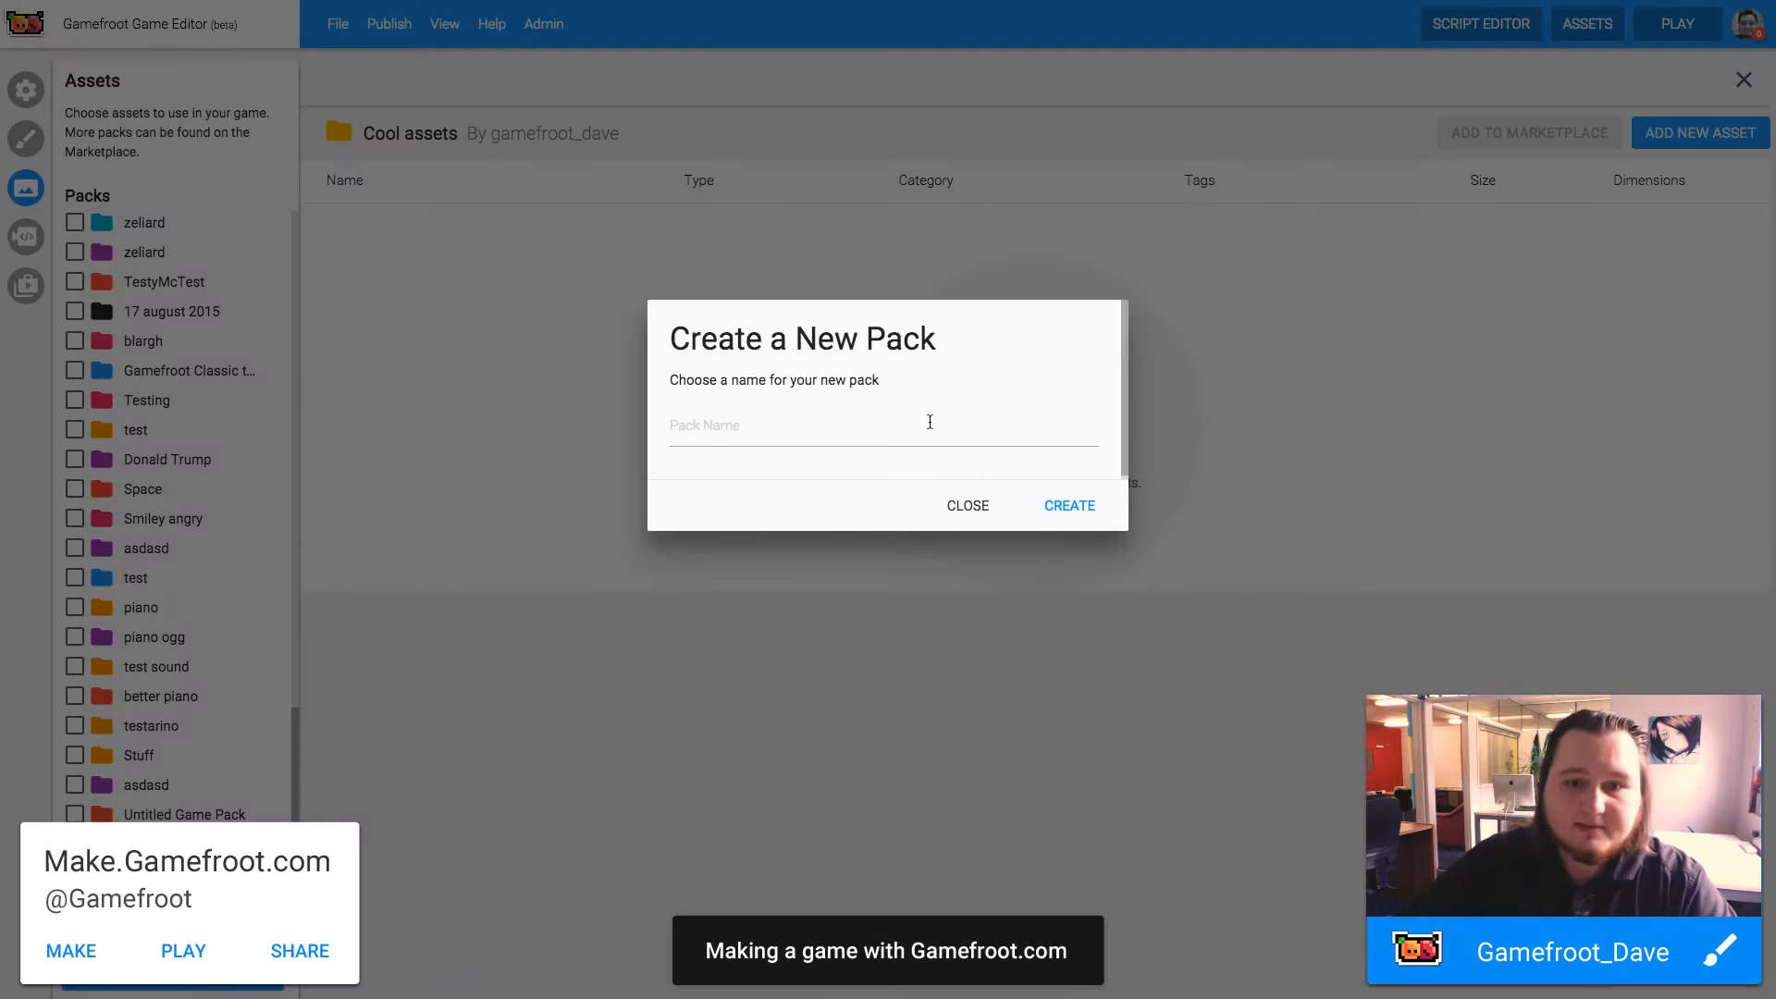
- Create a new asset pack named 'My character'
left_click(881, 426)
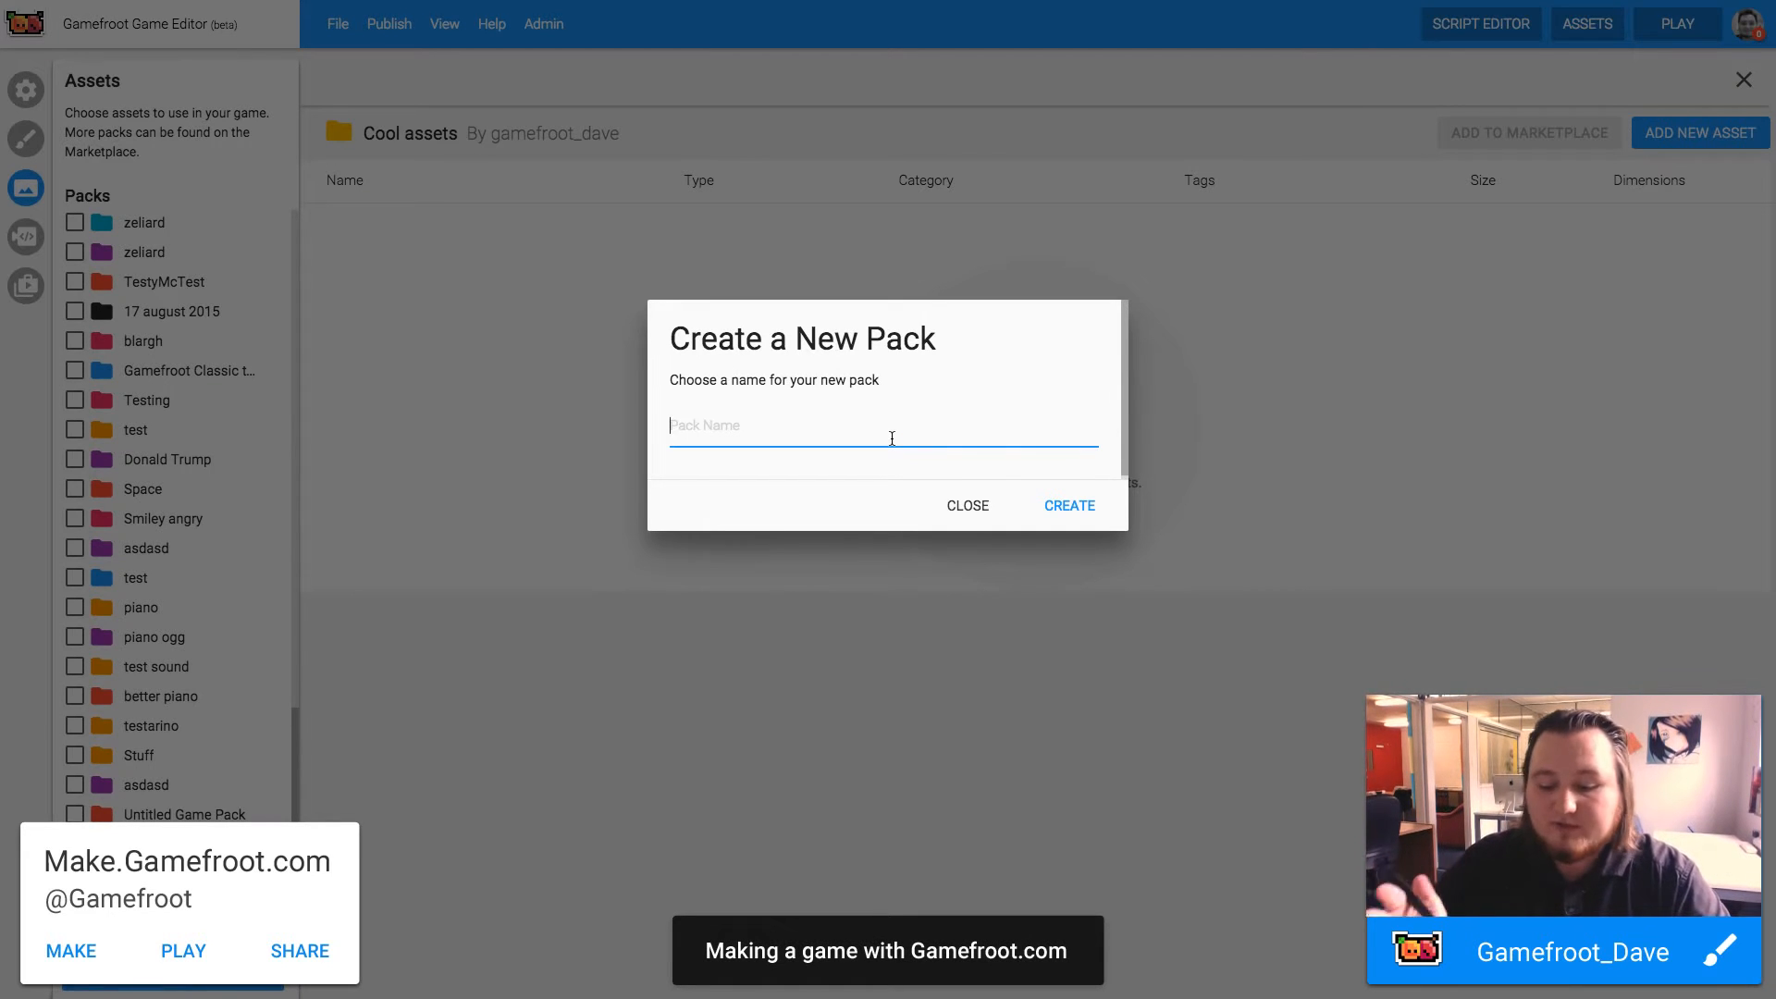
type("My ch")
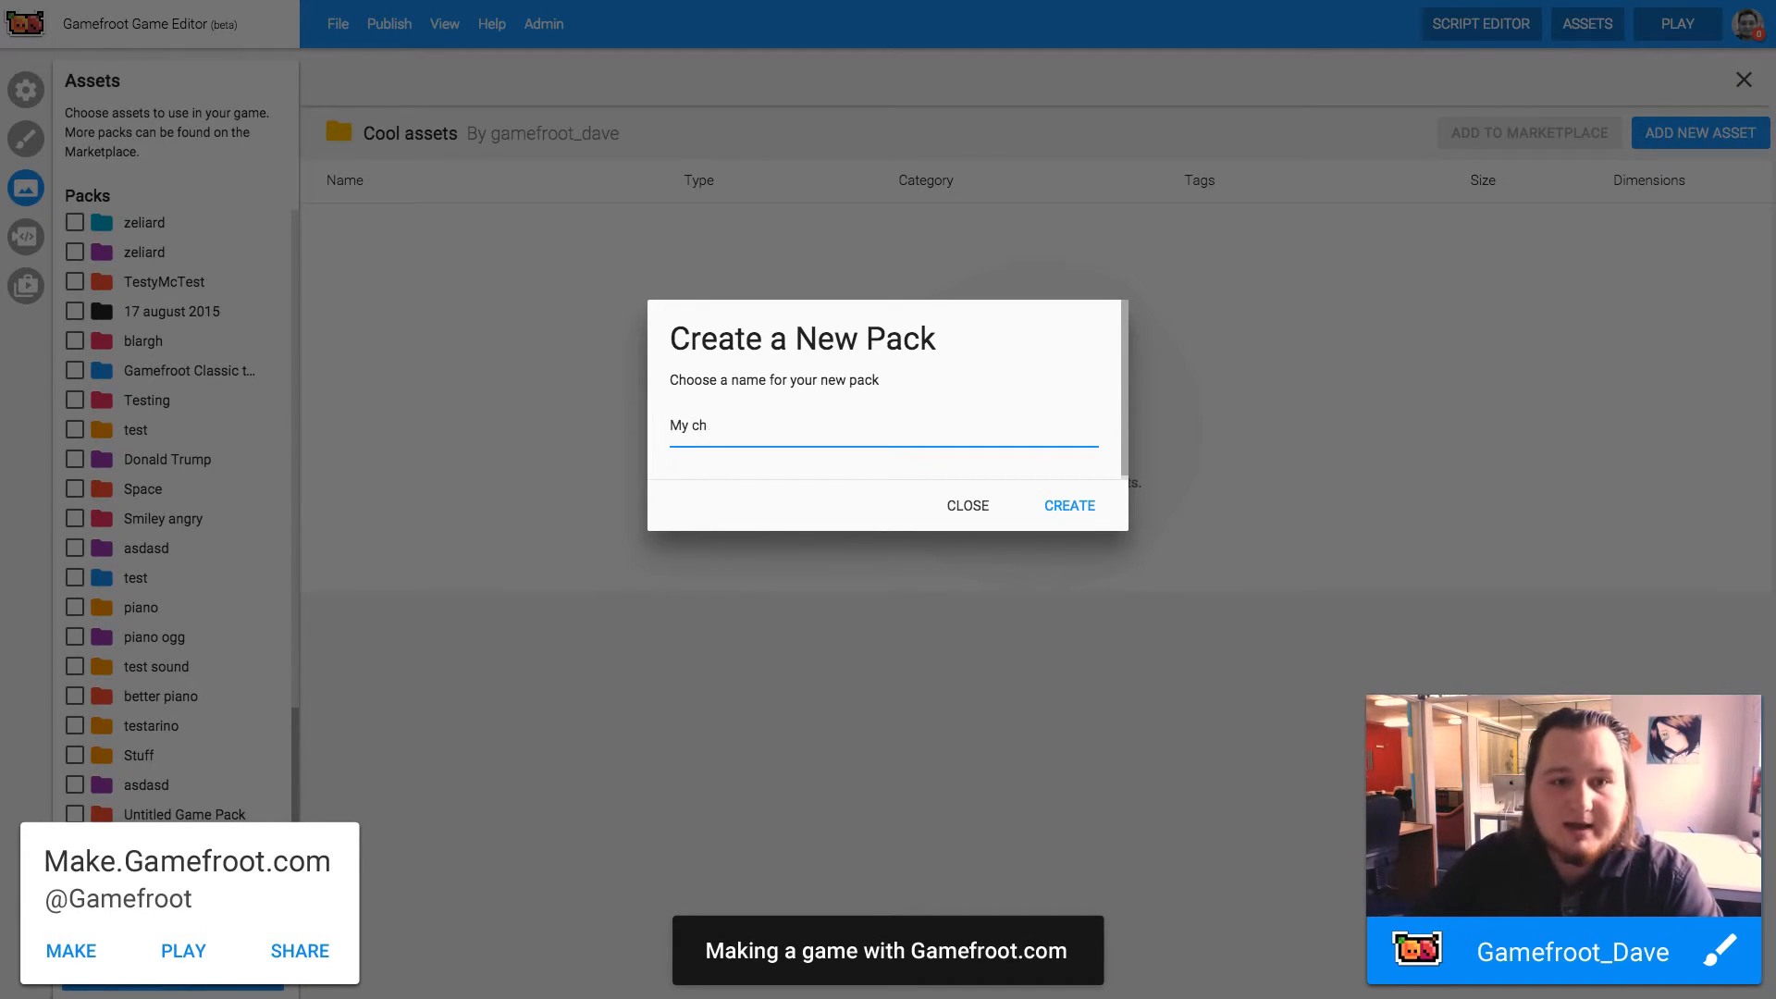
type("aracter")
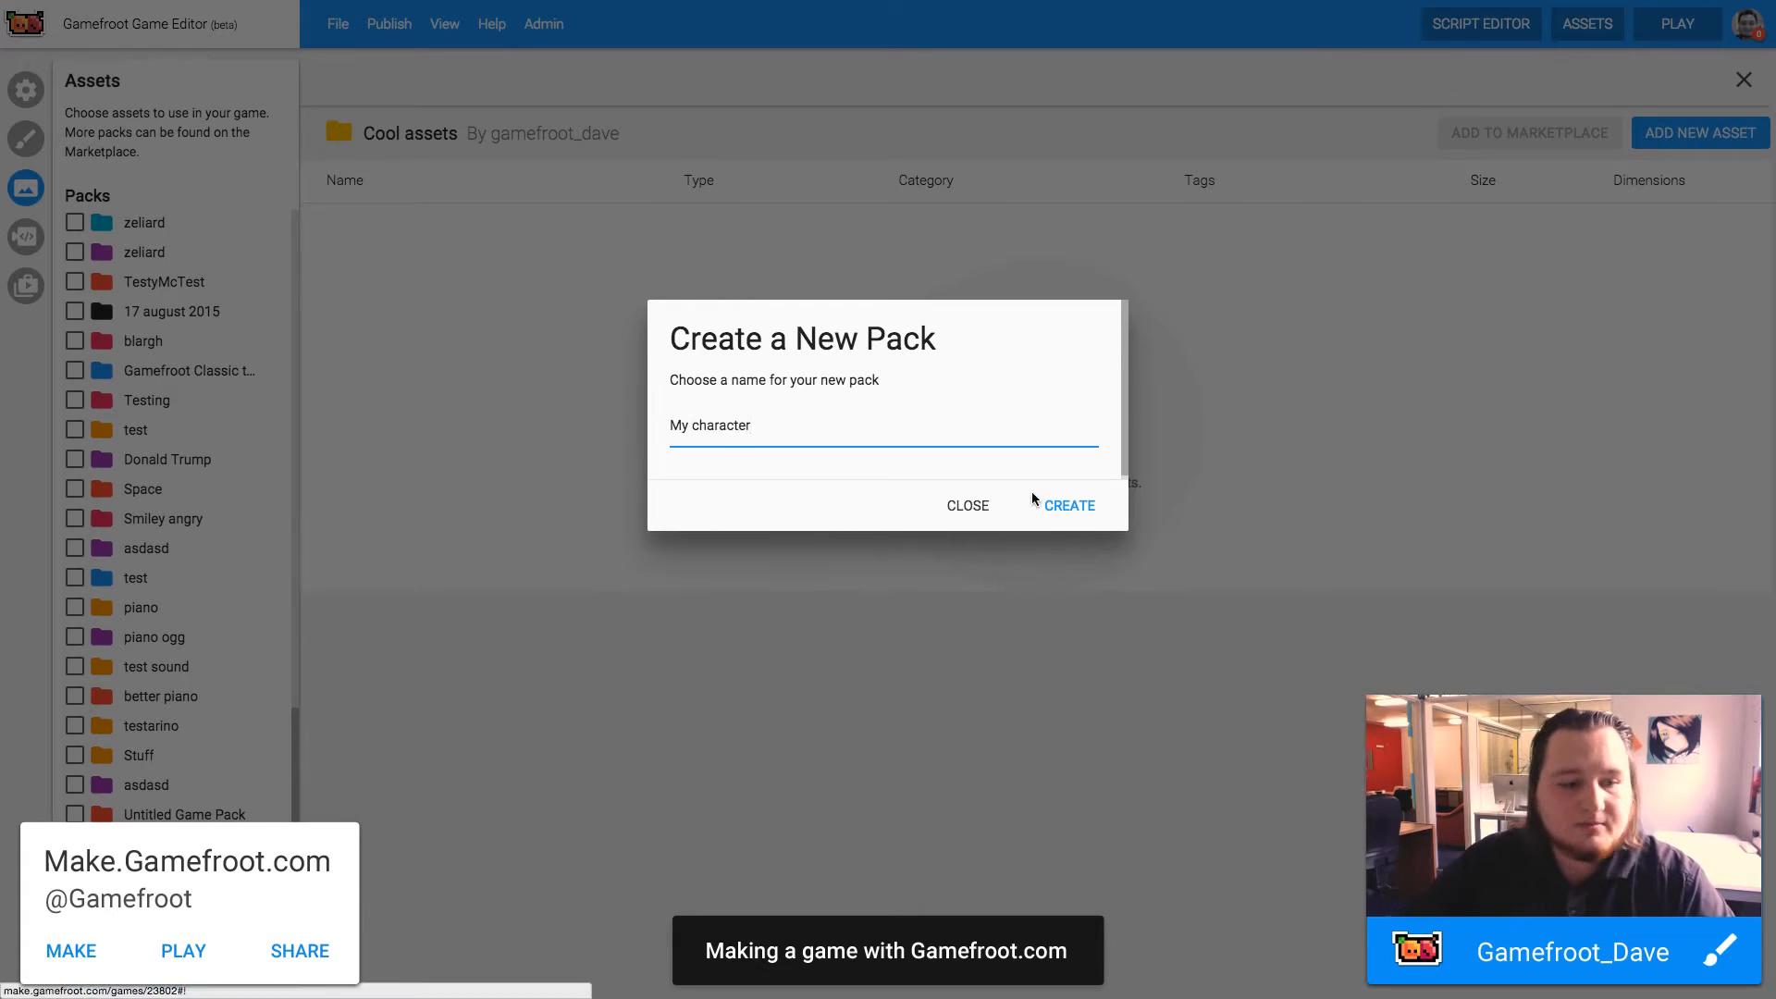
left_click(967, 505)
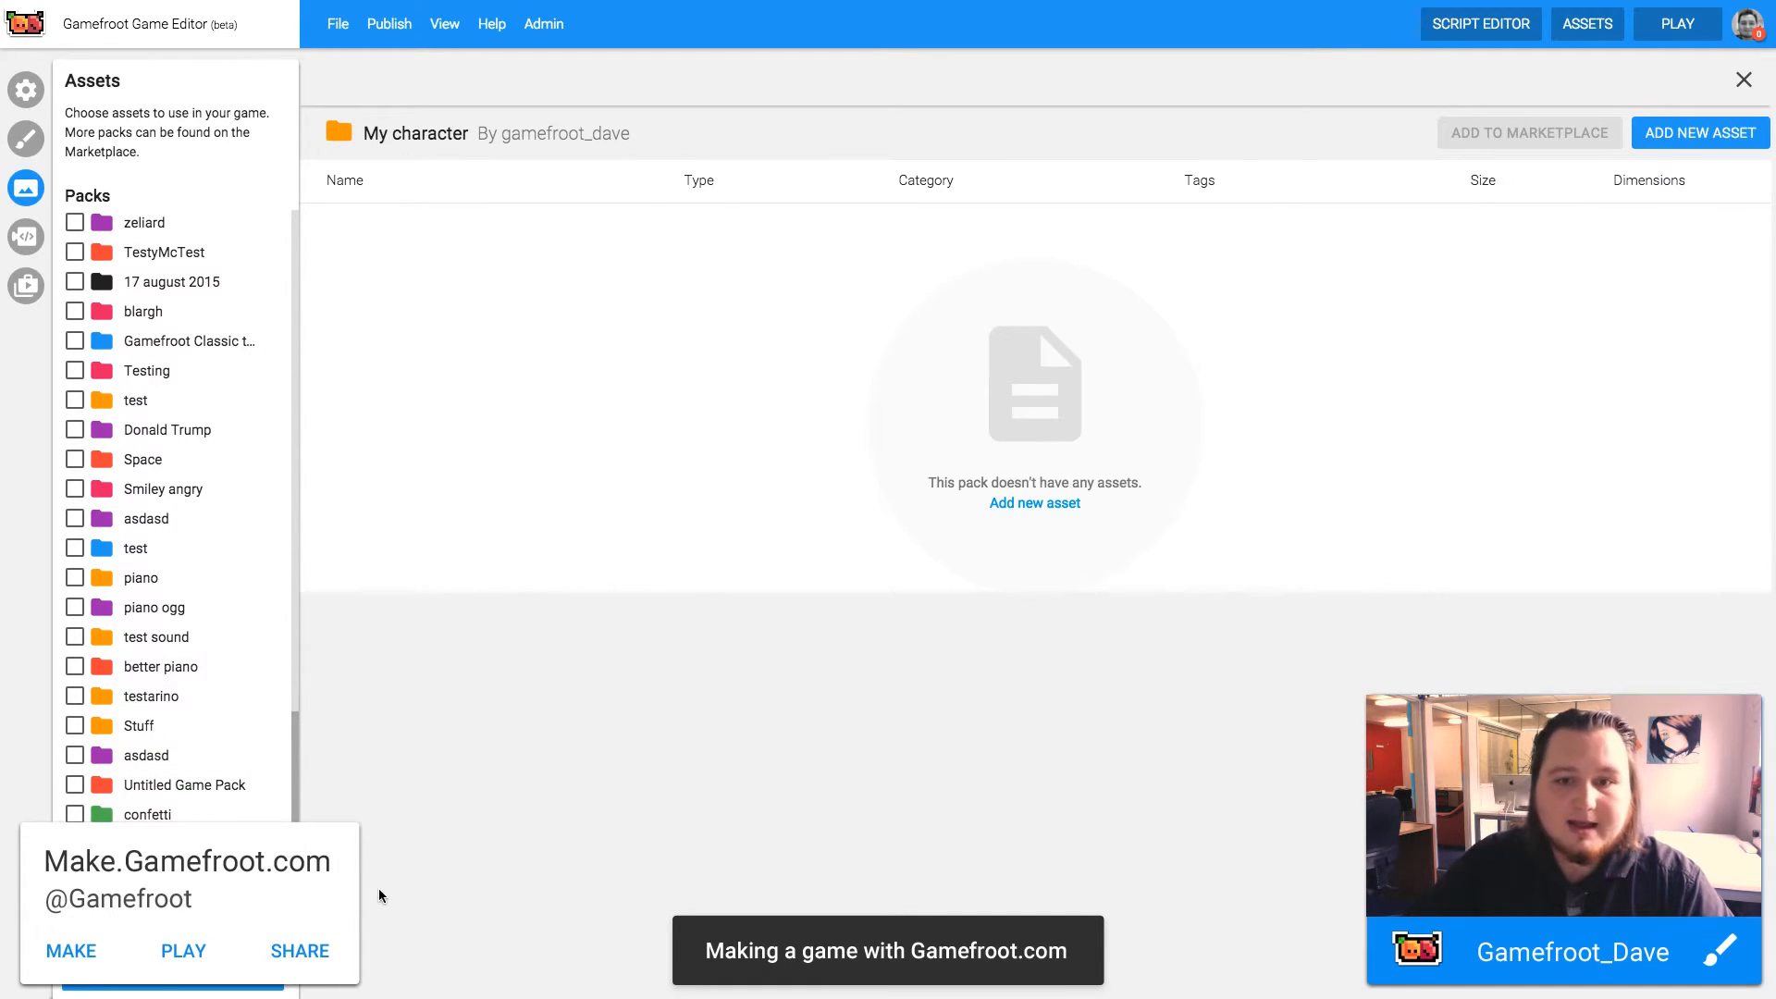
mouse_move(1008, 233)
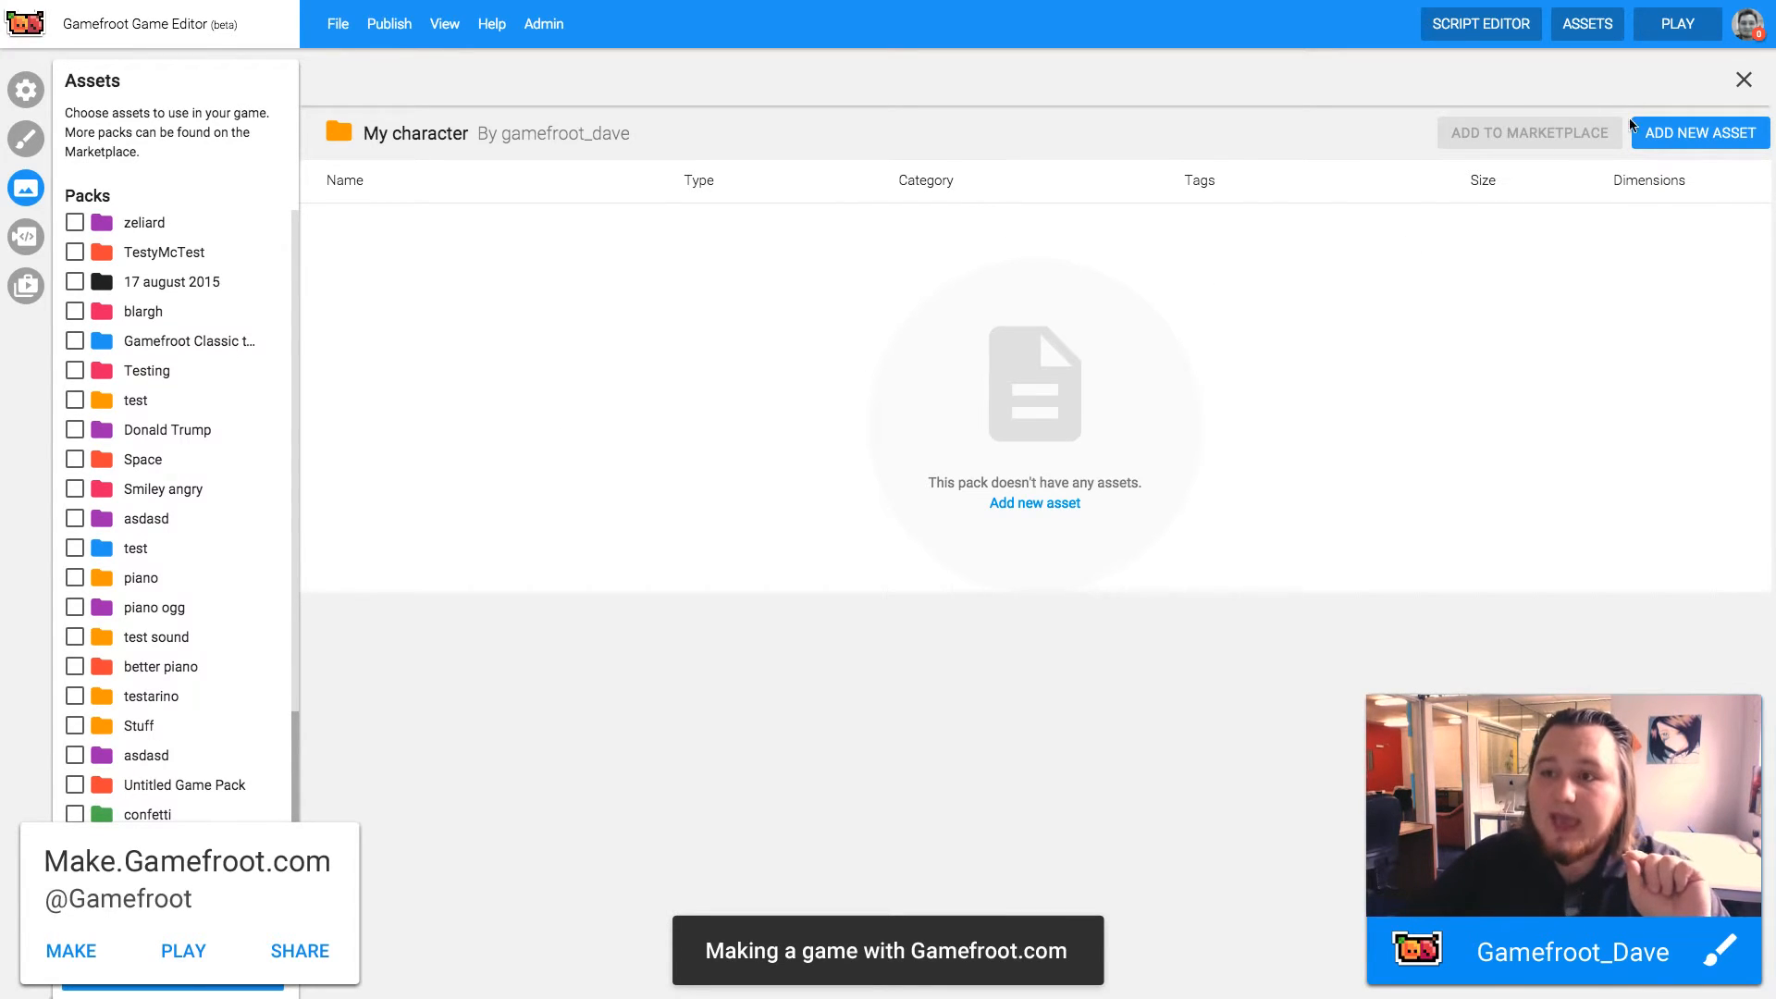
- Start a new asset in the Animation Editor and look over its empty walking, dying, ducking and idle states
left_click(1698, 133)
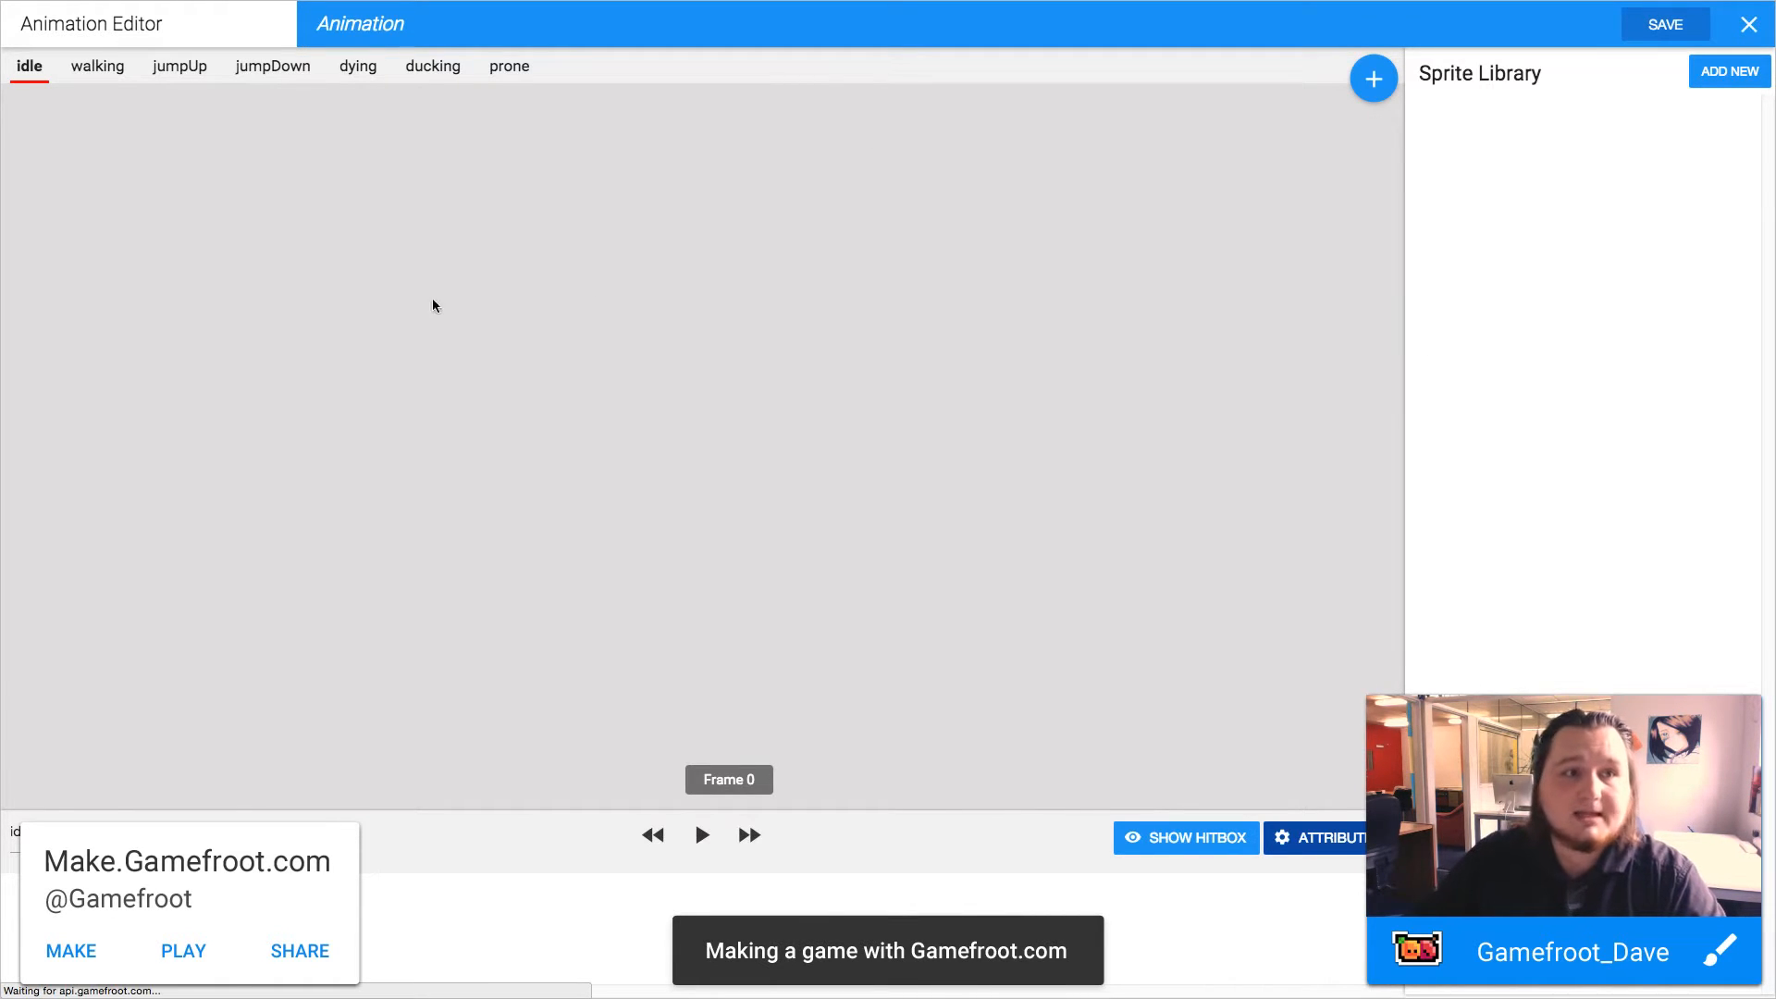
mouse_move(179, 113)
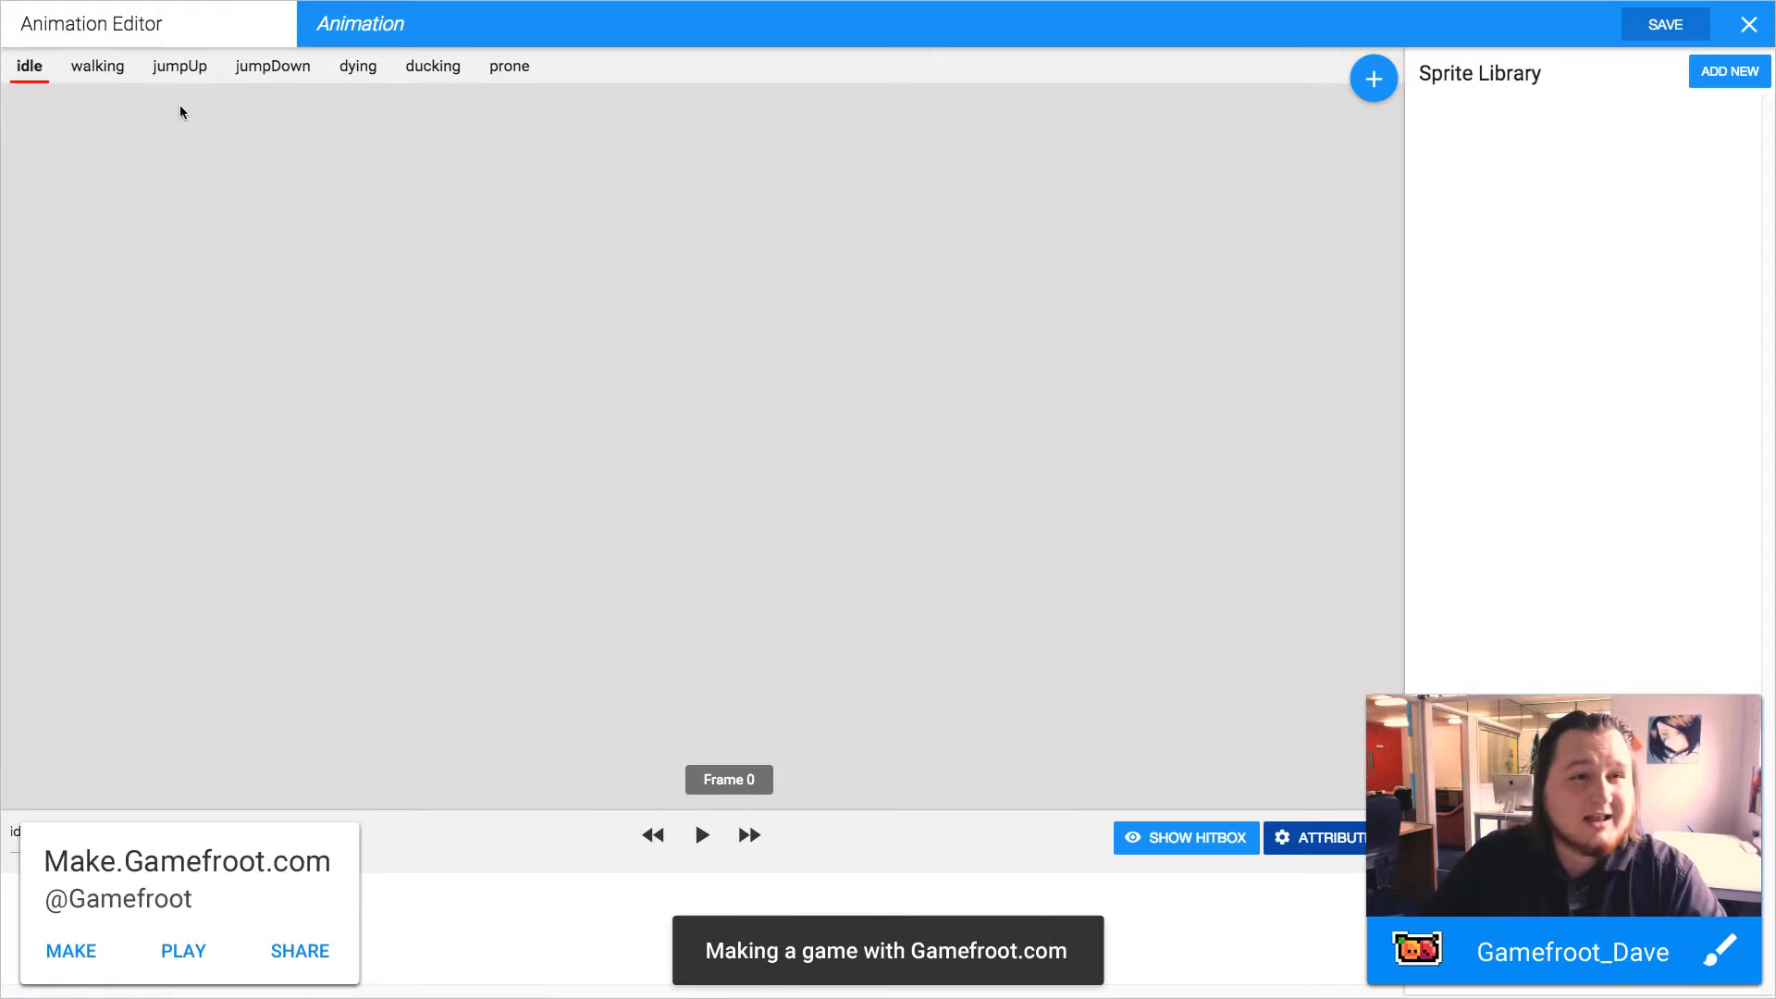
left_click(96, 66)
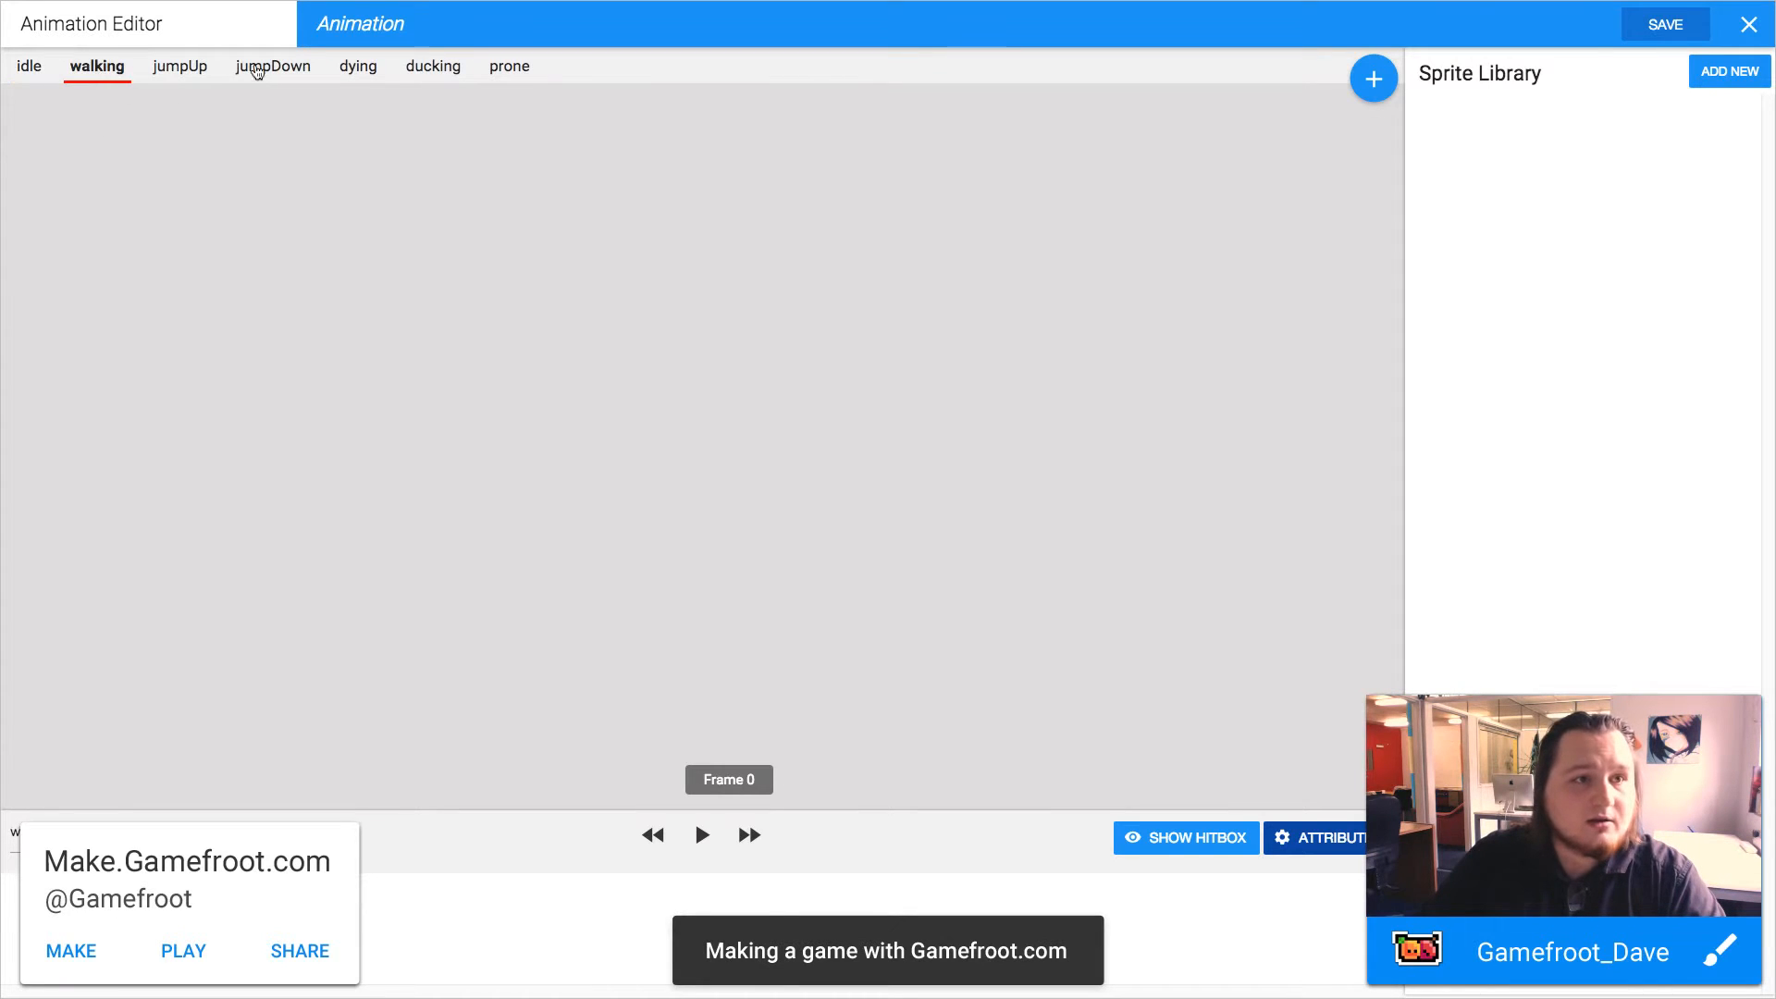
left_click(357, 66)
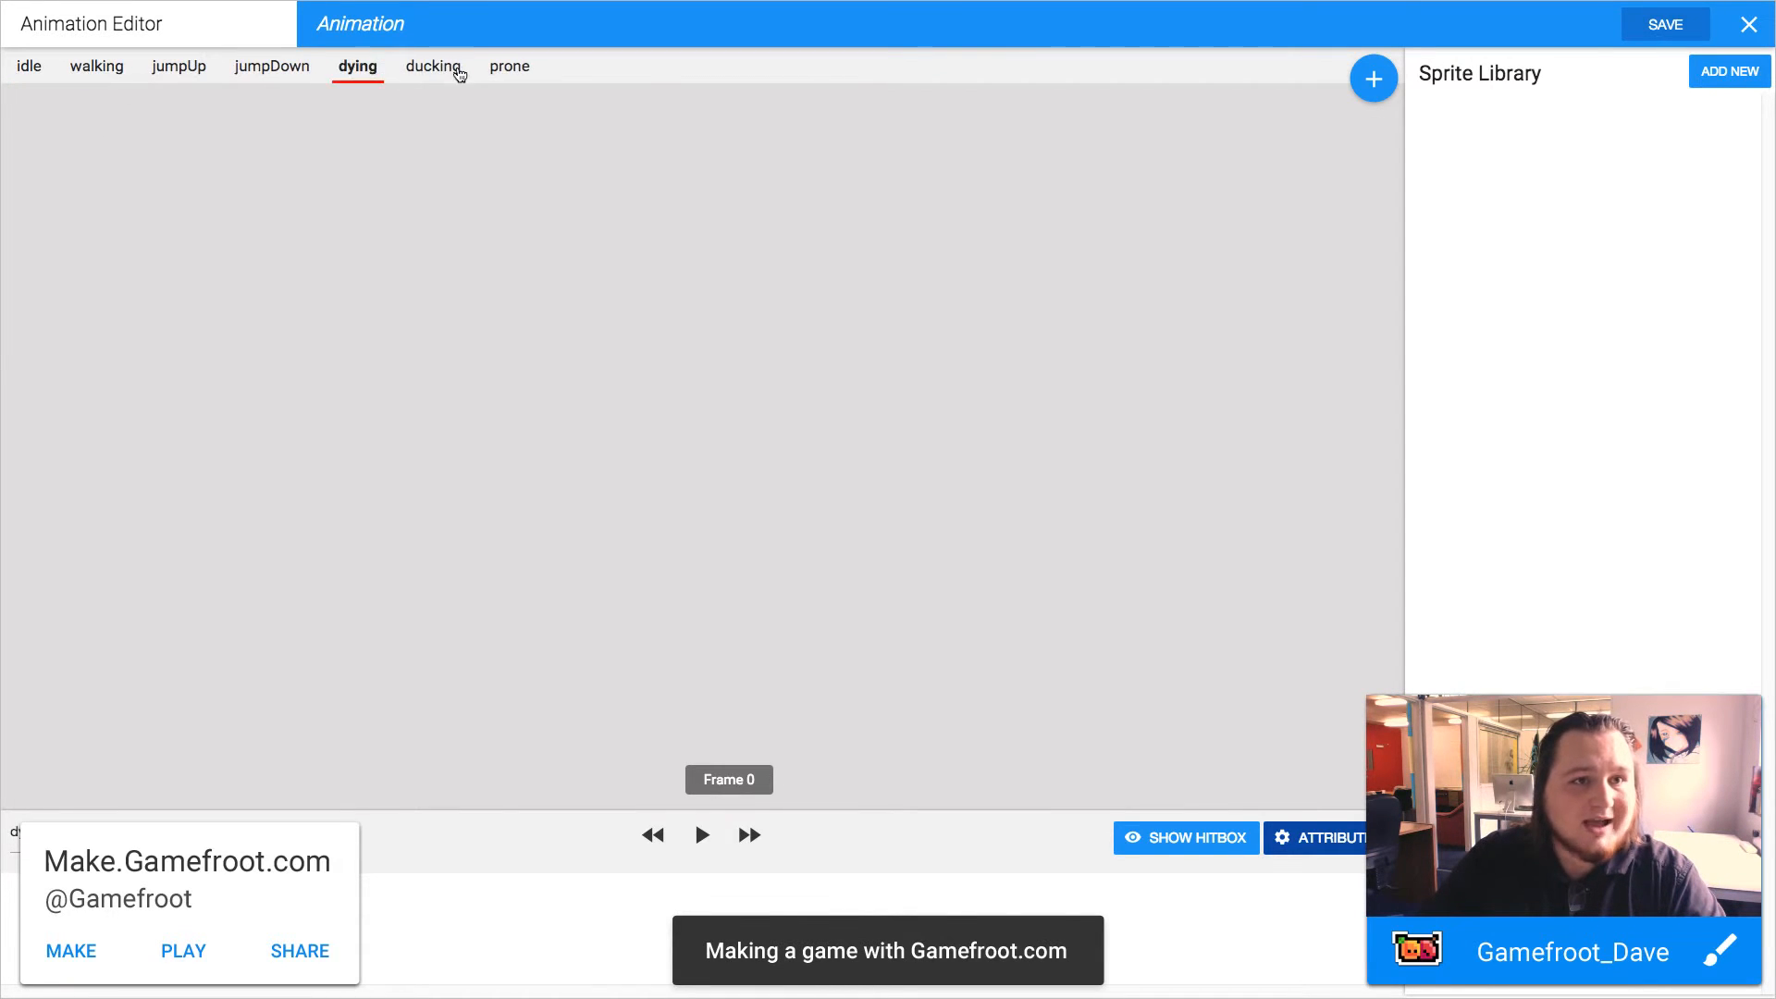
left_click(179, 66)
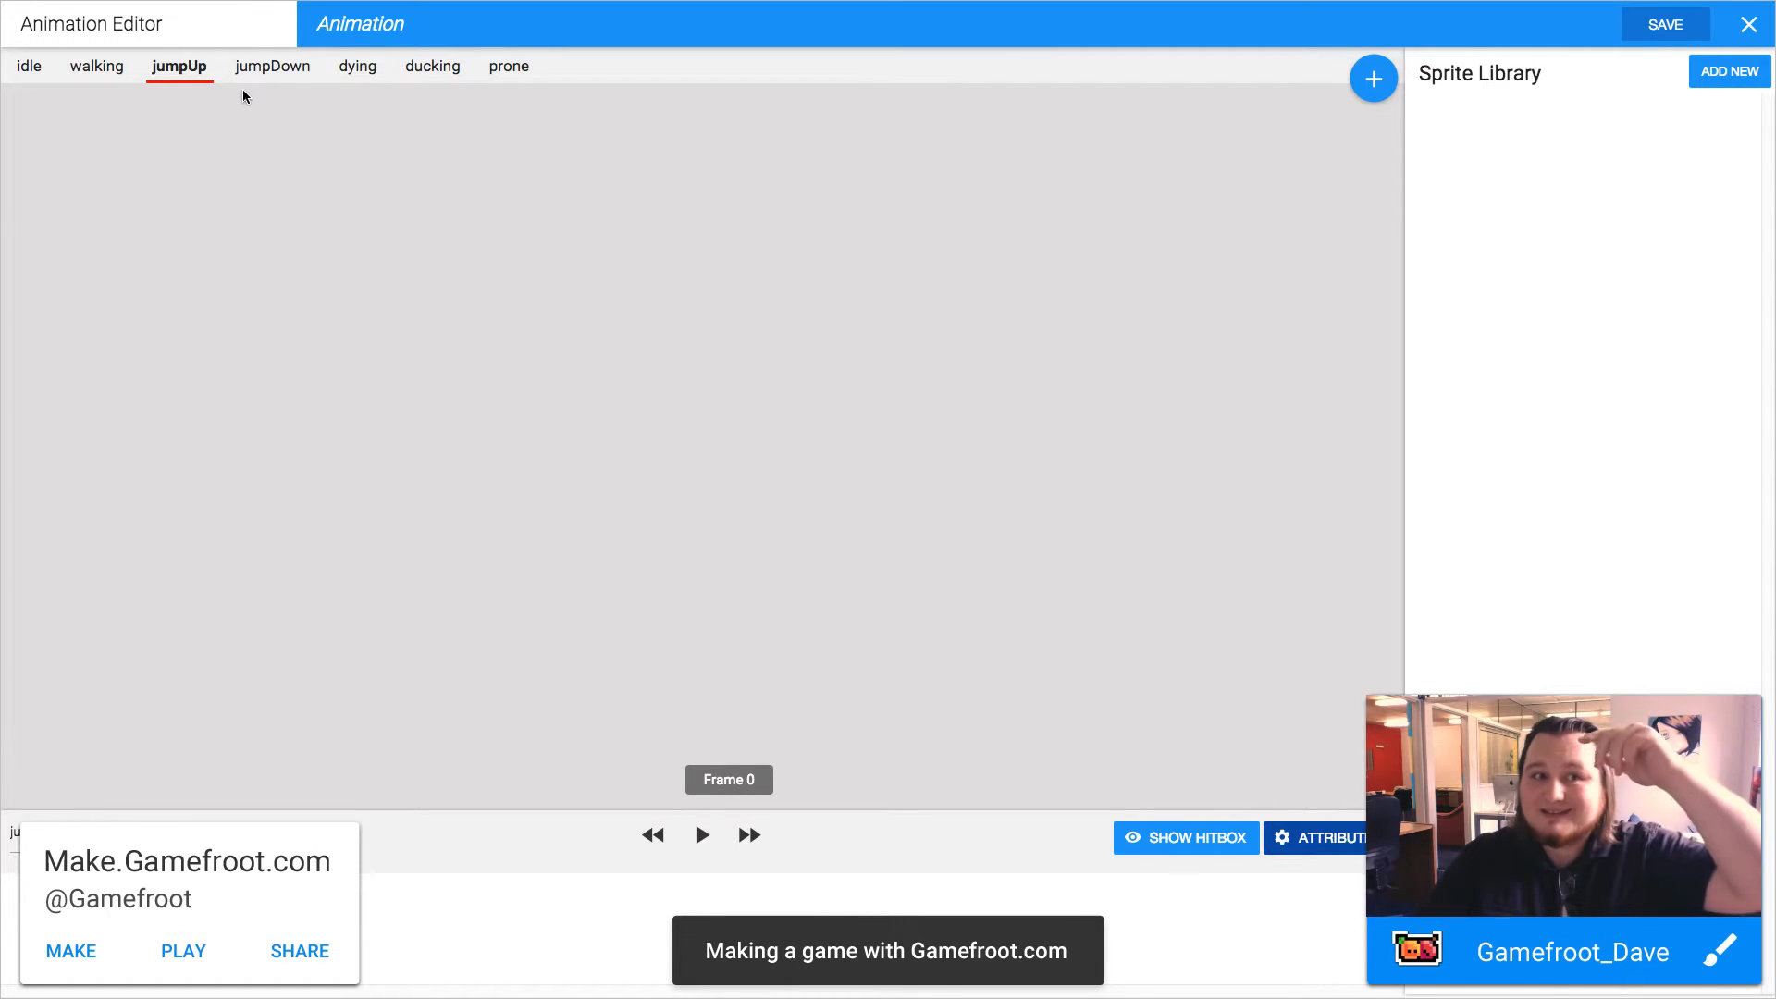
left_click(27, 67)
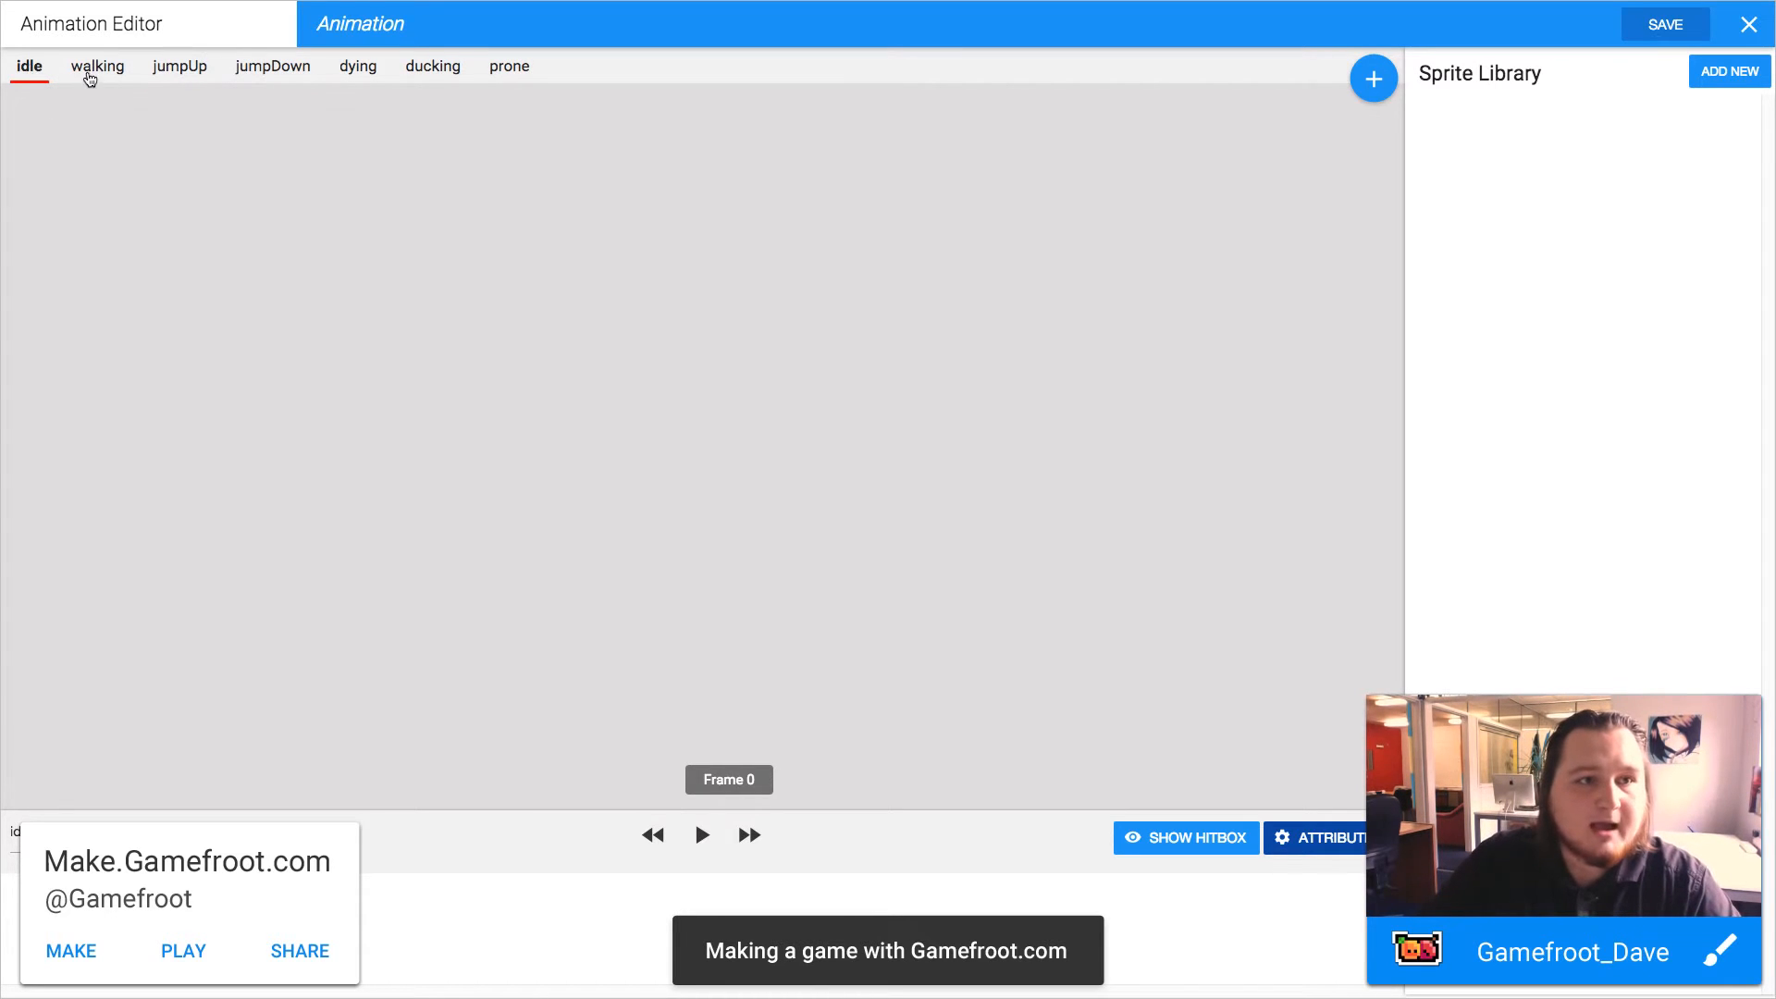
mouse_move(225, 231)
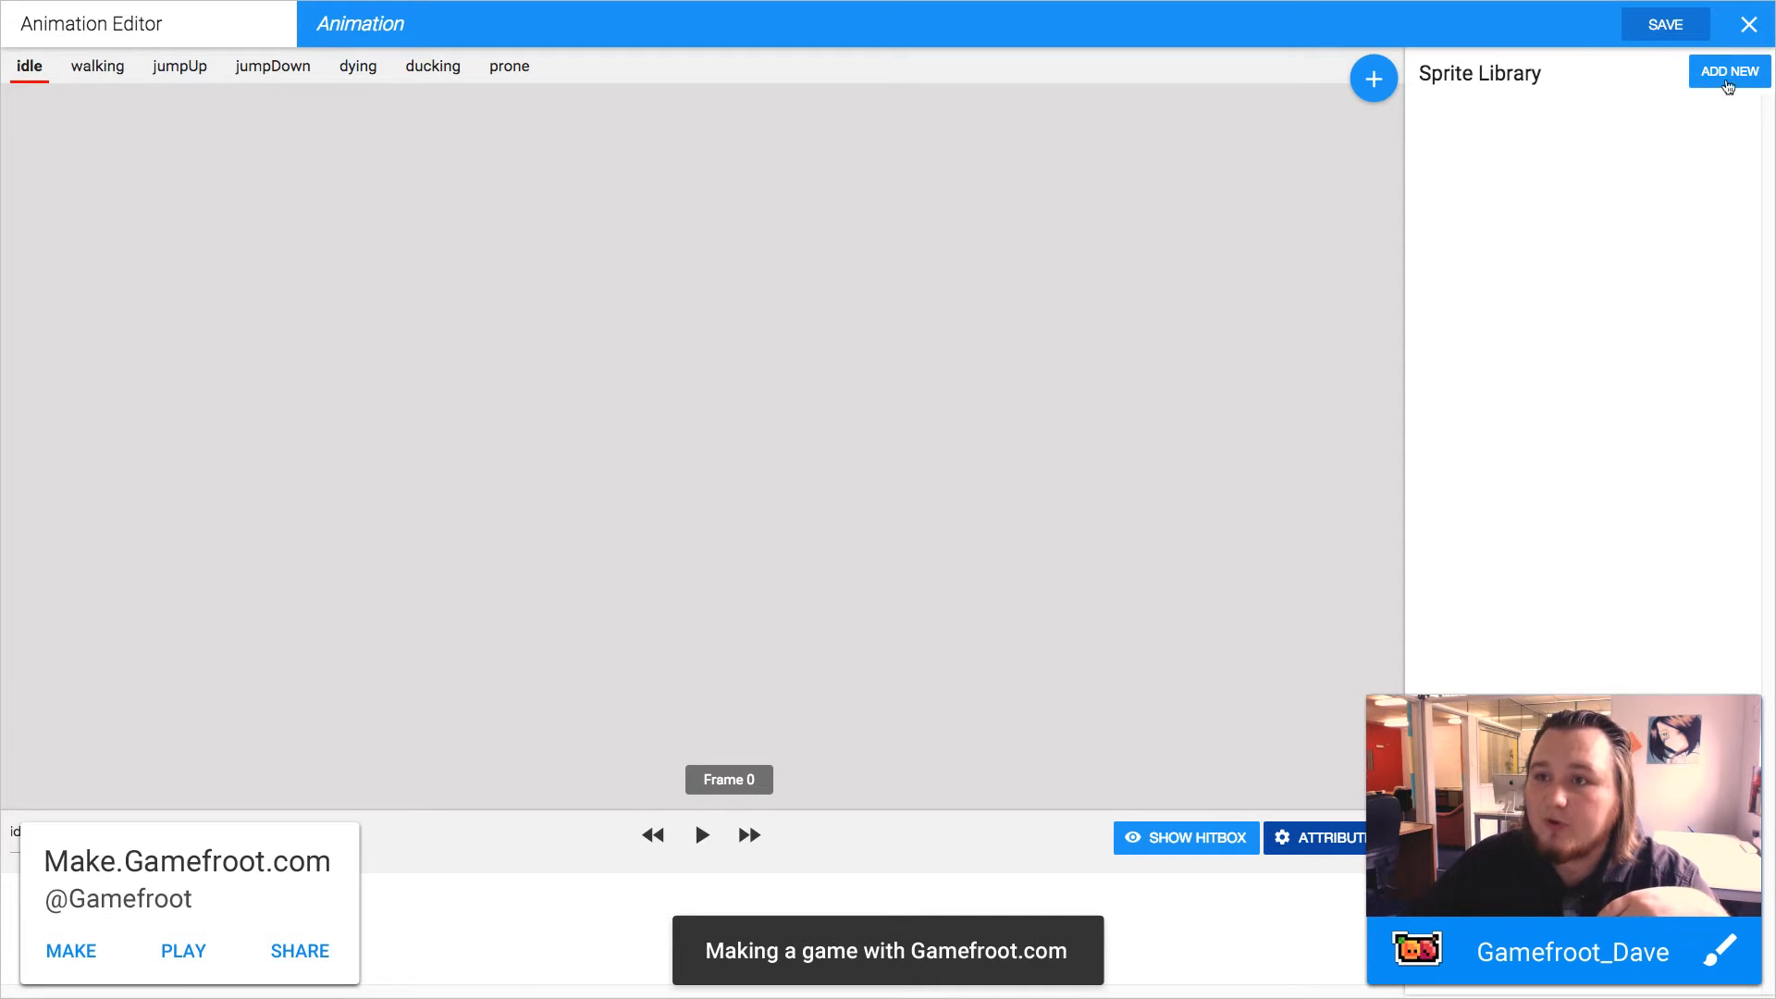
- Upload all the girl character PNGs from their folder into the Sprite Library
left_click(1728, 71)
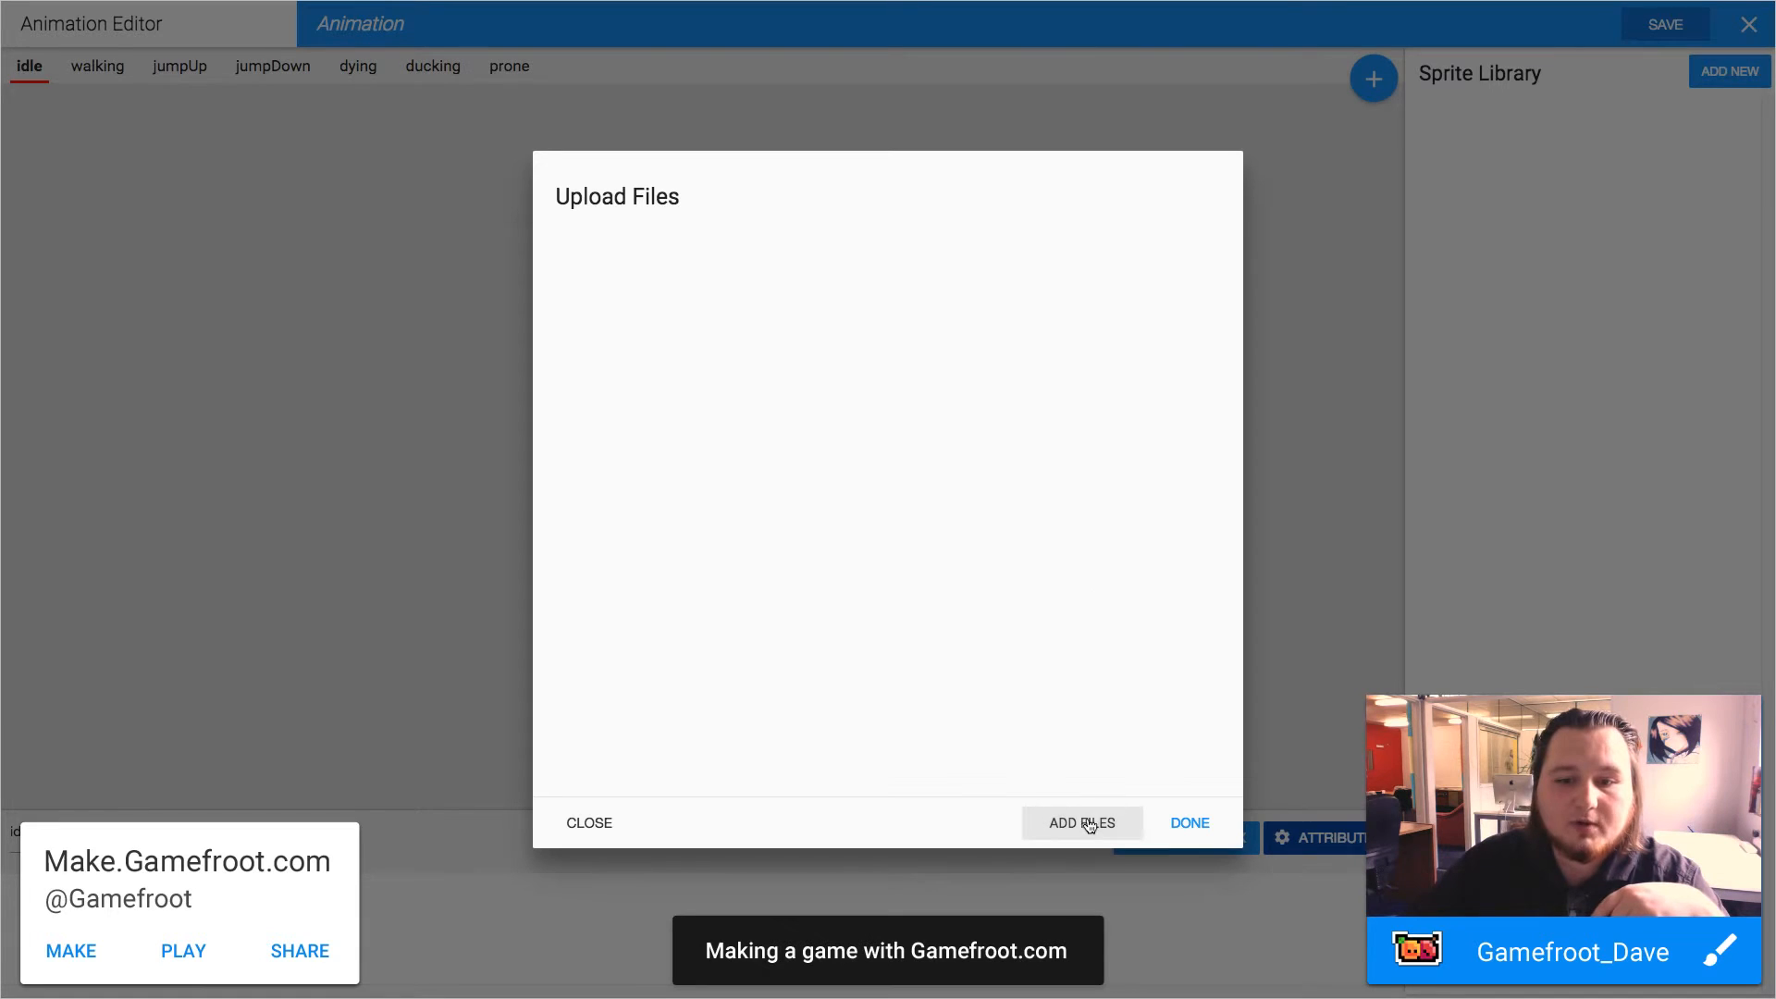
left_click(1080, 821)
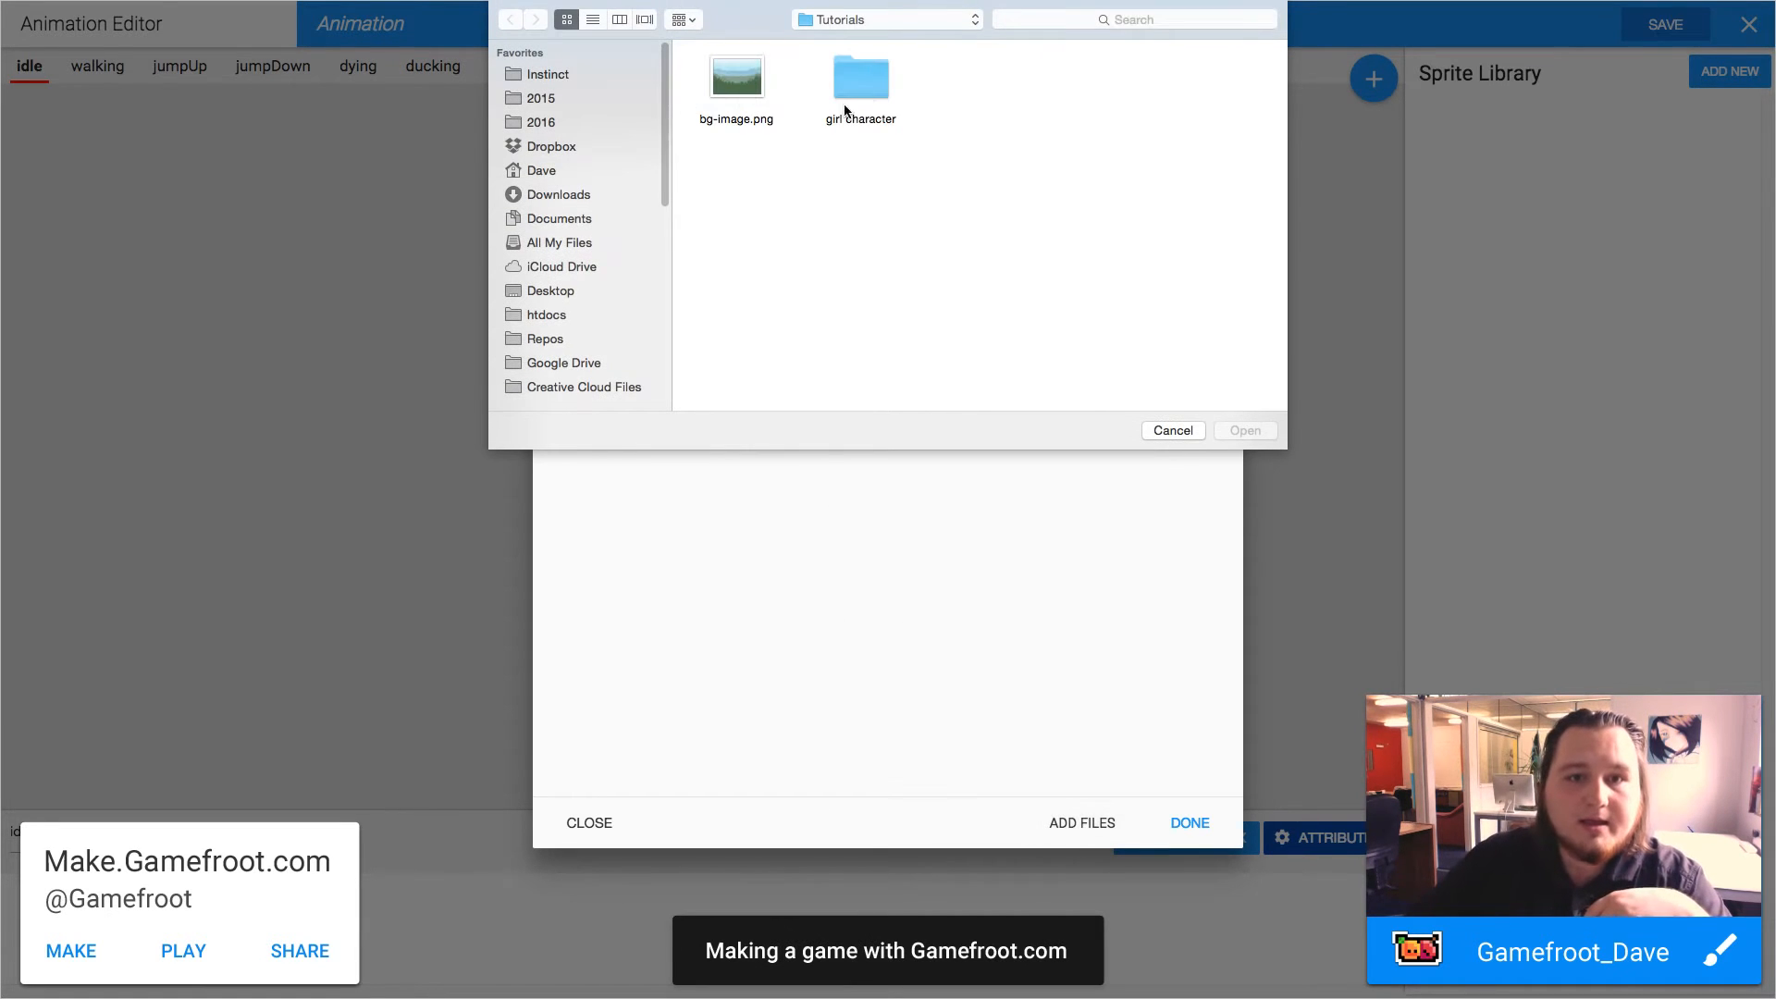
double_click(860, 77)
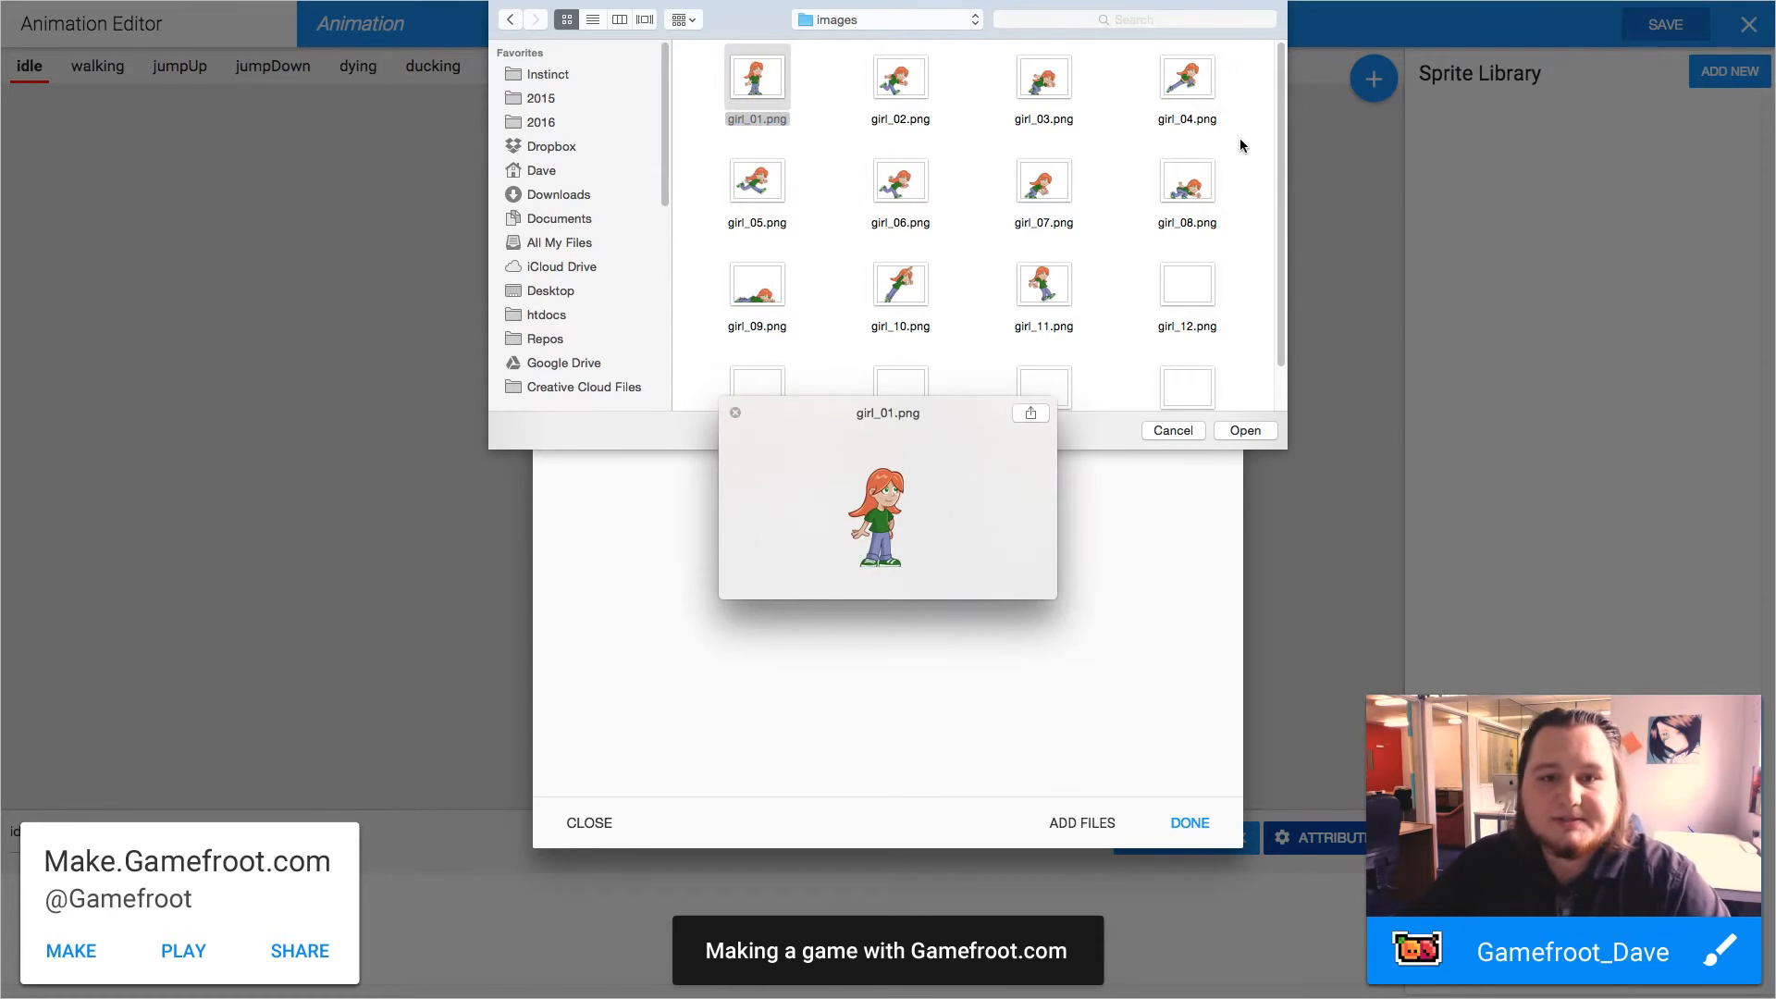
left_click(1185, 85)
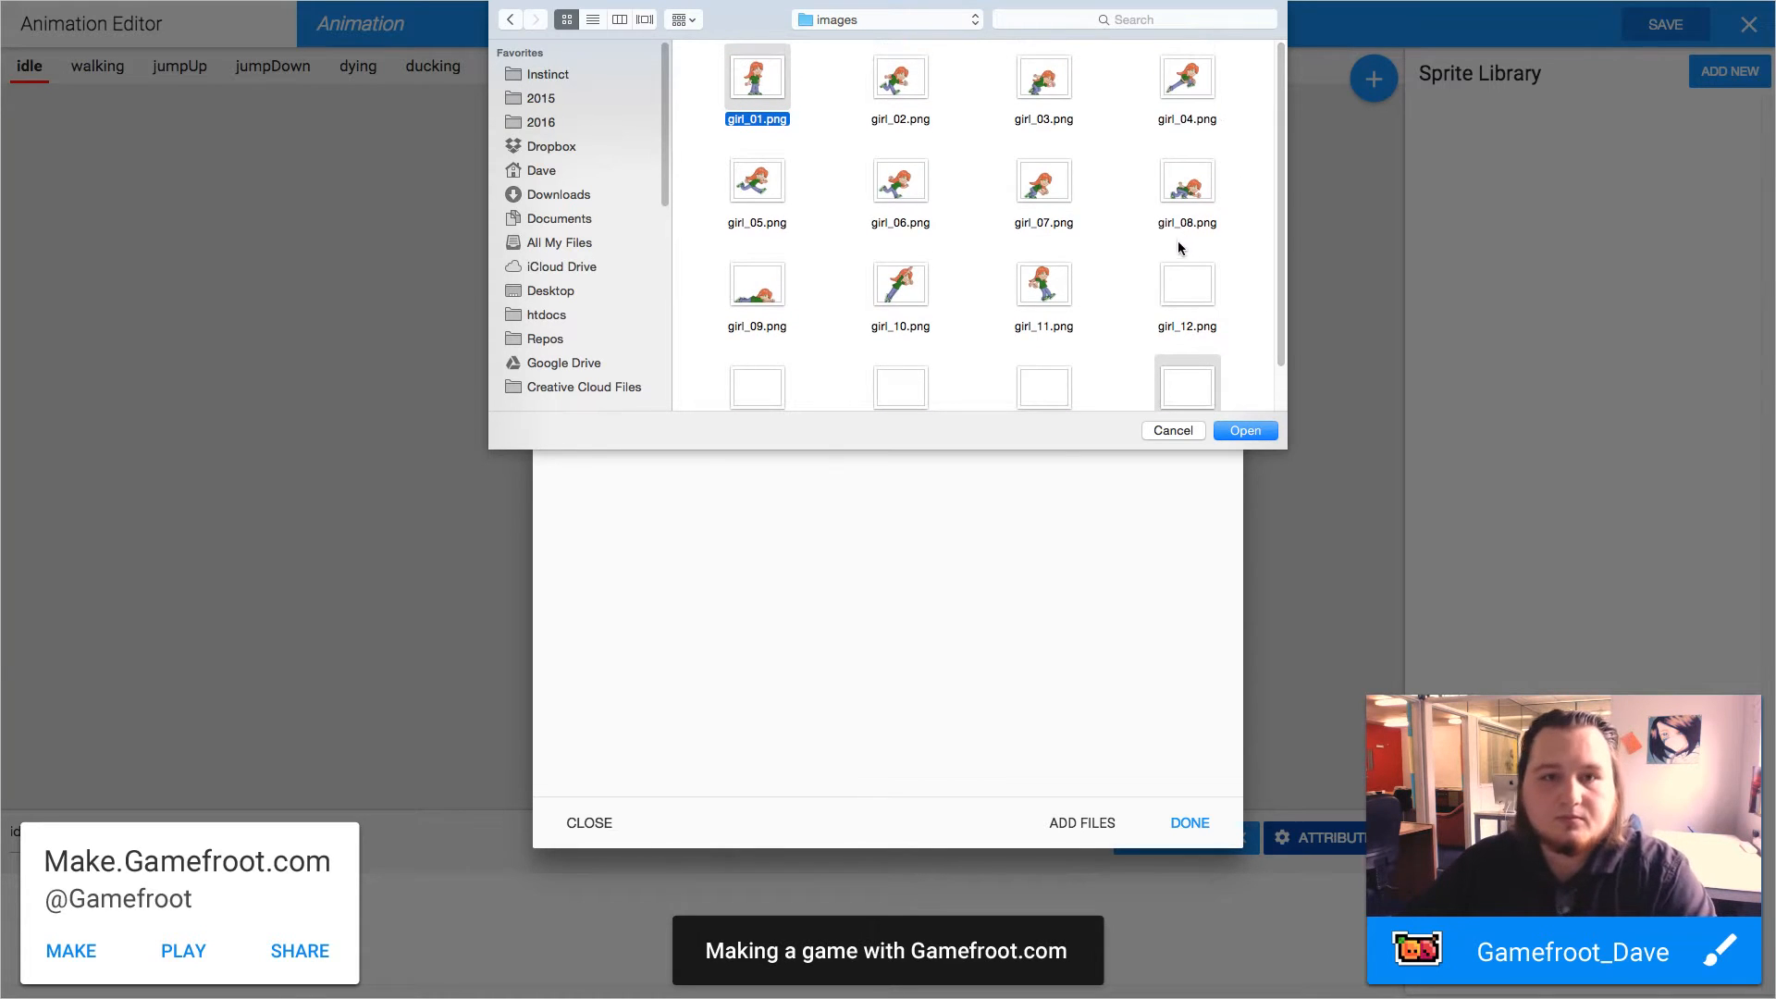
left_click(1243, 431)
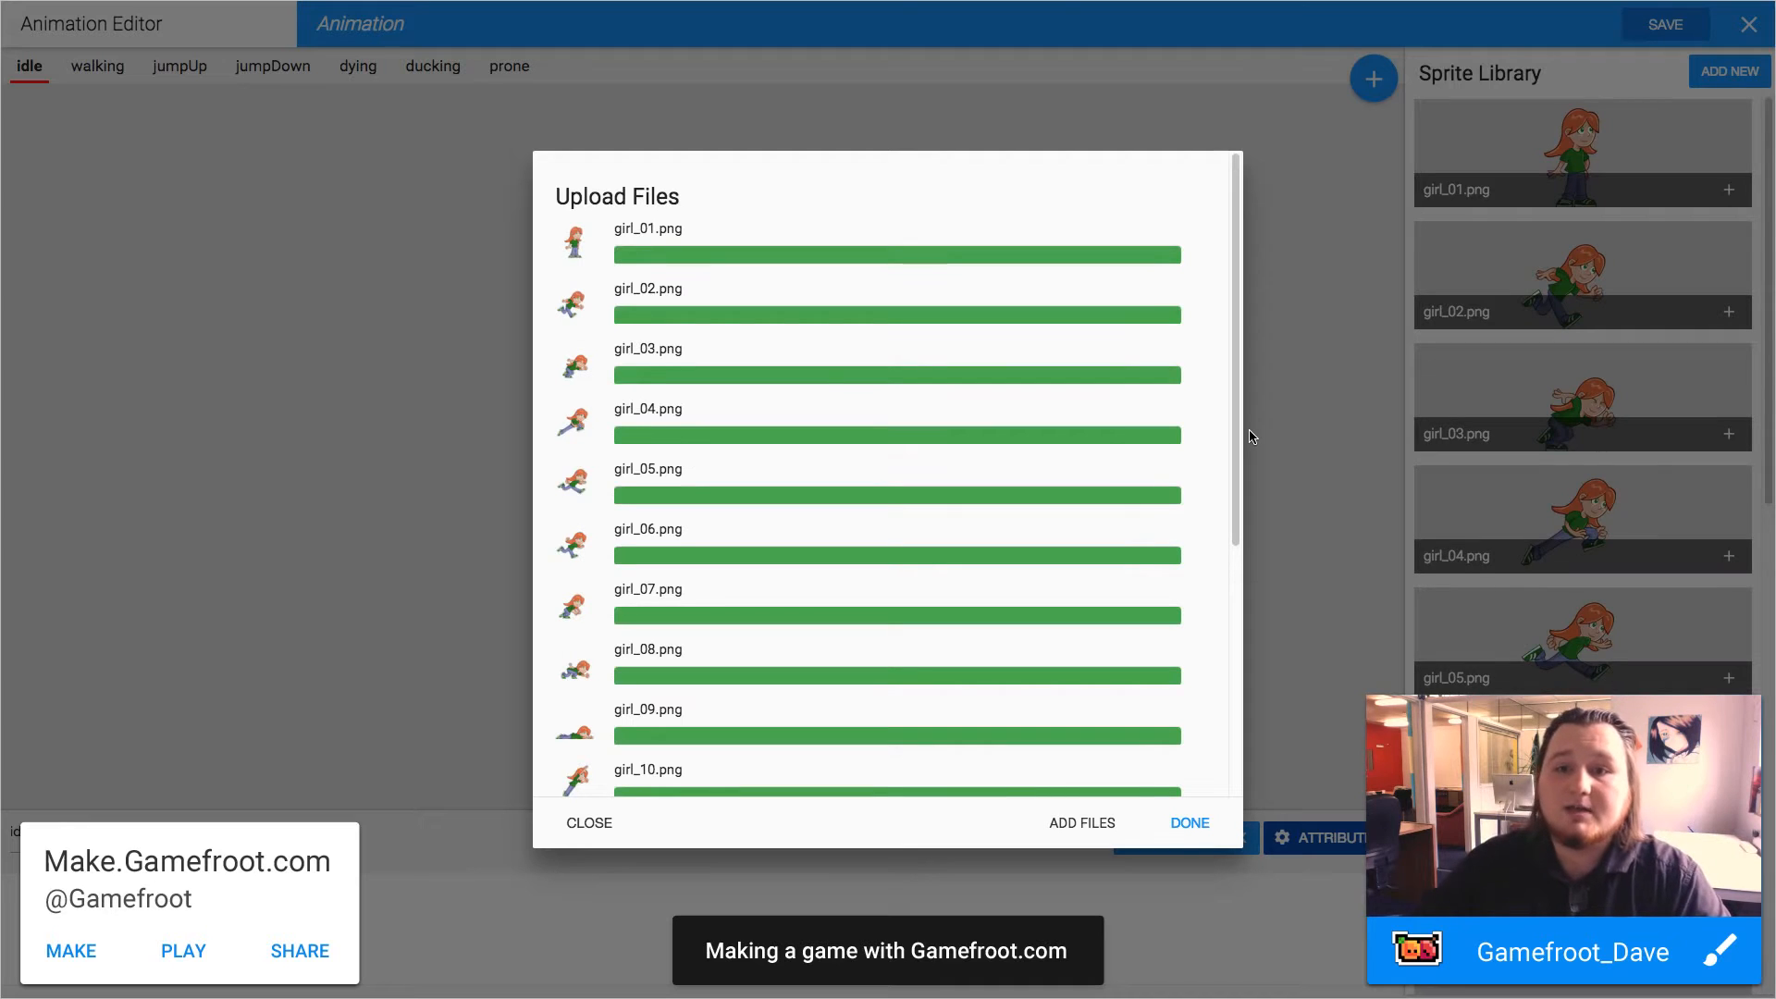
scroll("down", 3)
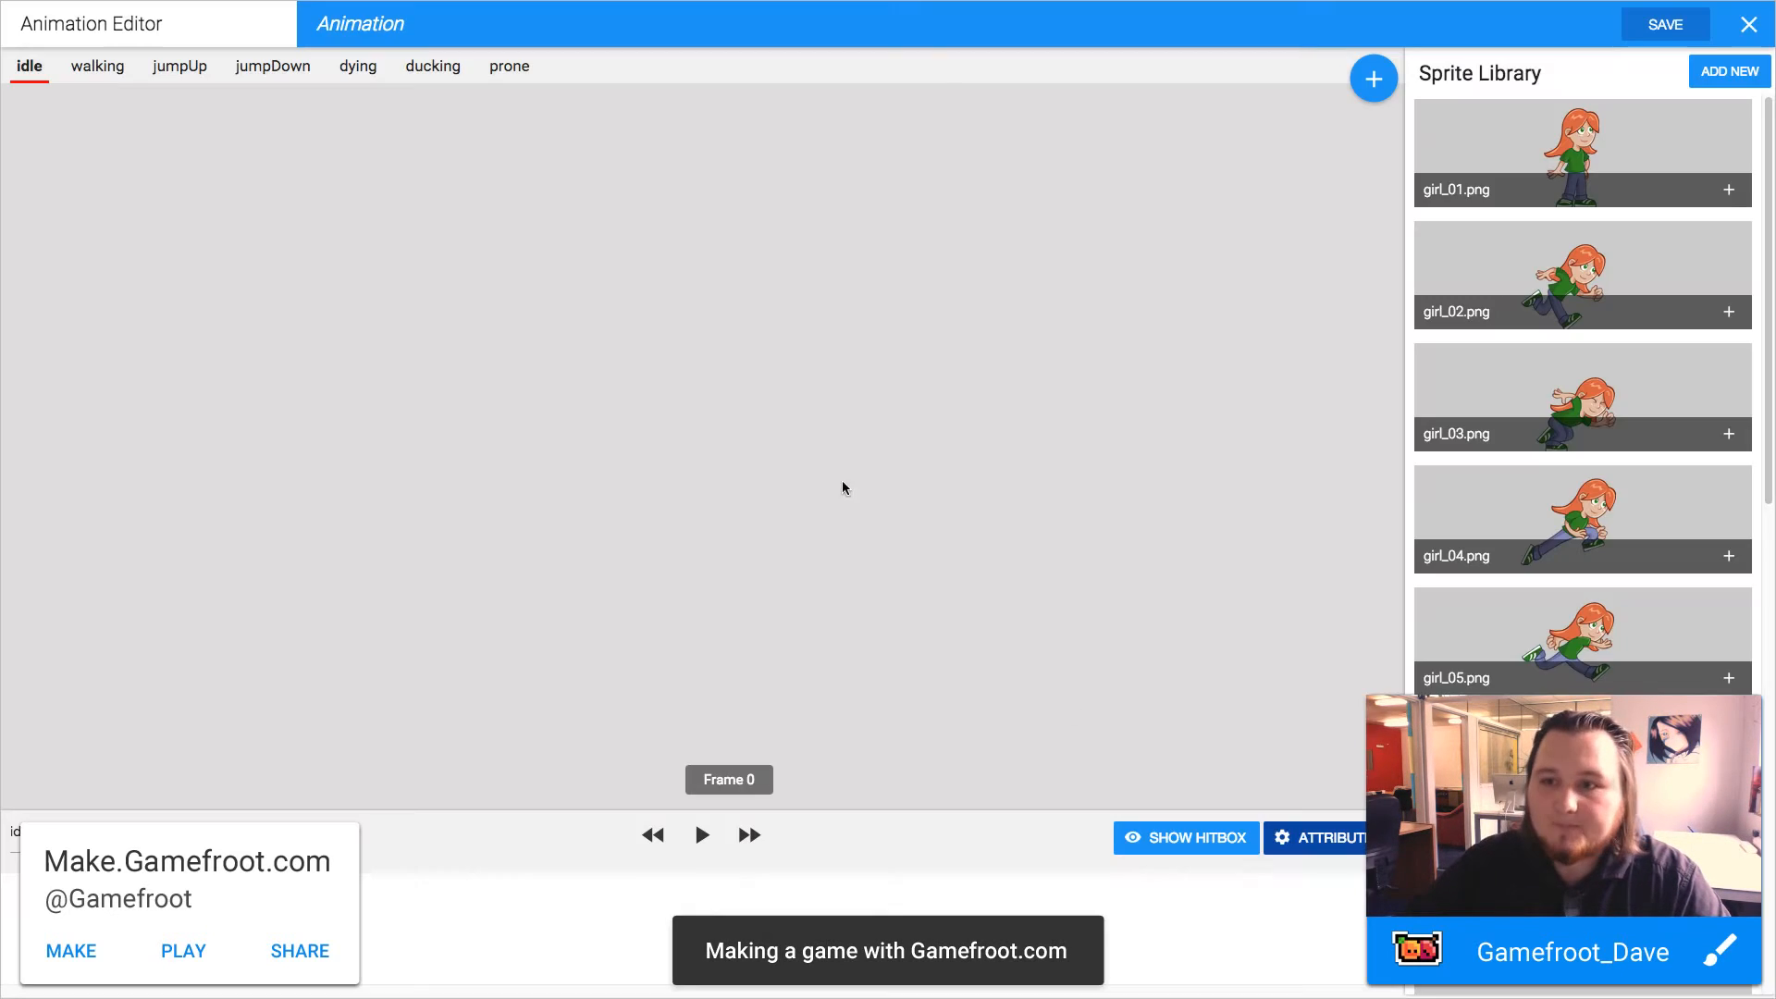
scroll("down", 3)
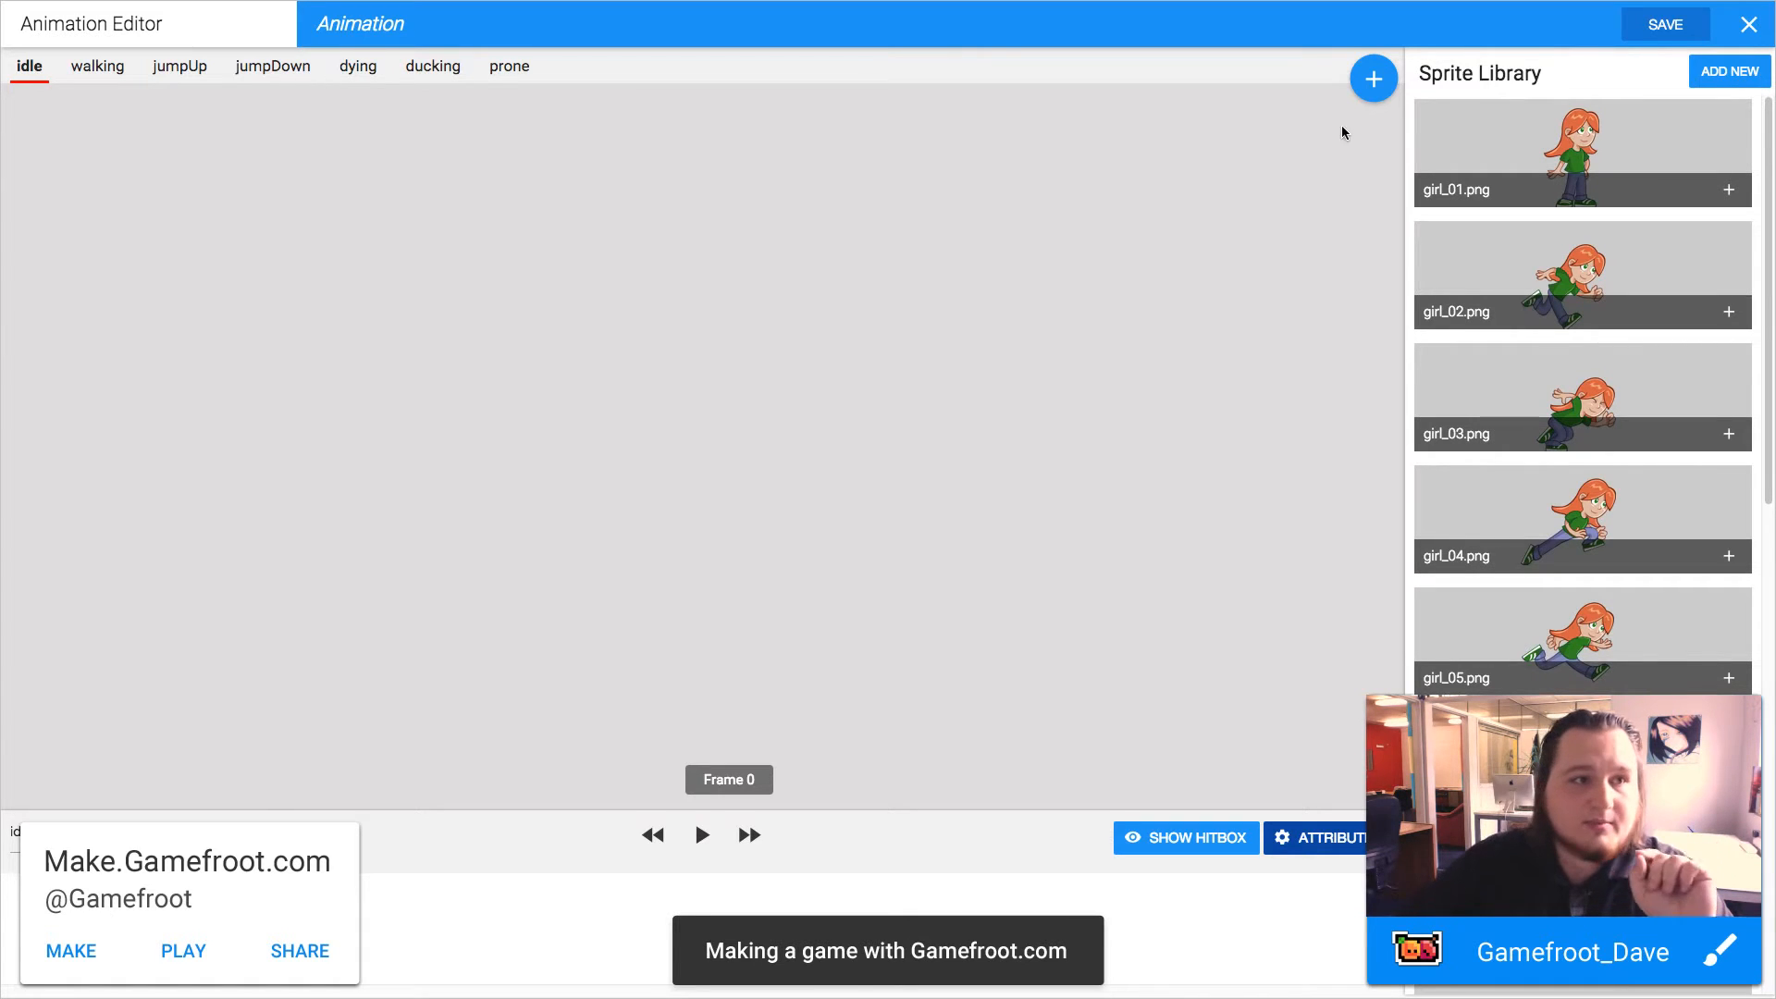
left_click(96, 67)
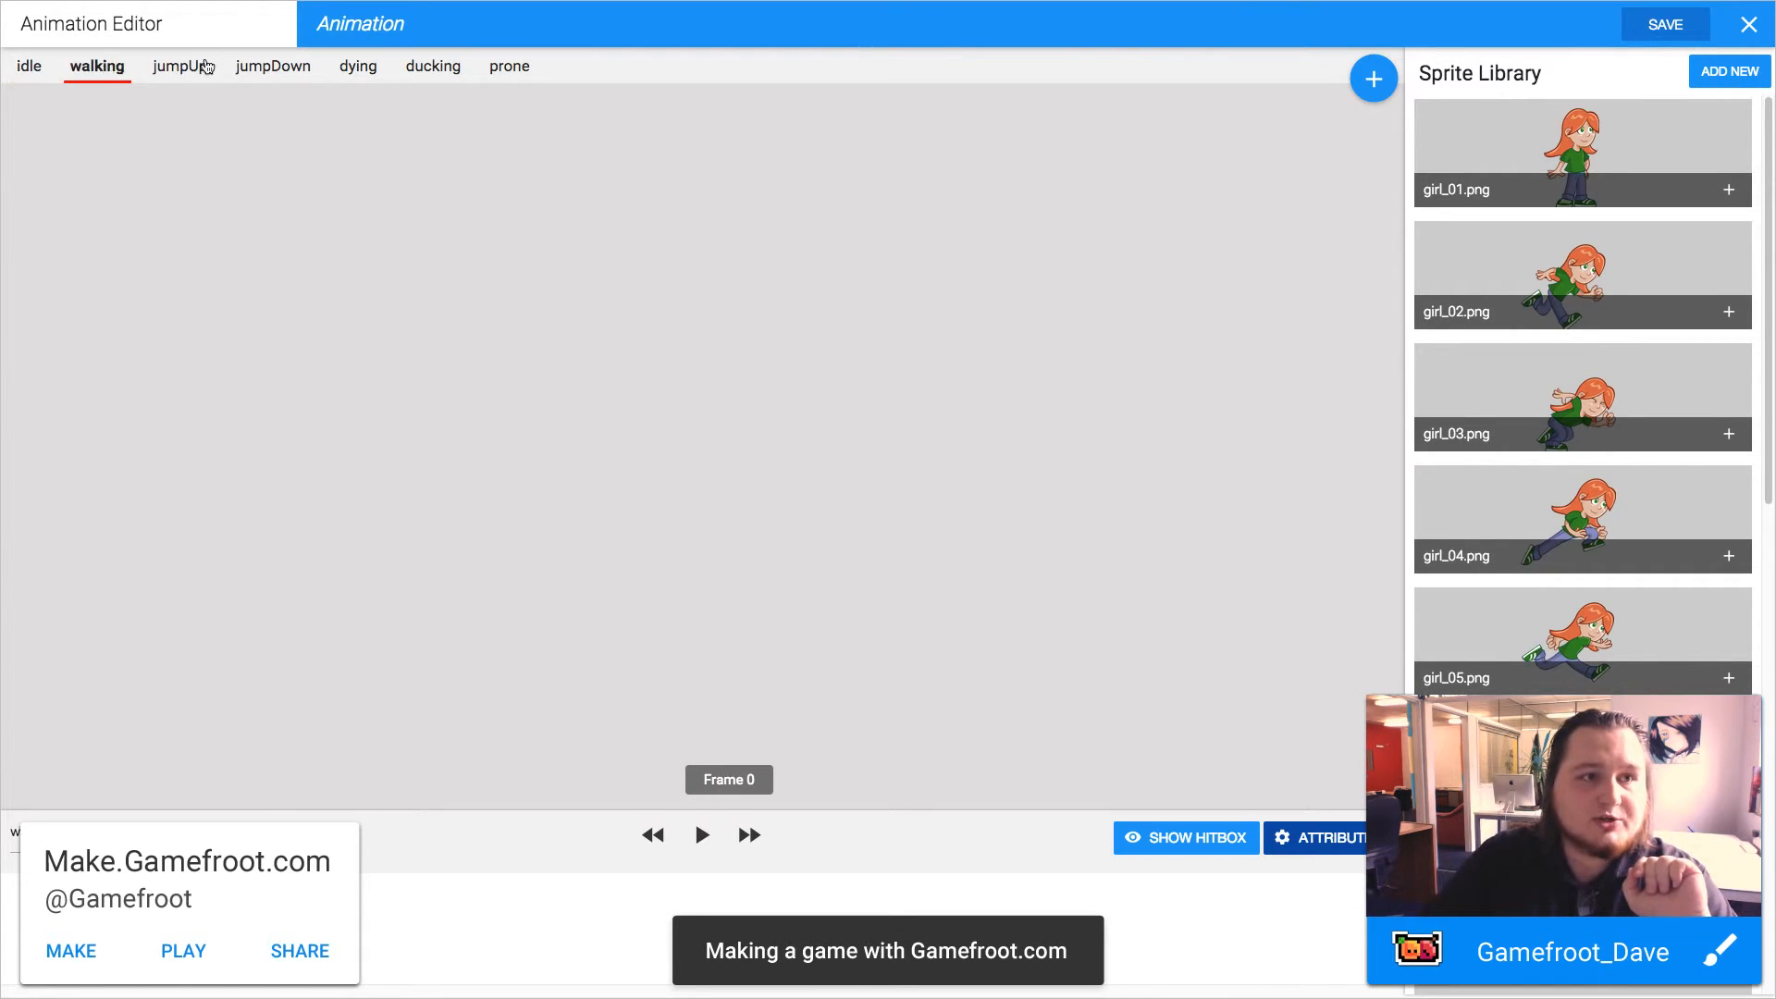
left_click(272, 66)
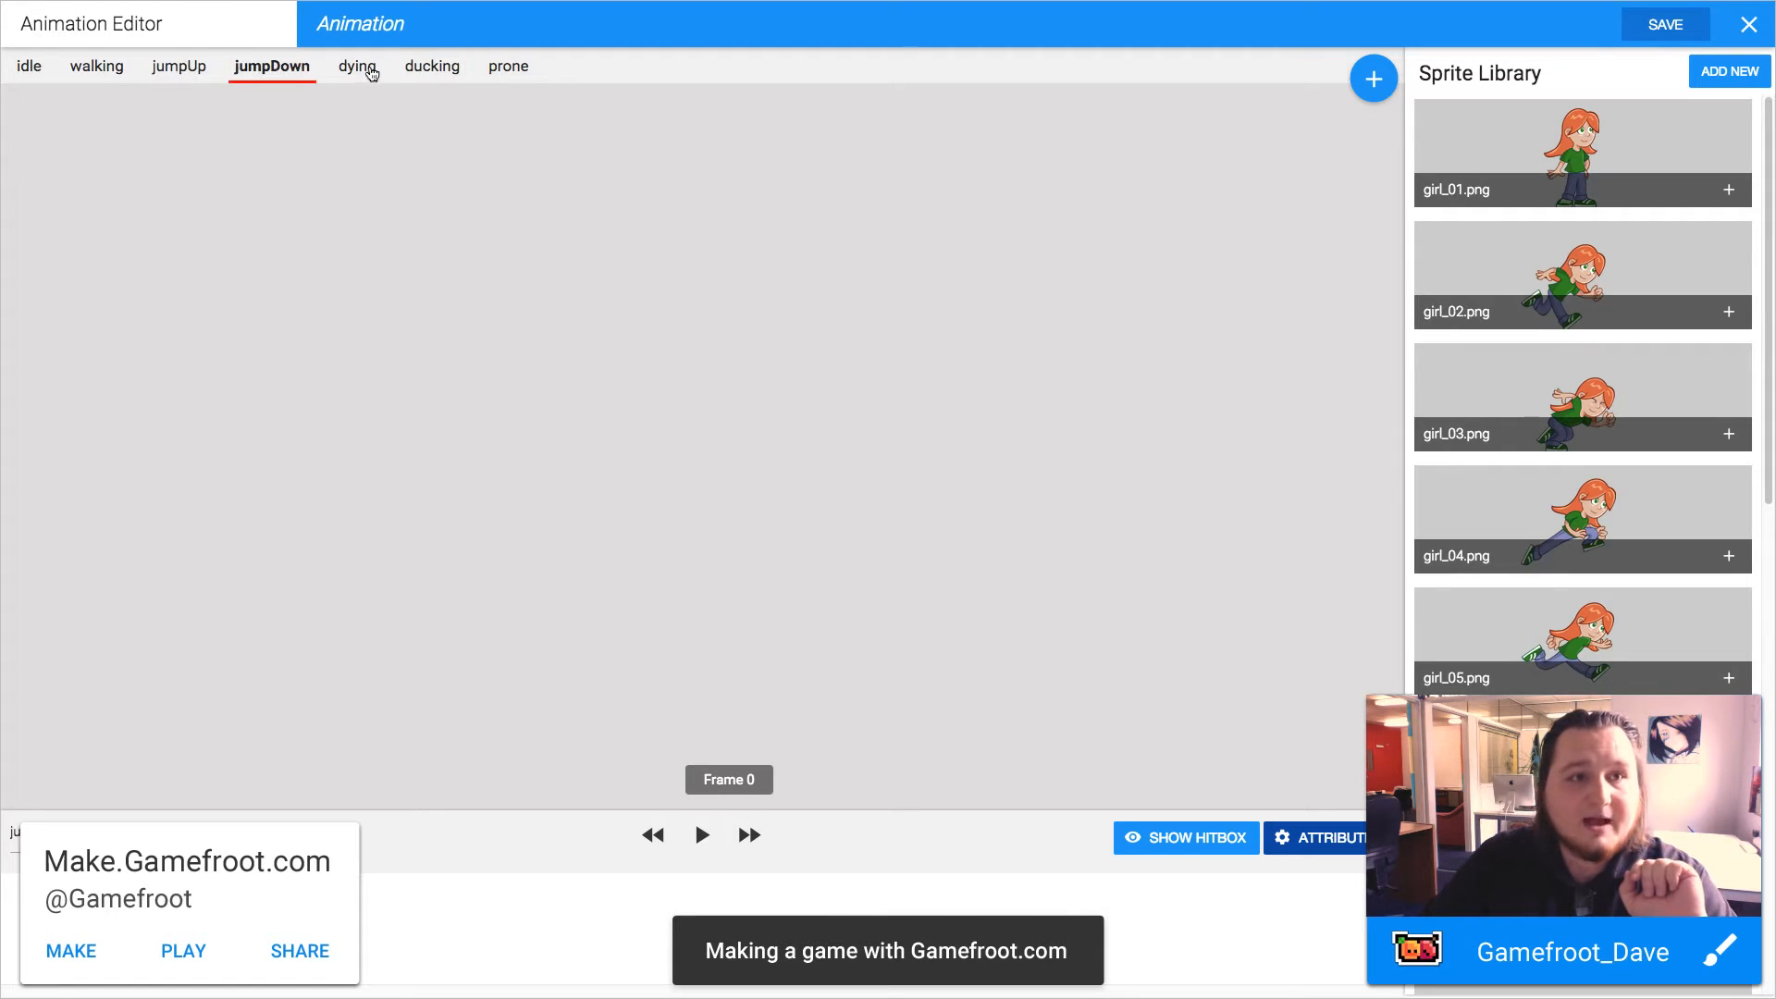
left_click(431, 67)
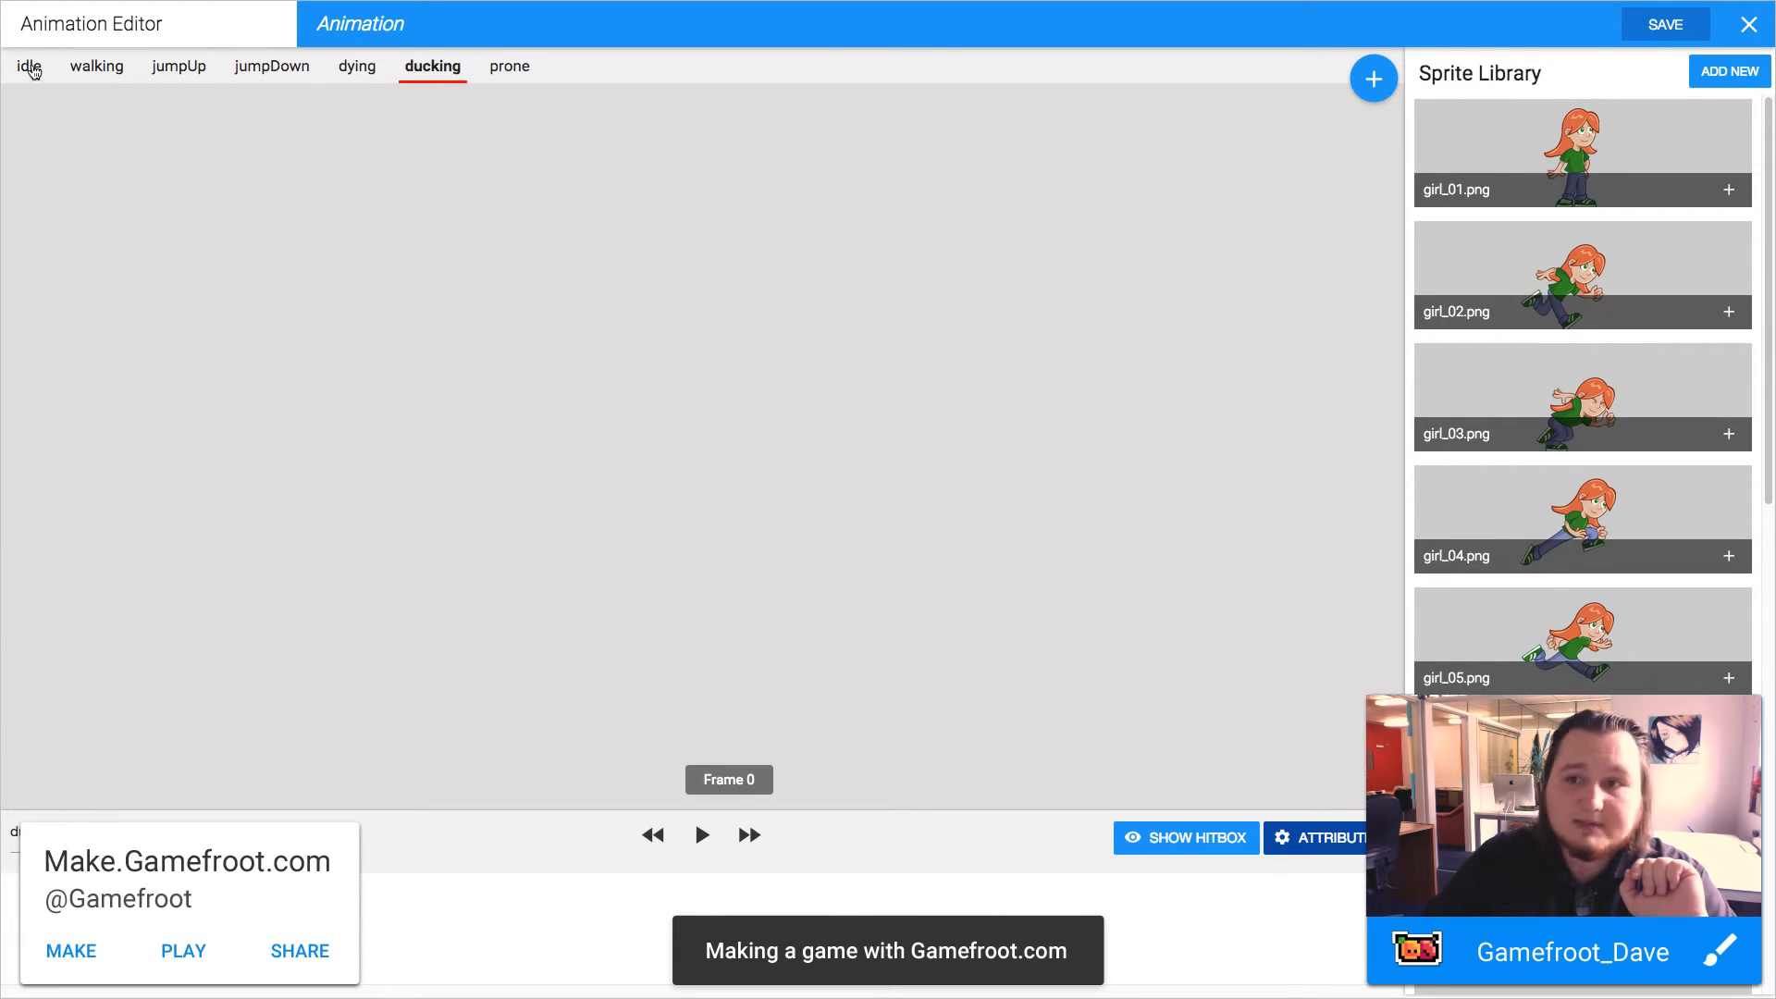
left_click(28, 66)
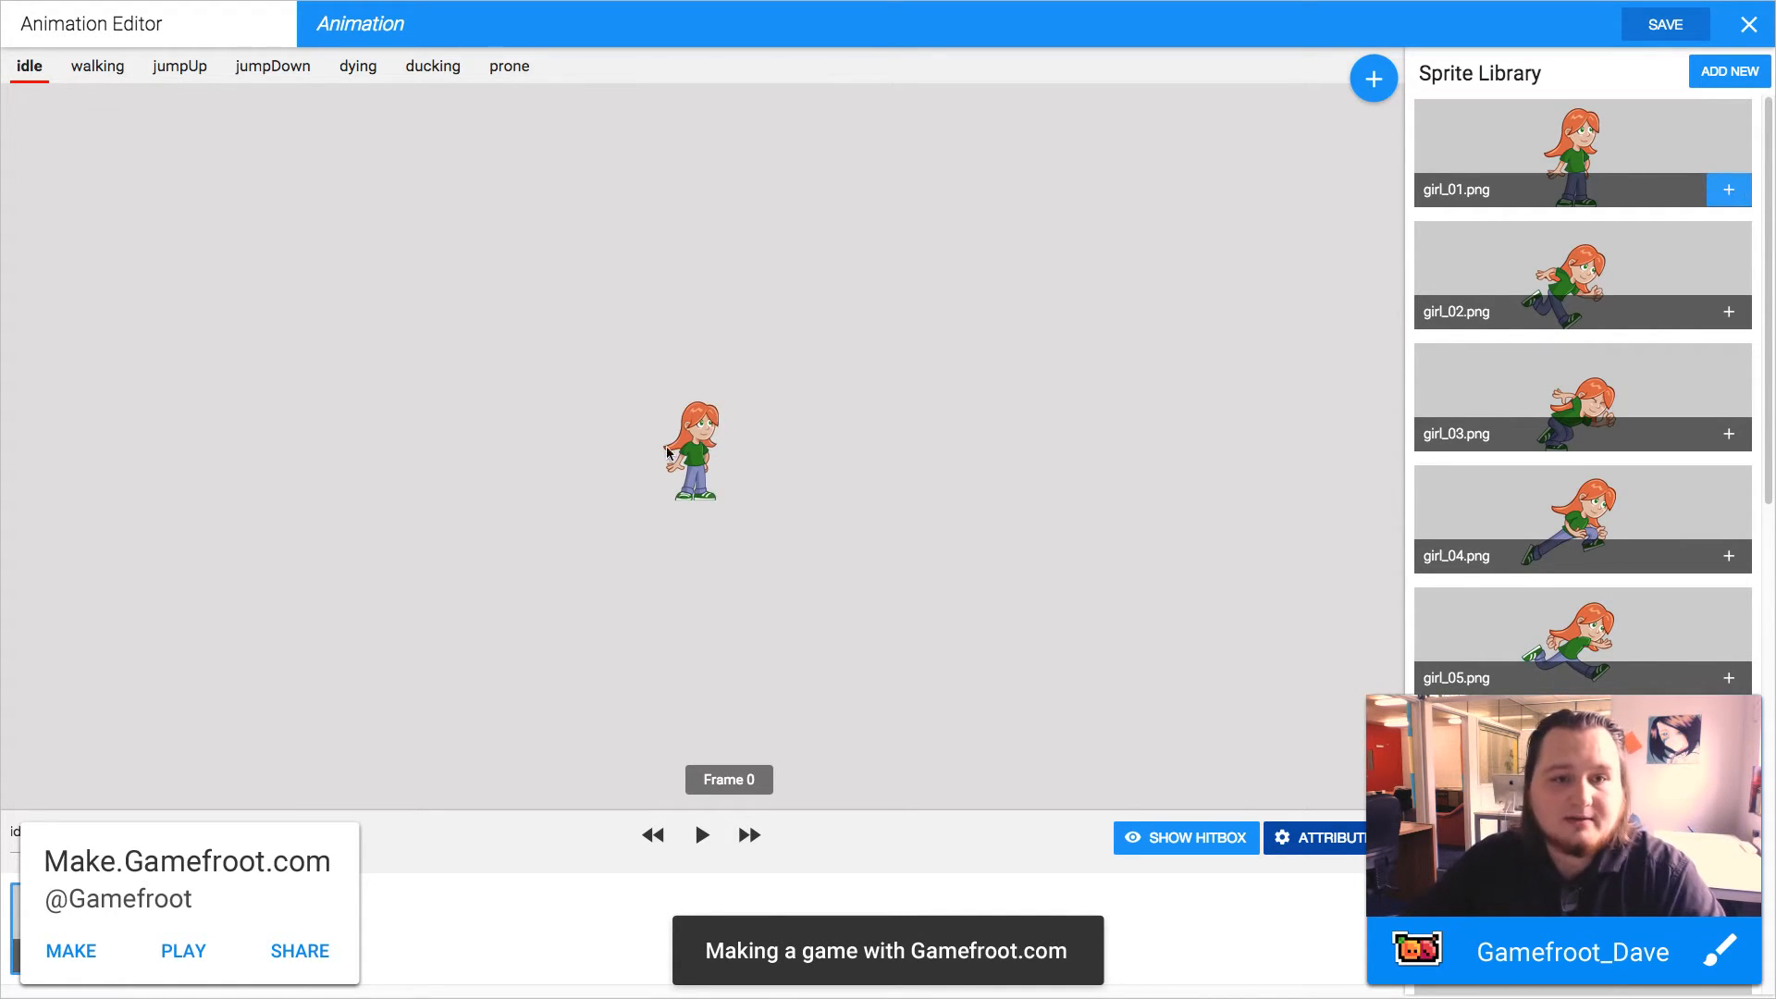
mouse_move(740, 518)
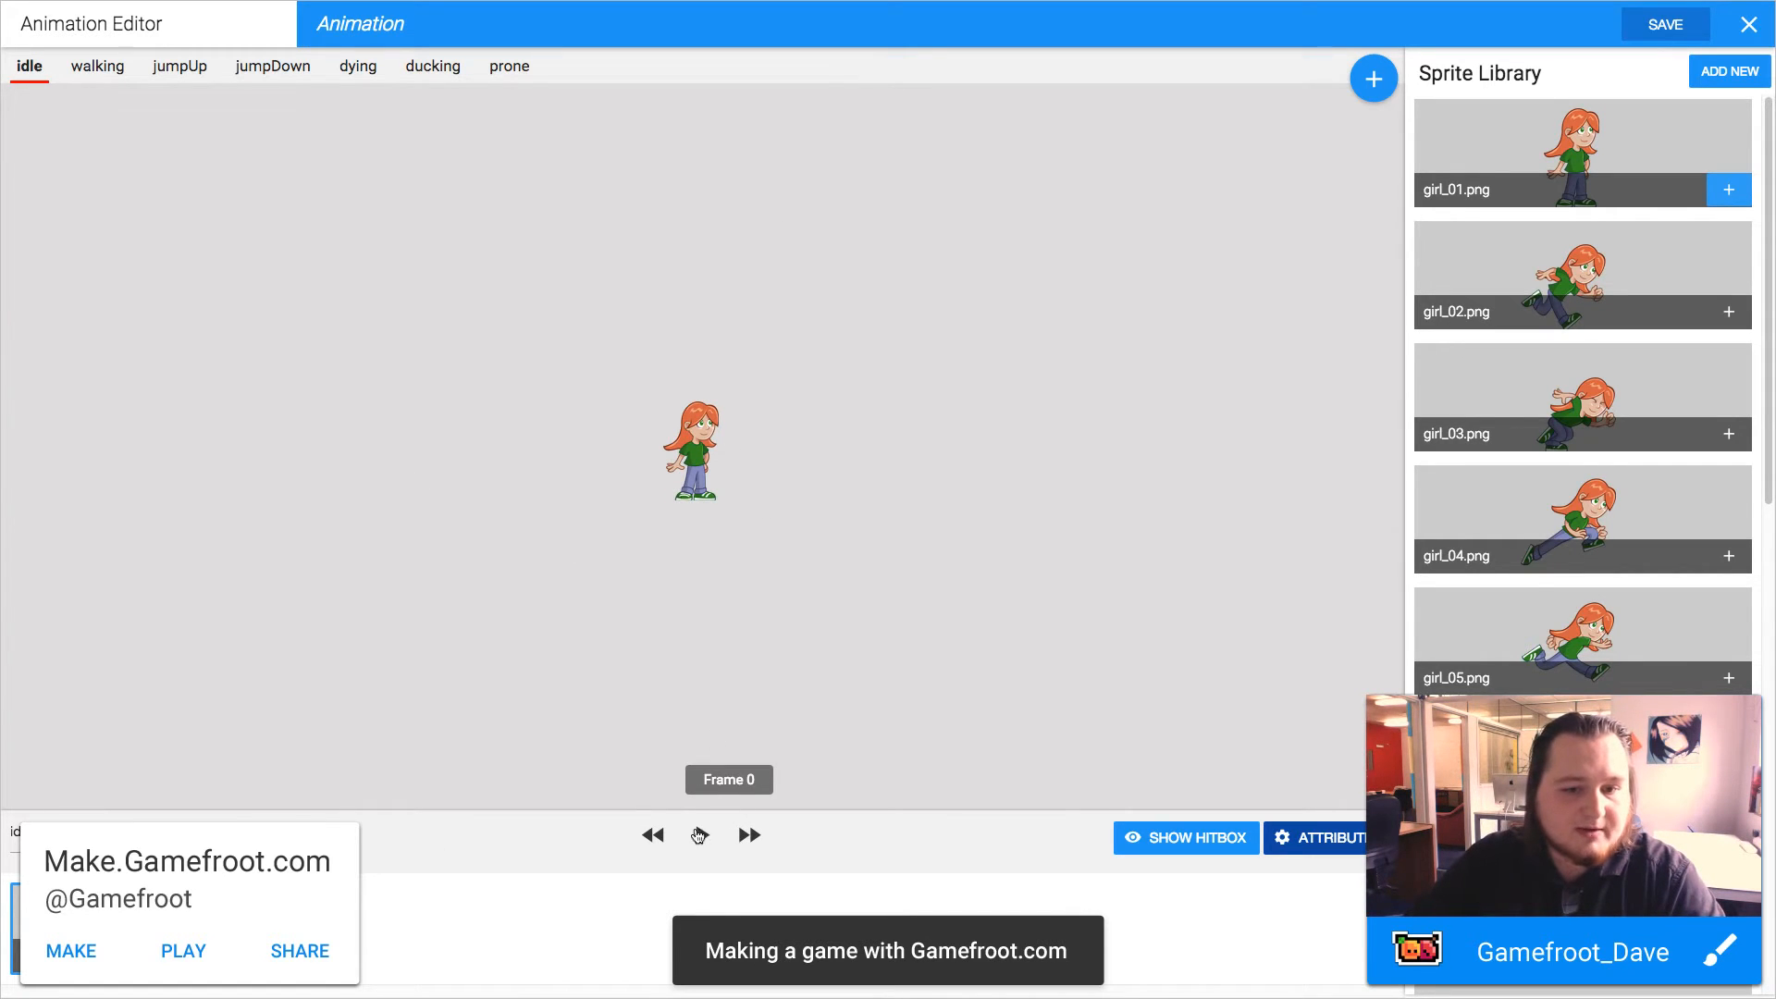
- Preview the one-frame idle animation showing the girl_01 standing pose, then stop it
left_click(699, 836)
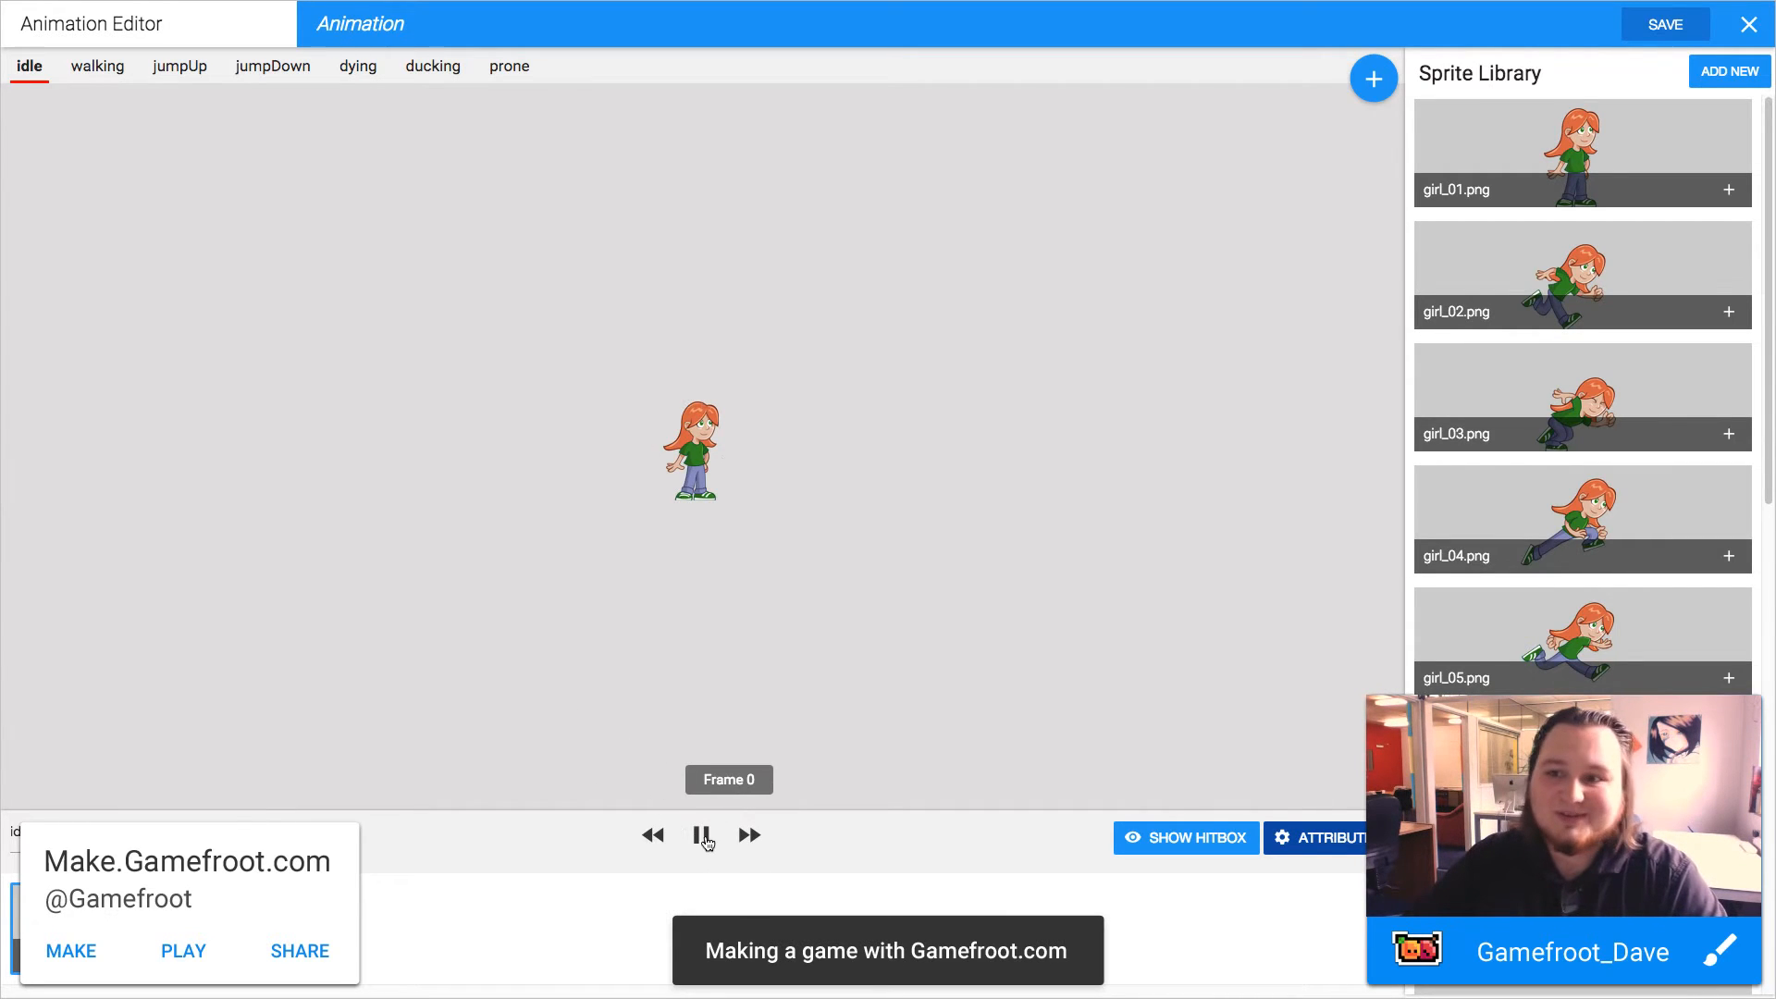
left_click(701, 834)
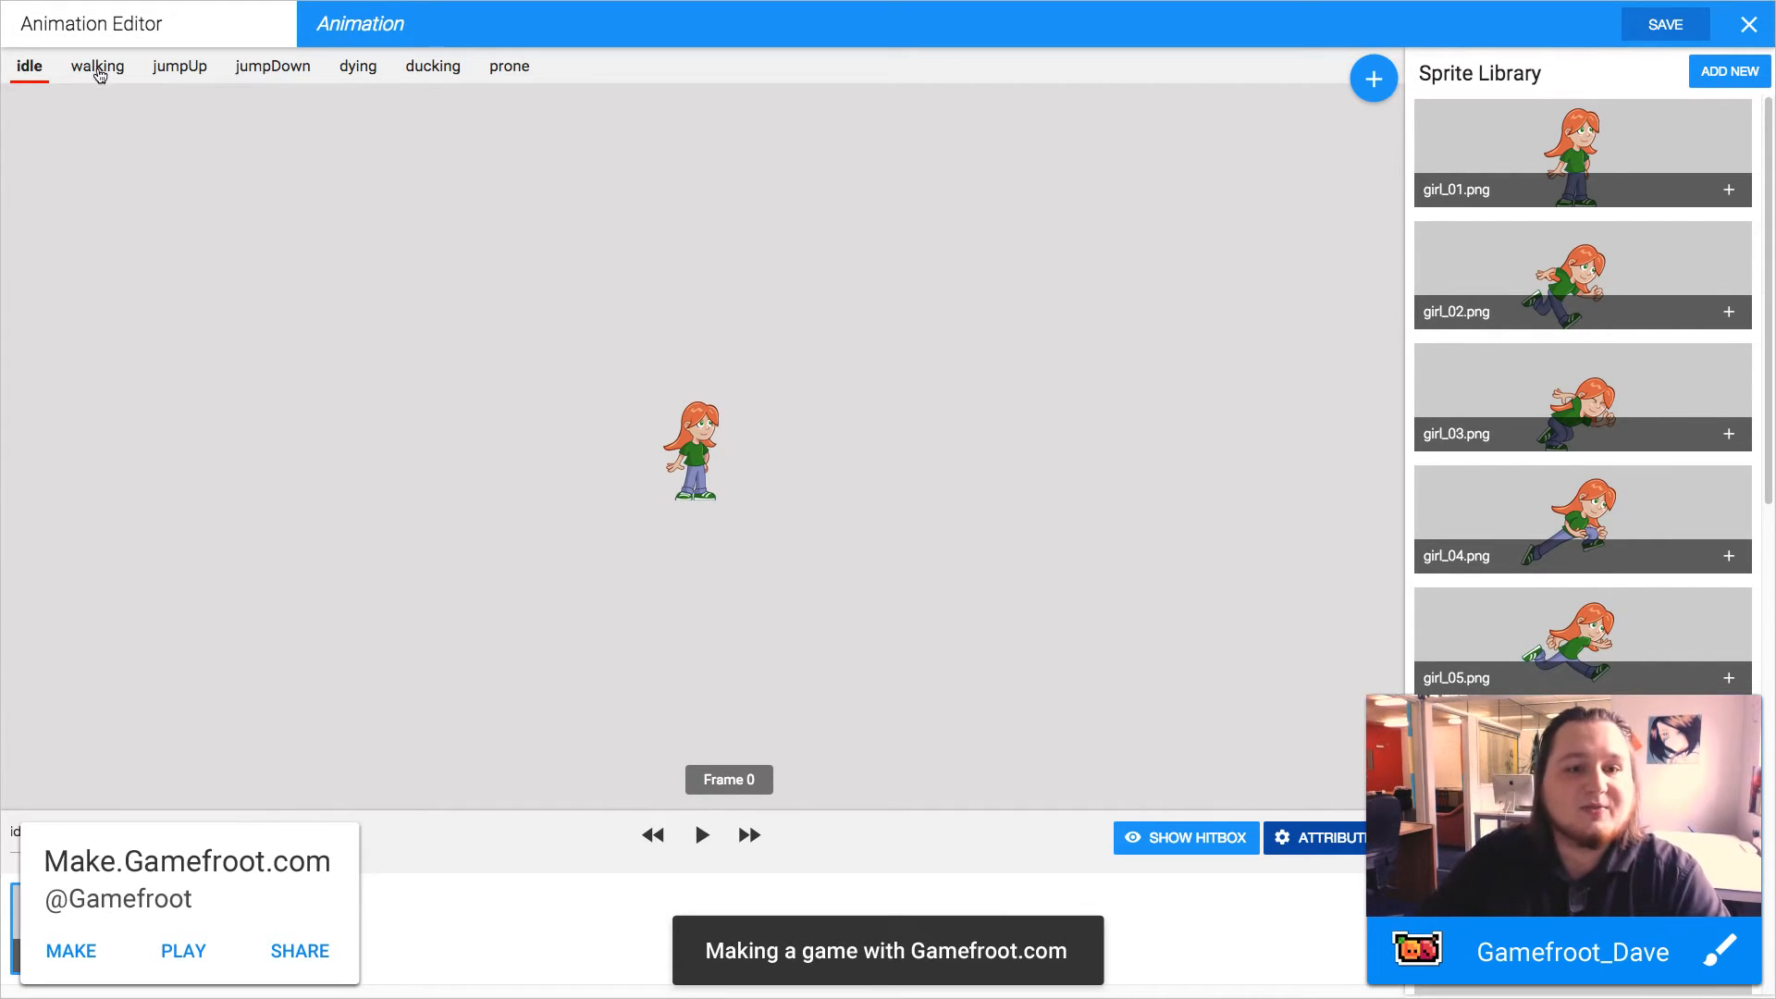
- Fill the walking animation with the girl's running frames through girl_07 and preview it
left_click(97, 66)
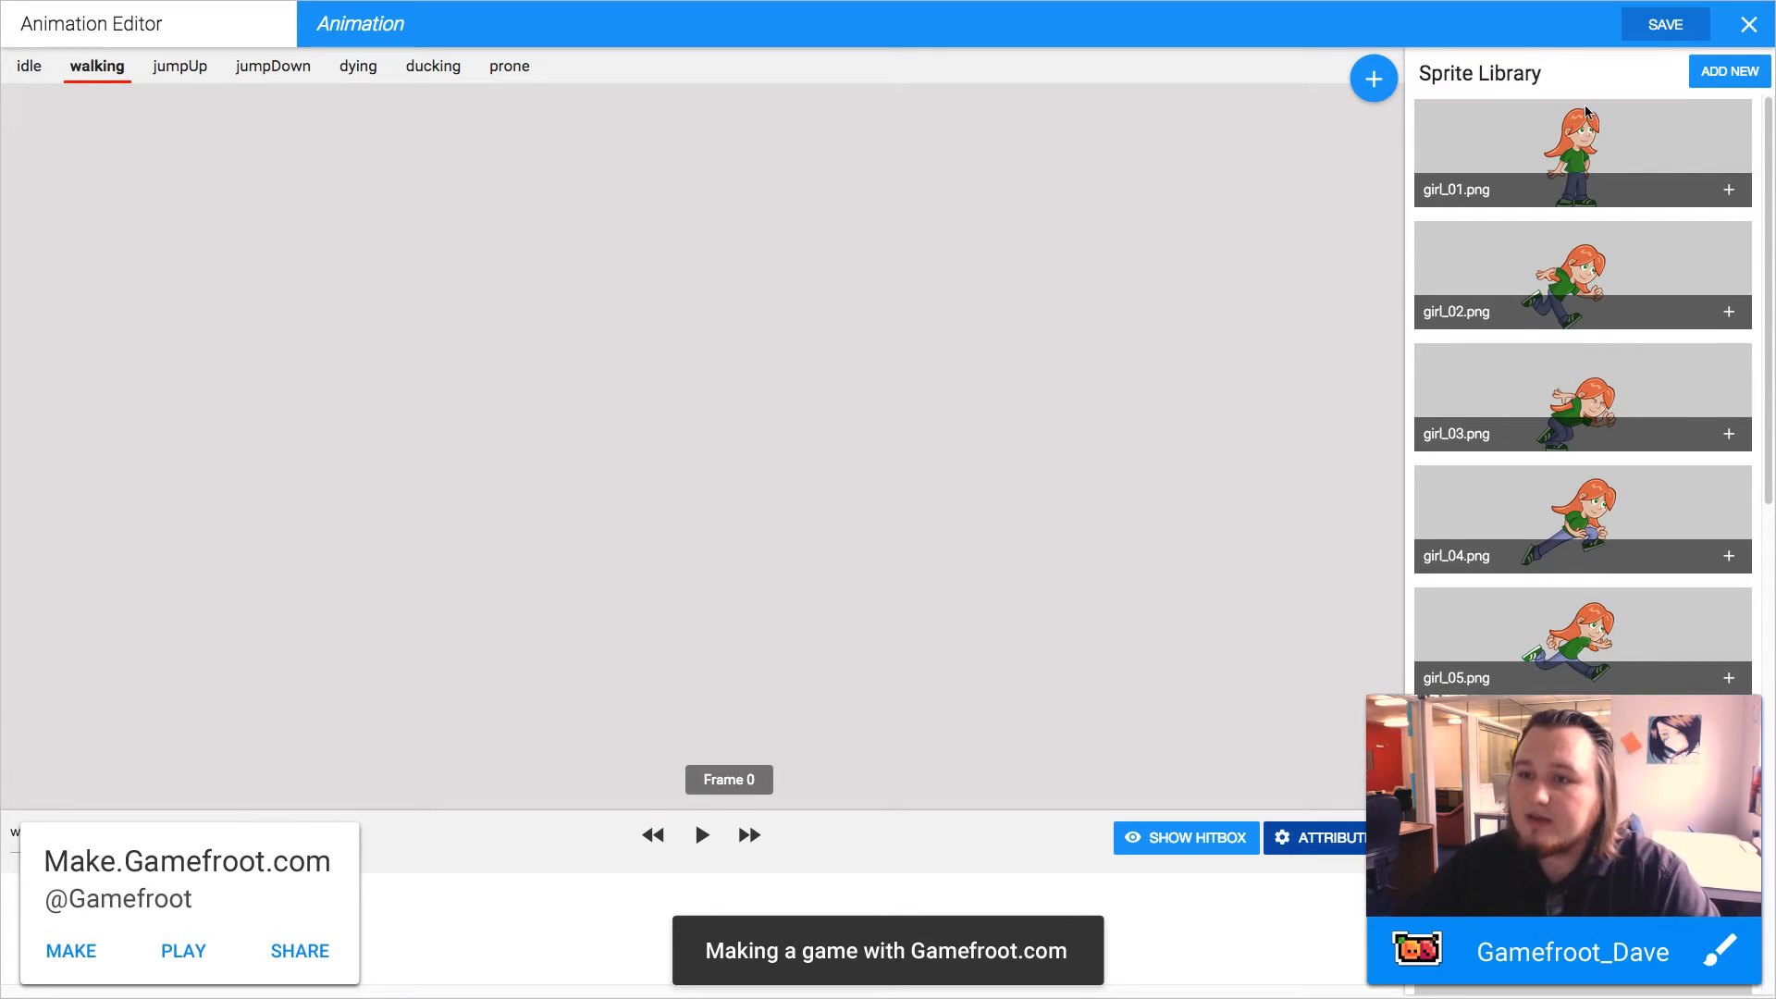
left_click(1727, 311)
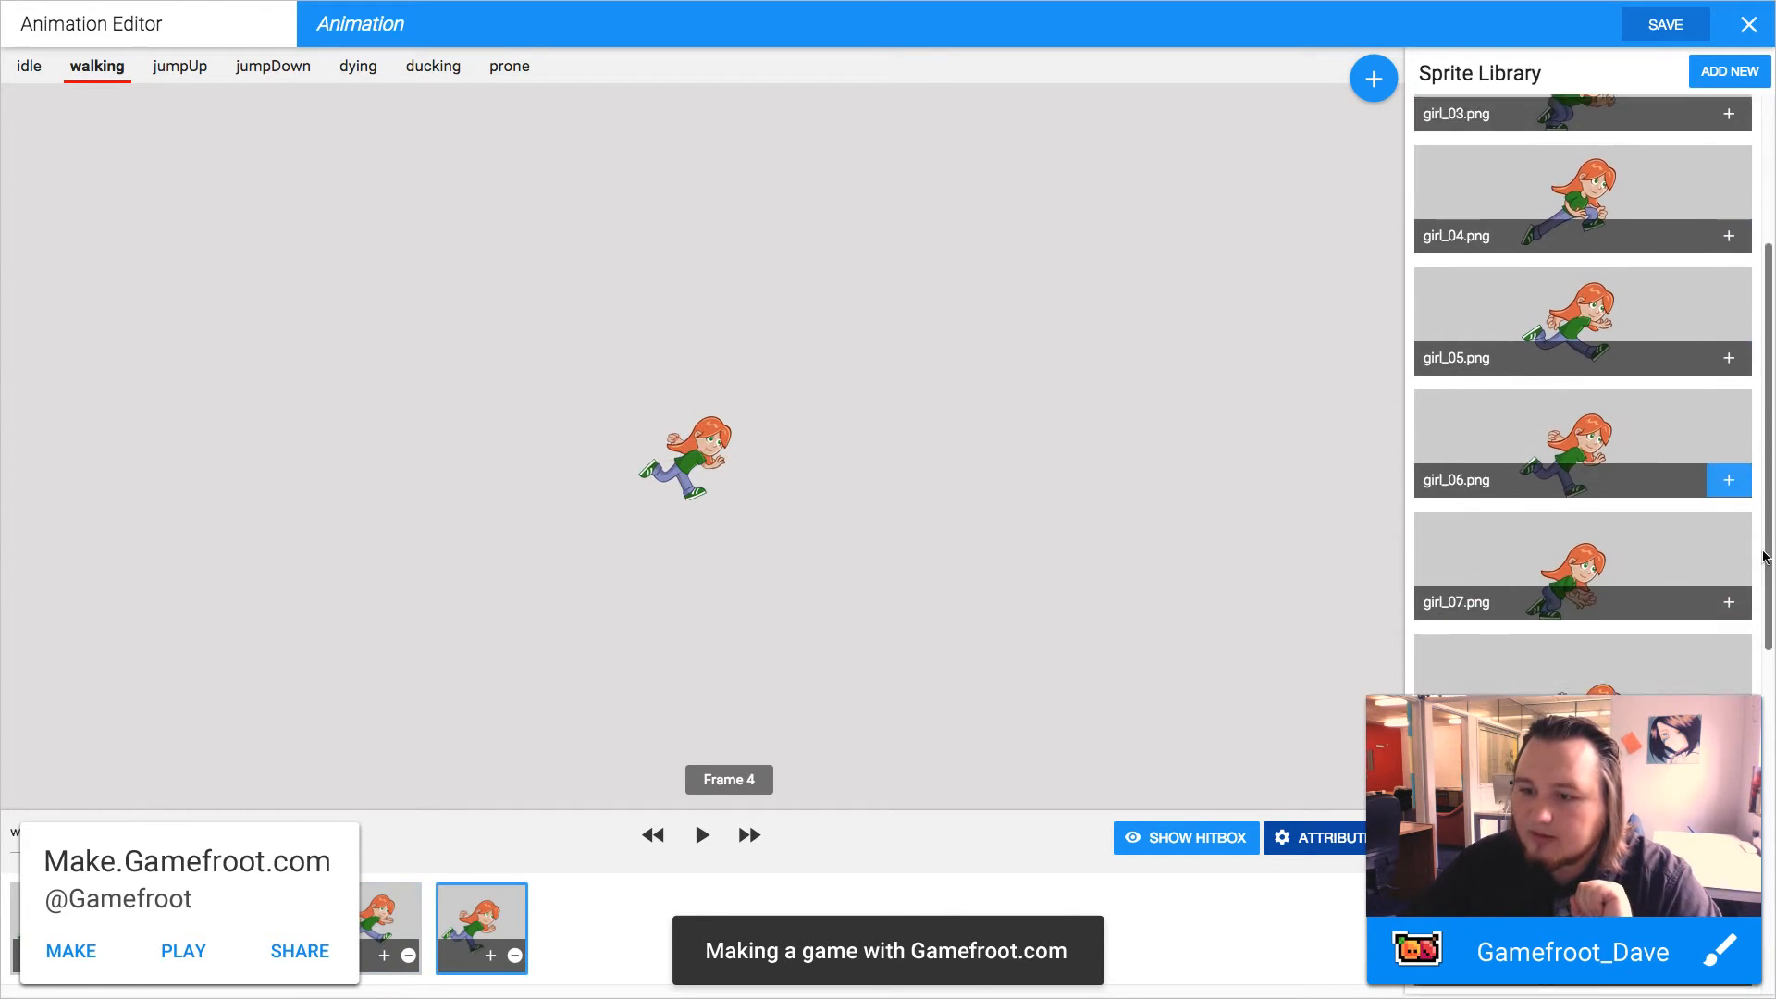
left_click(699, 834)
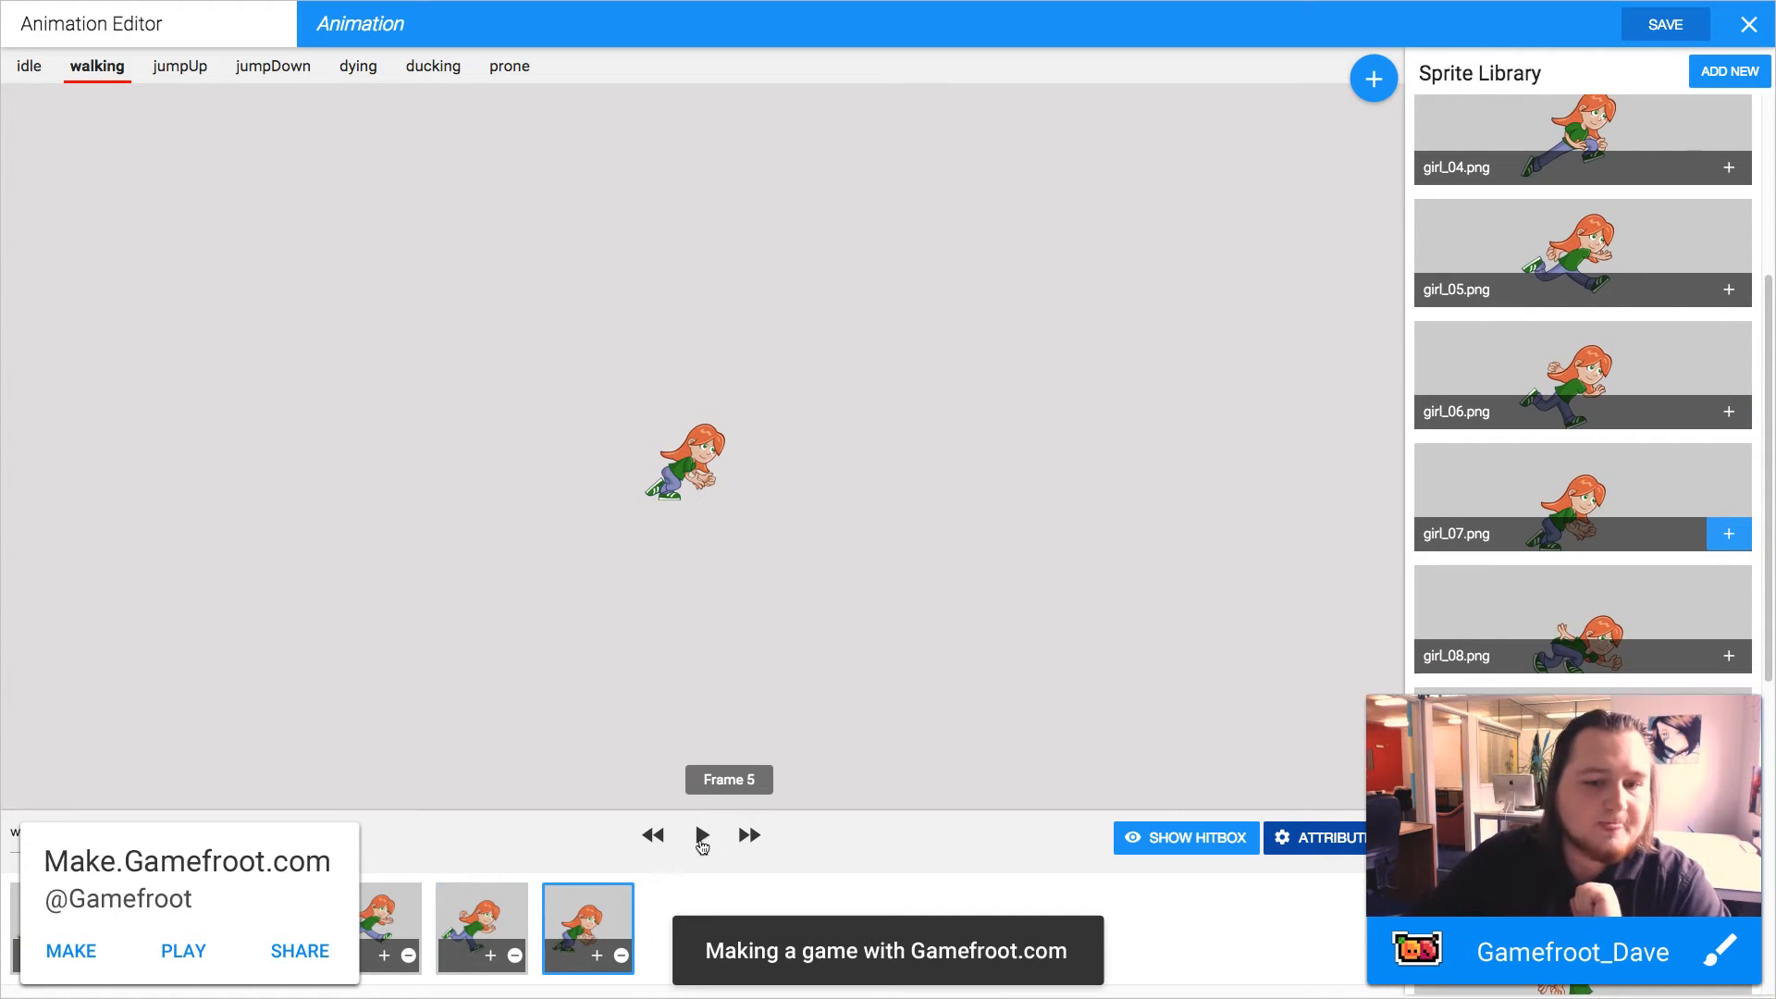
left_click(699, 835)
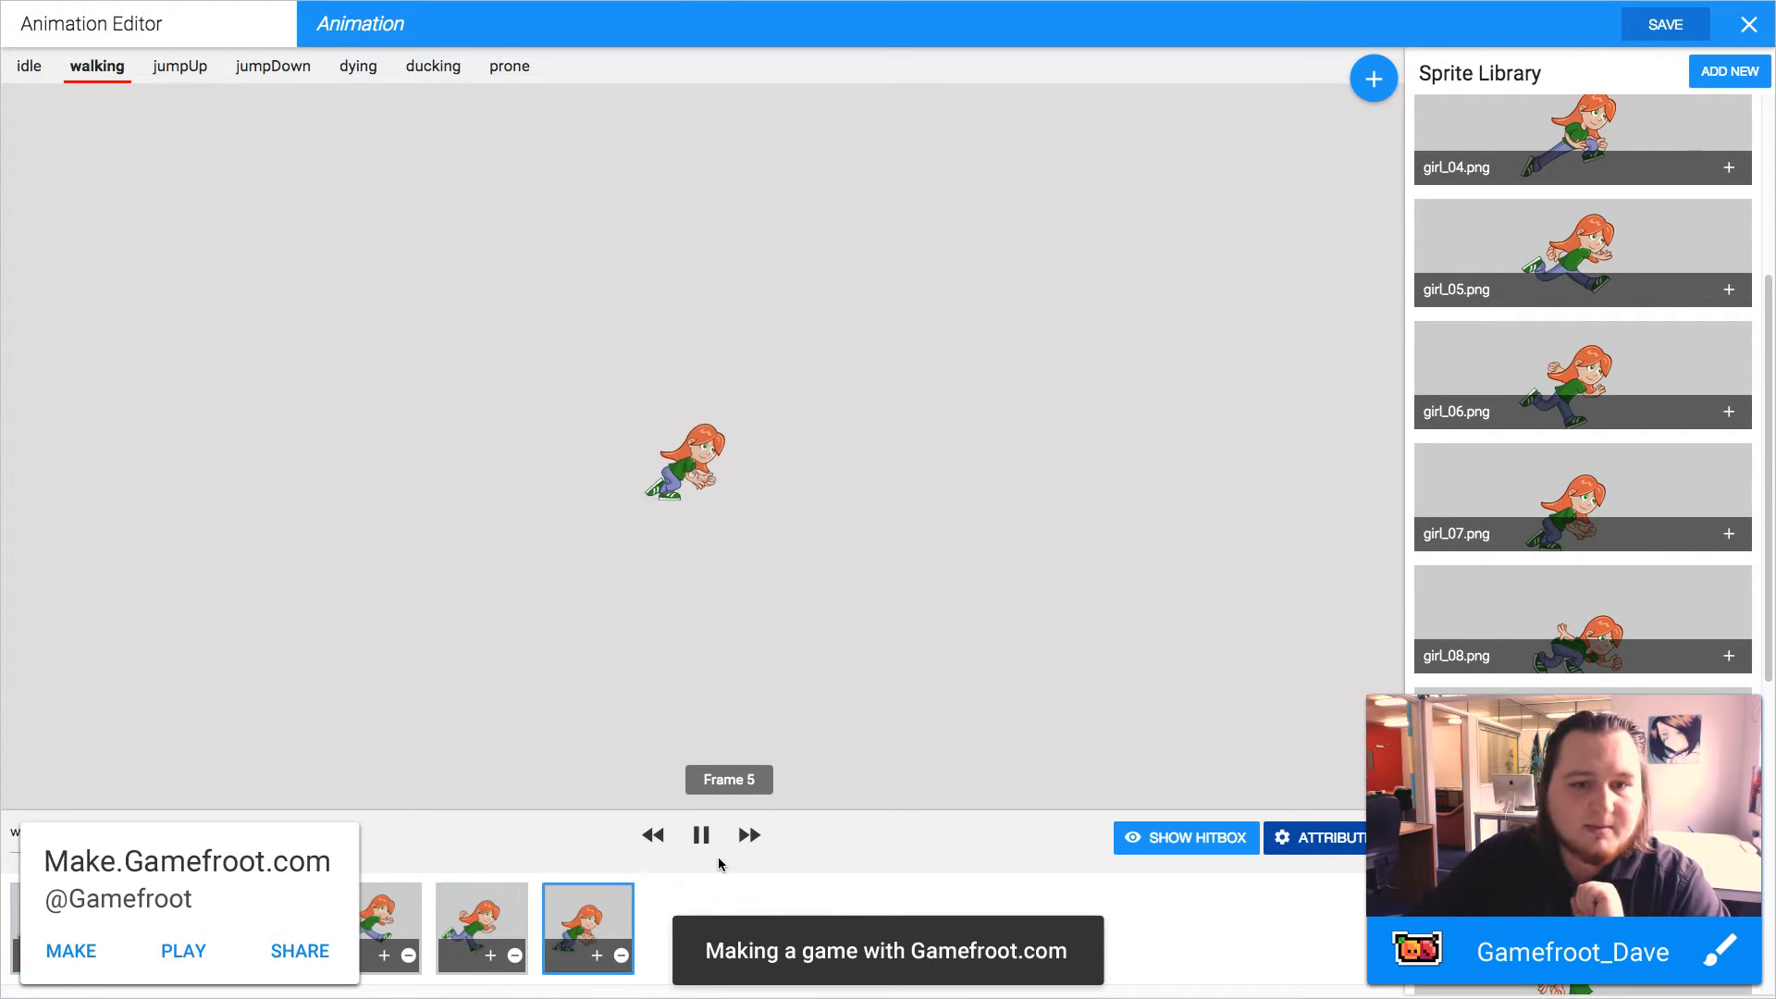
left_click(699, 834)
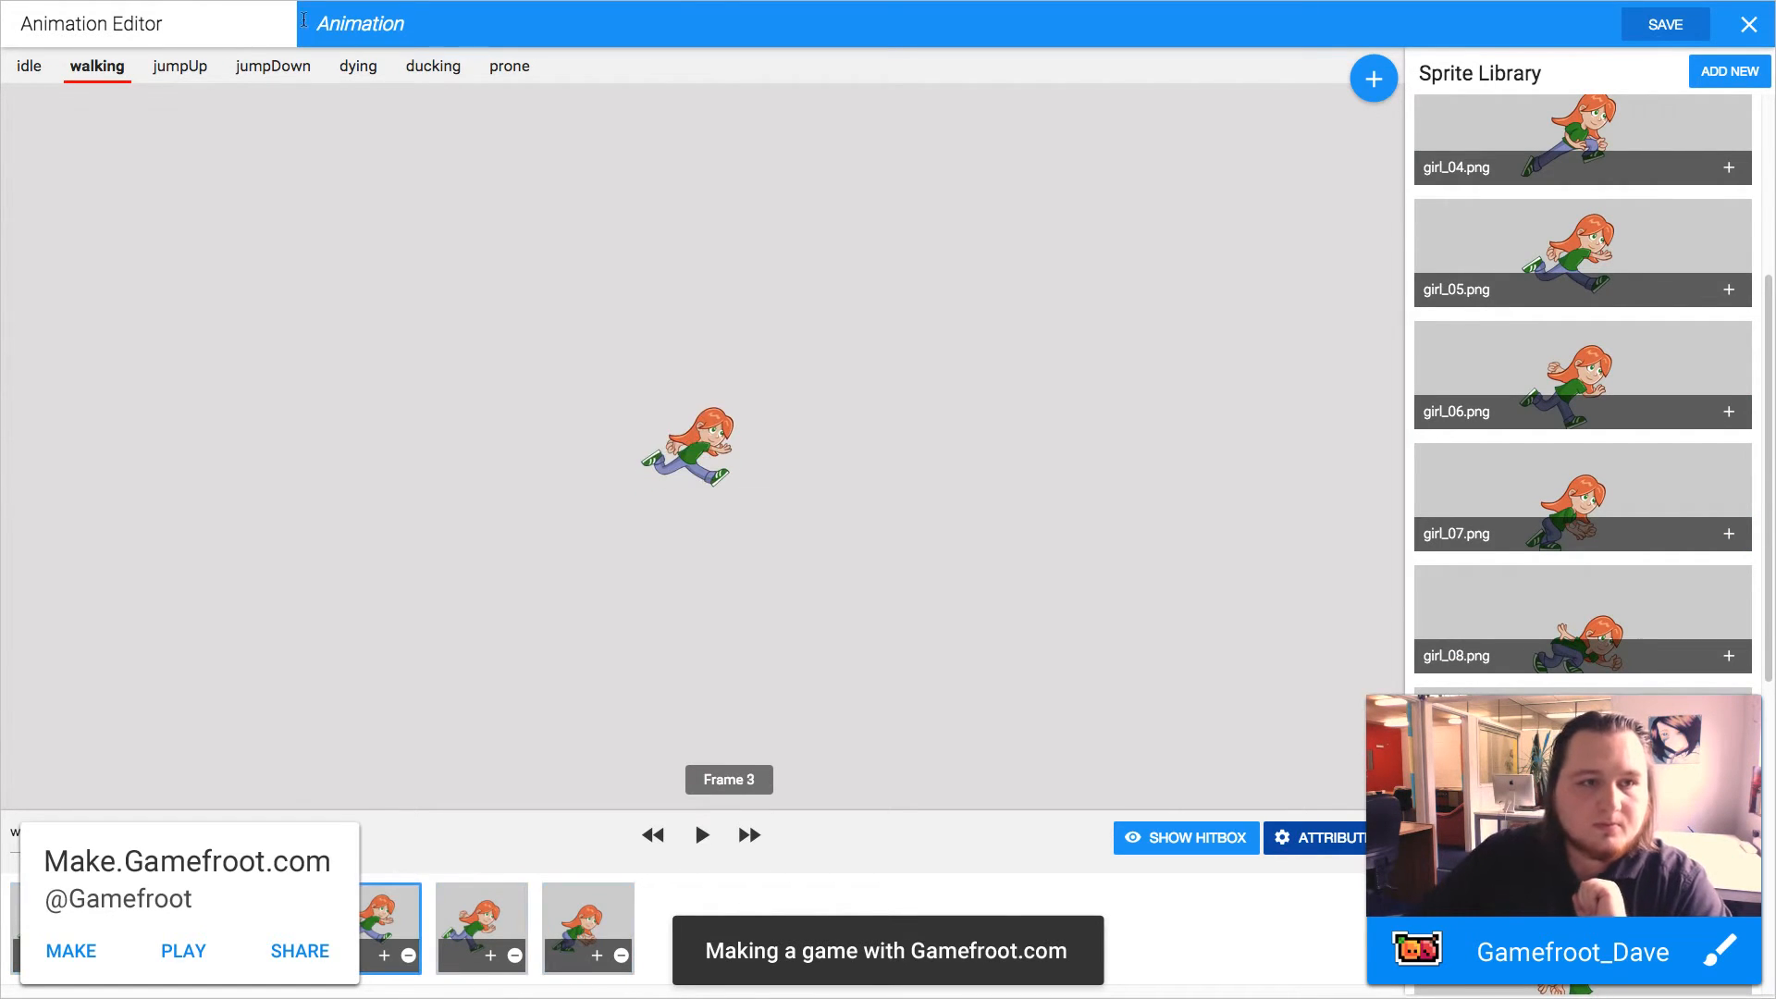
left_click(179, 67)
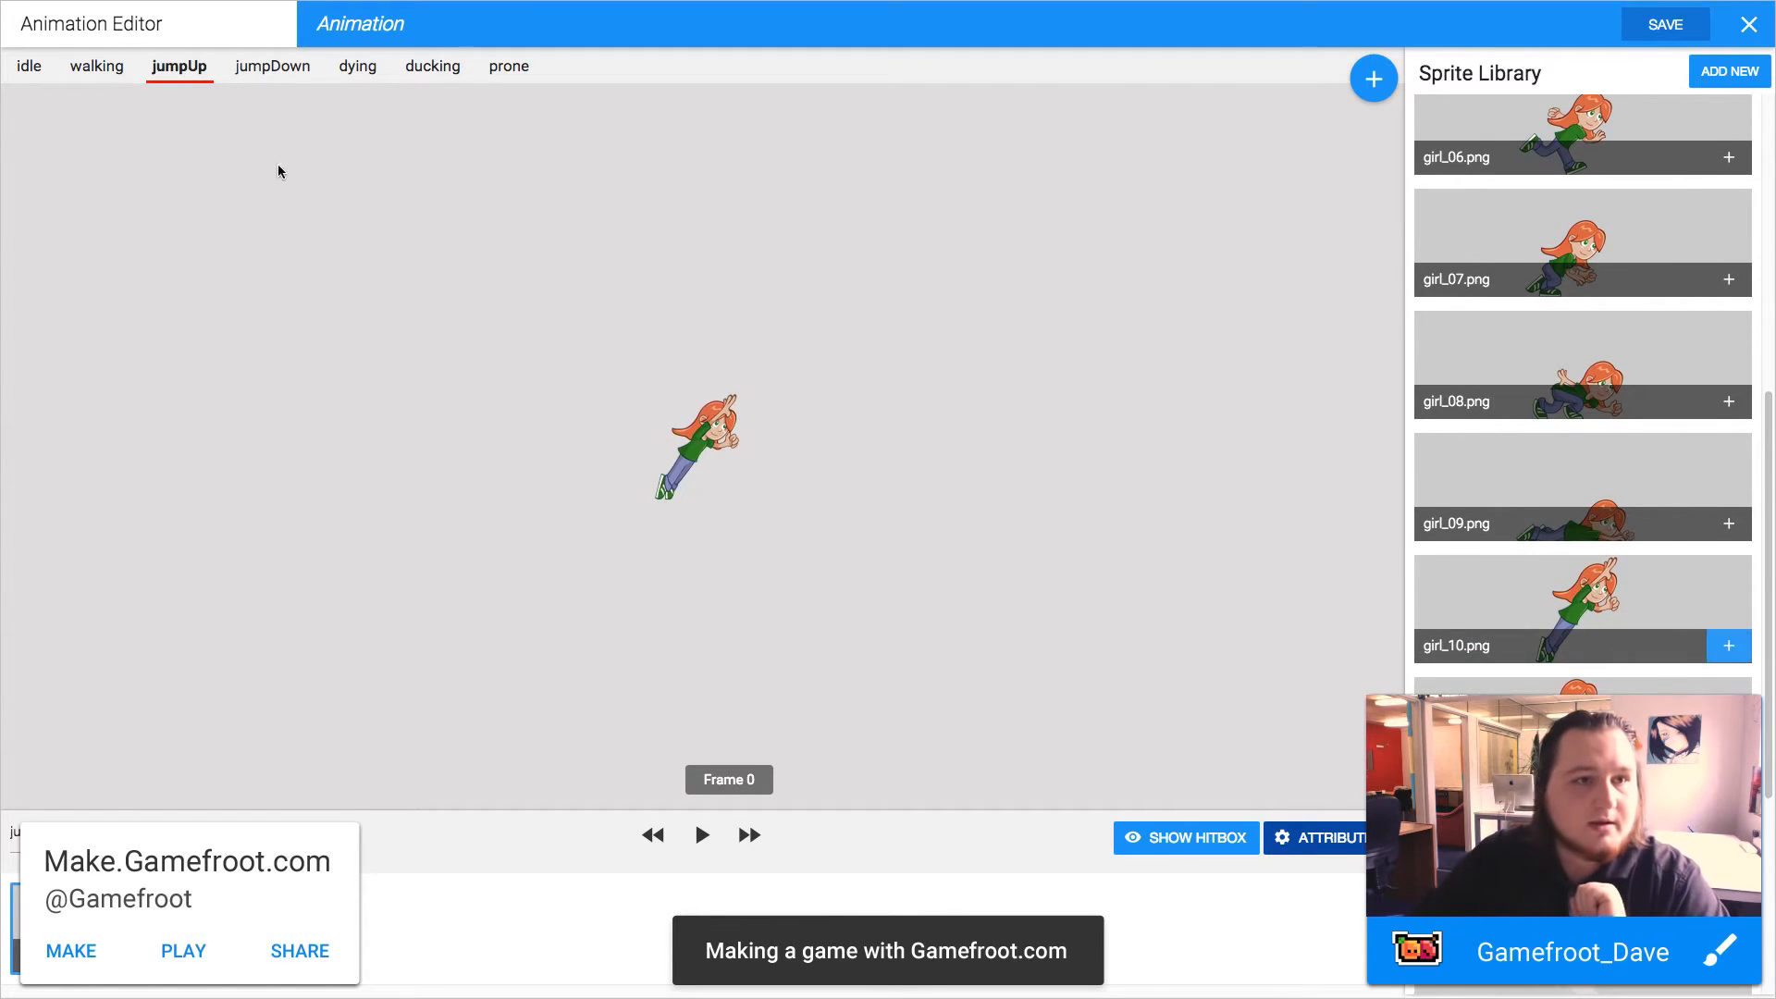
- Add girl_12 to dying, a frame to ducking and the lying-down frame to prone, ending on idle
left_click(272, 67)
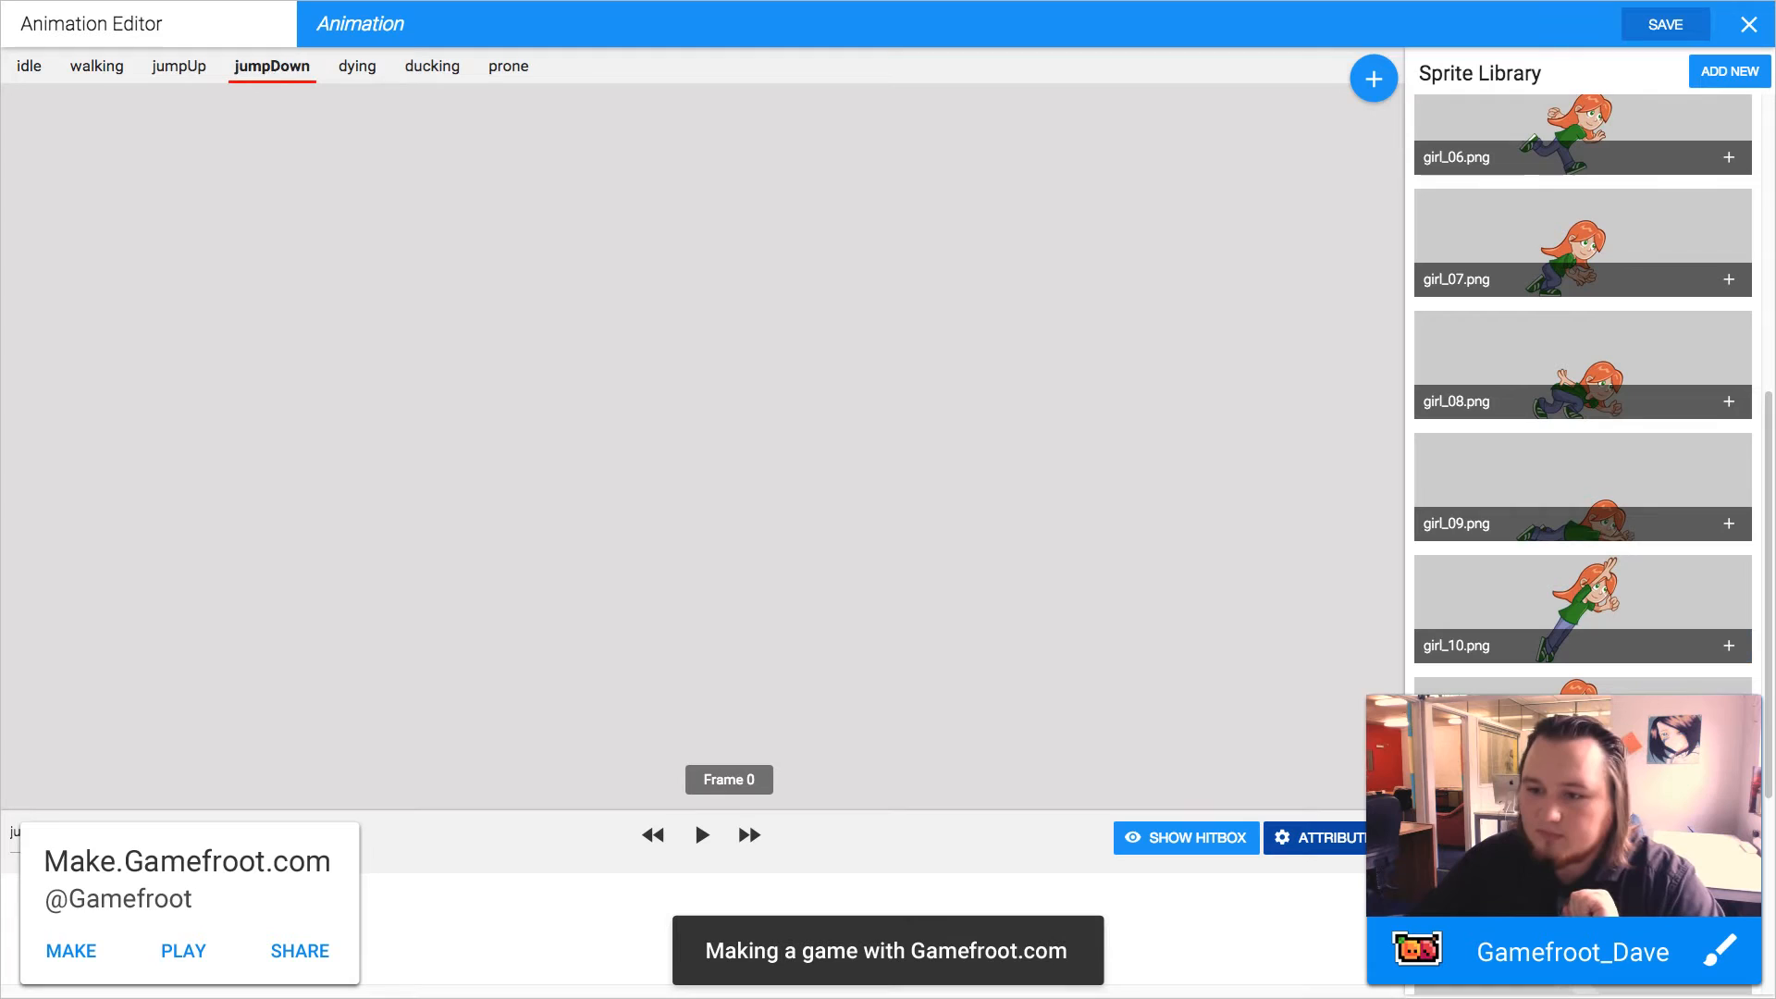
left_click(357, 66)
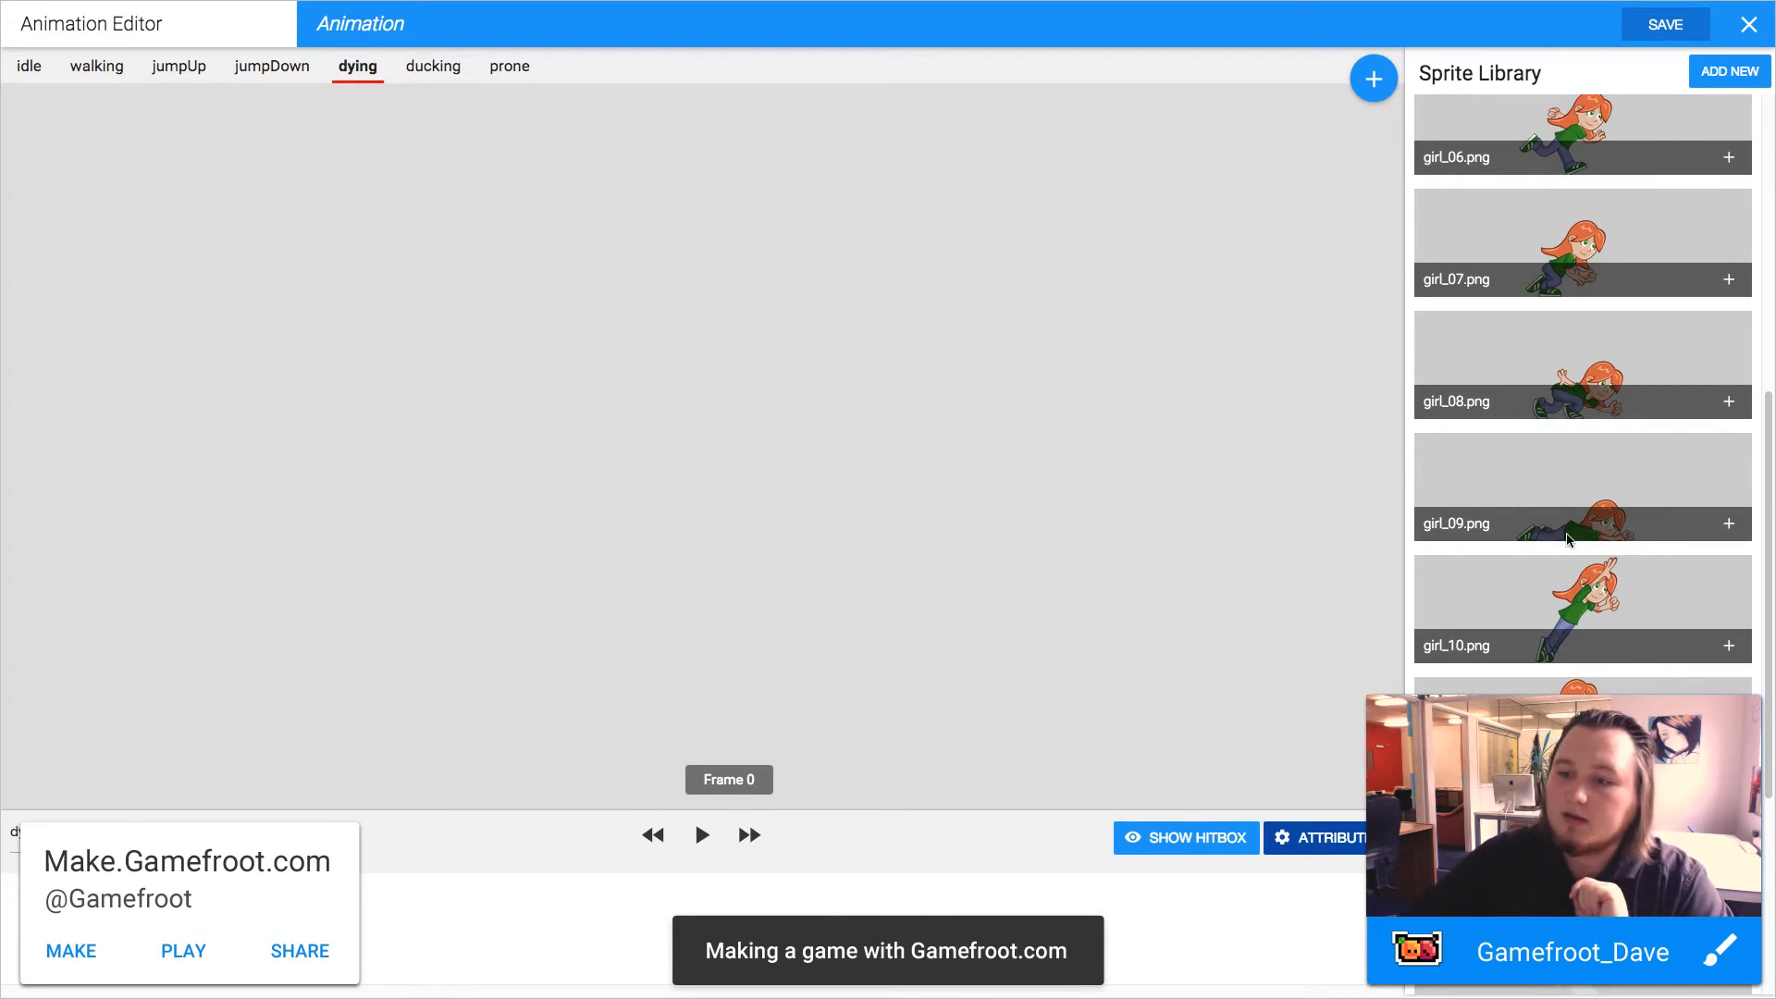
scroll("down", 3)
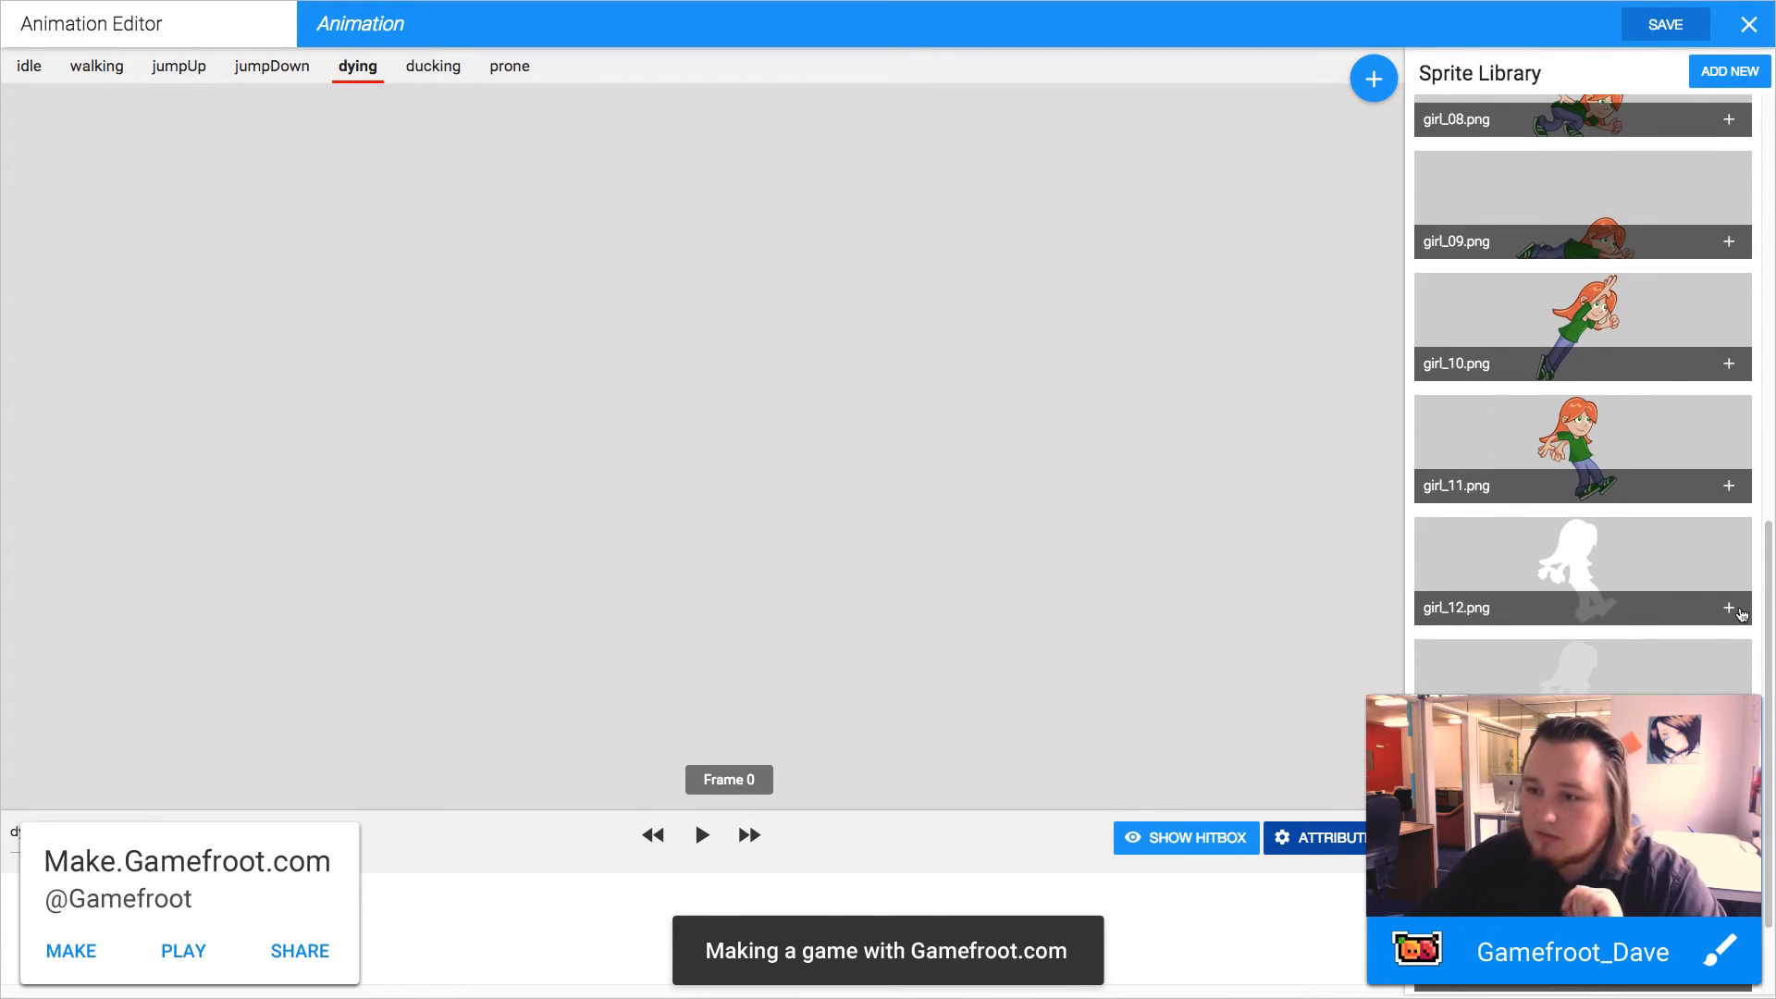
left_click(749, 836)
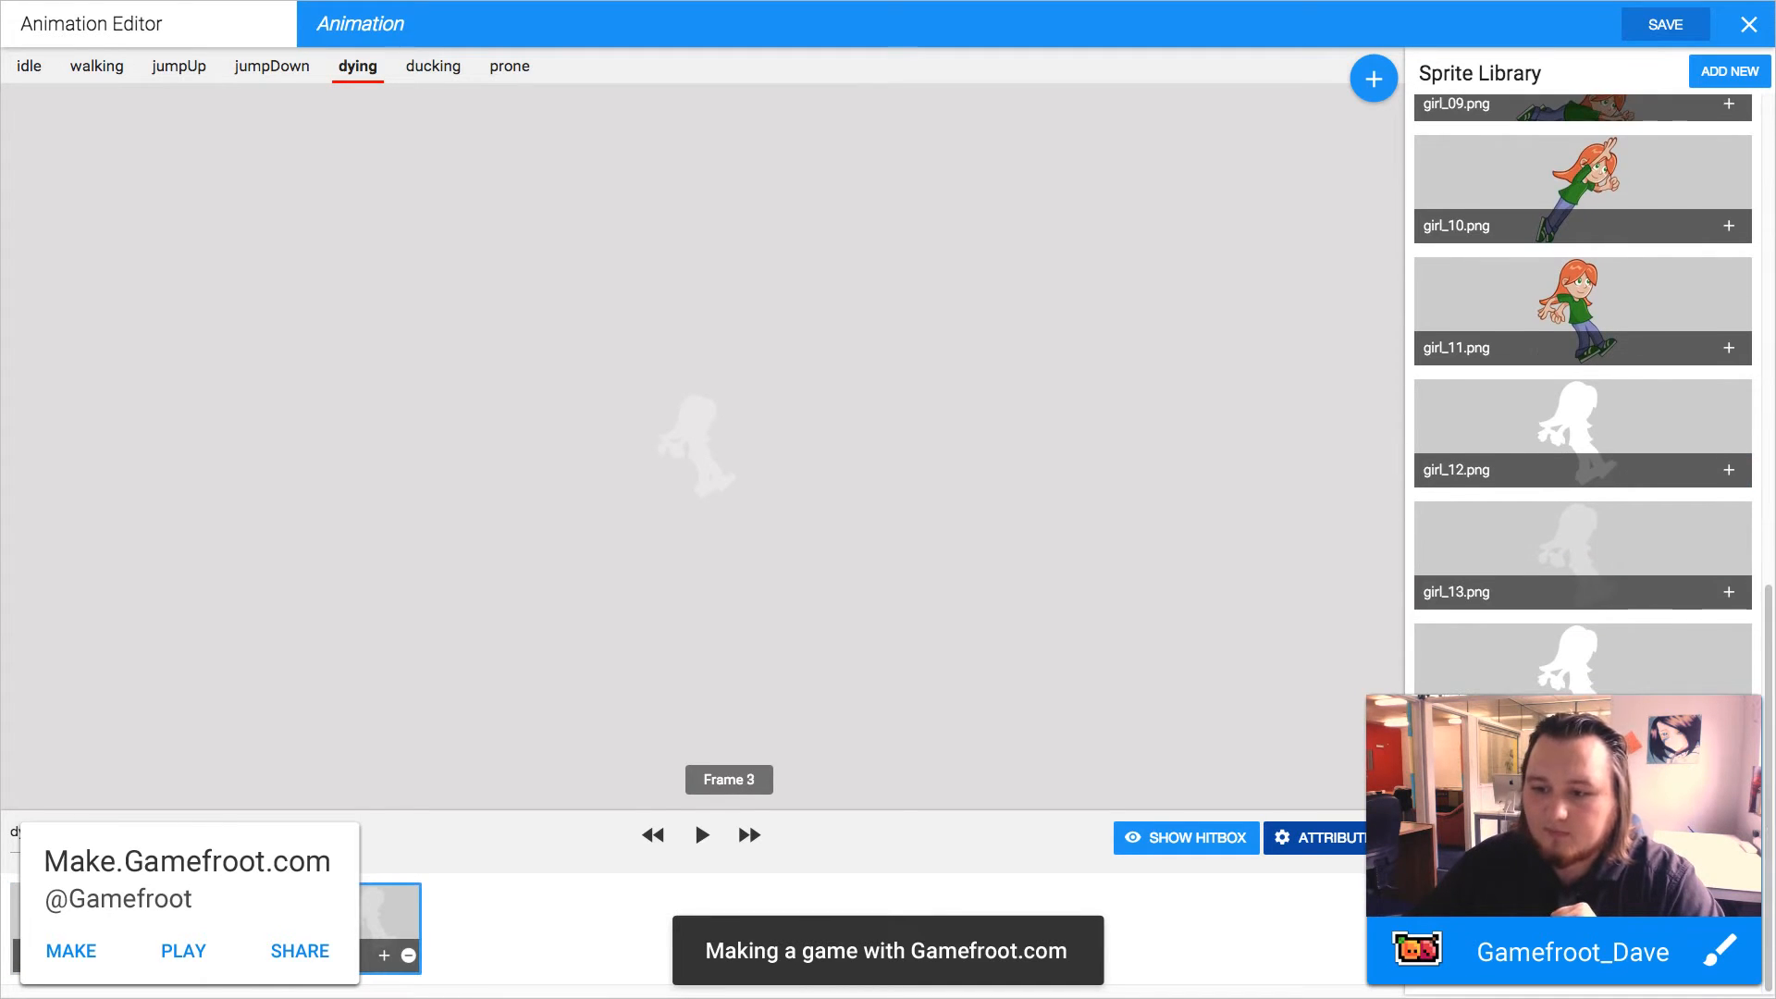
left_click(433, 67)
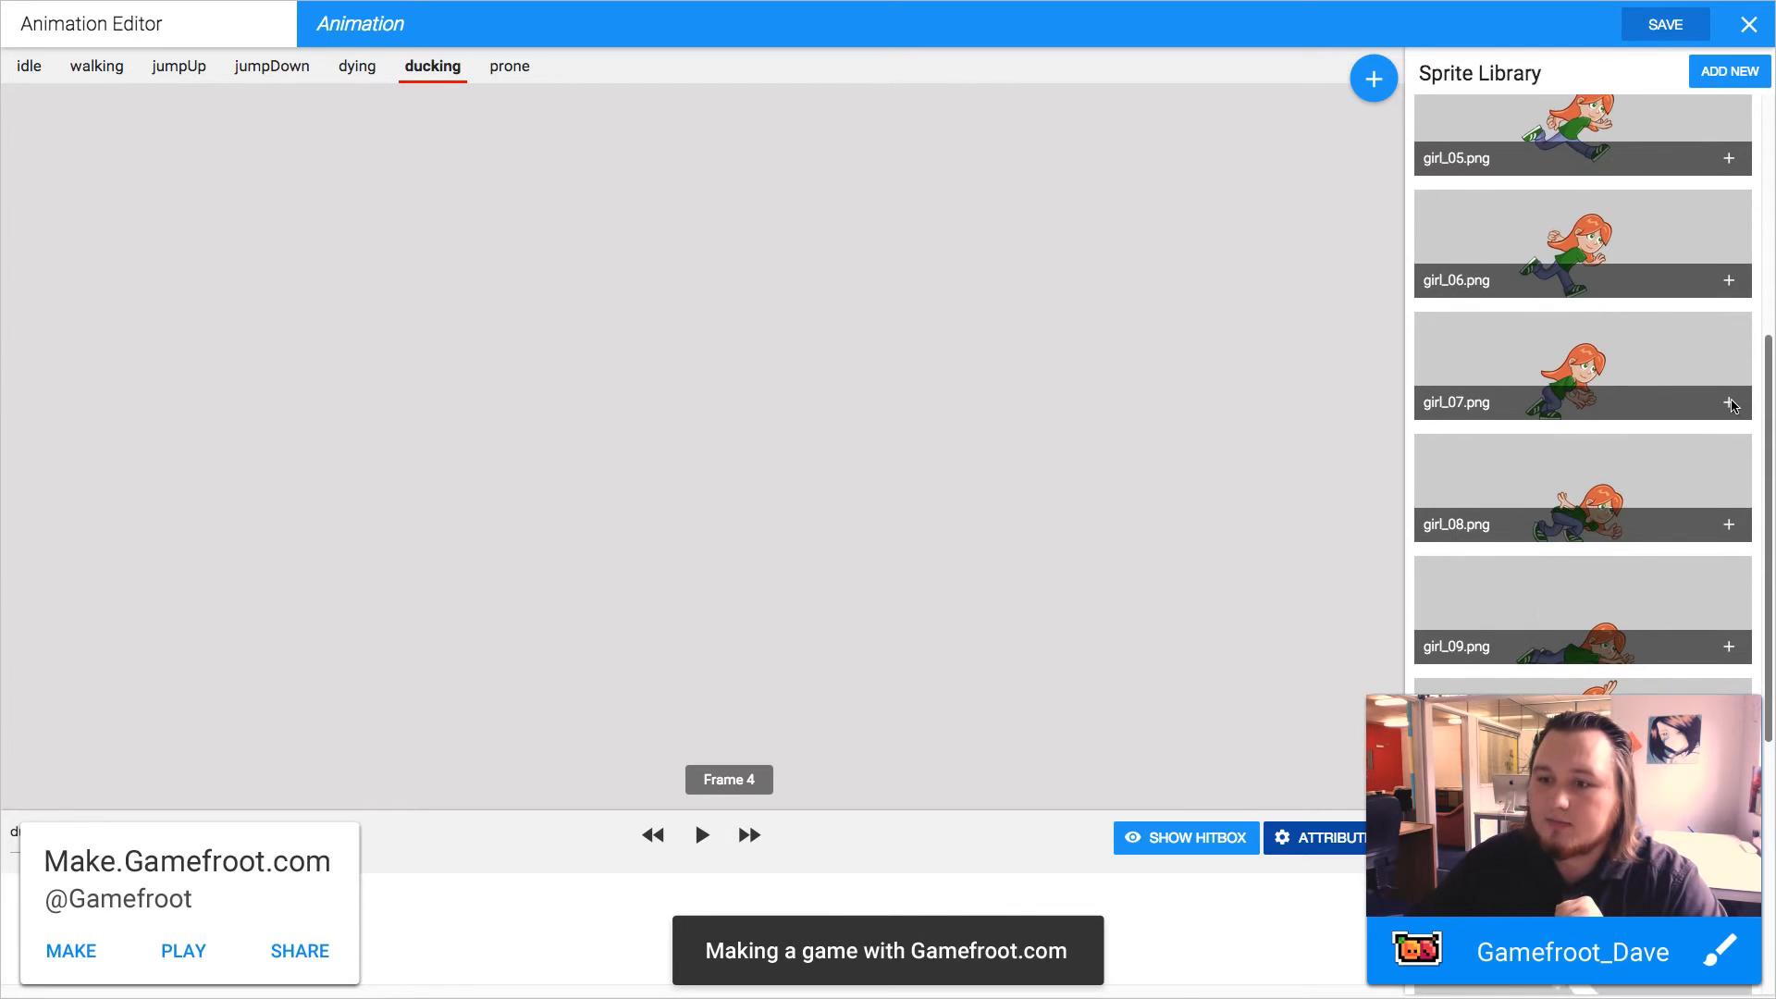
left_click(509, 66)
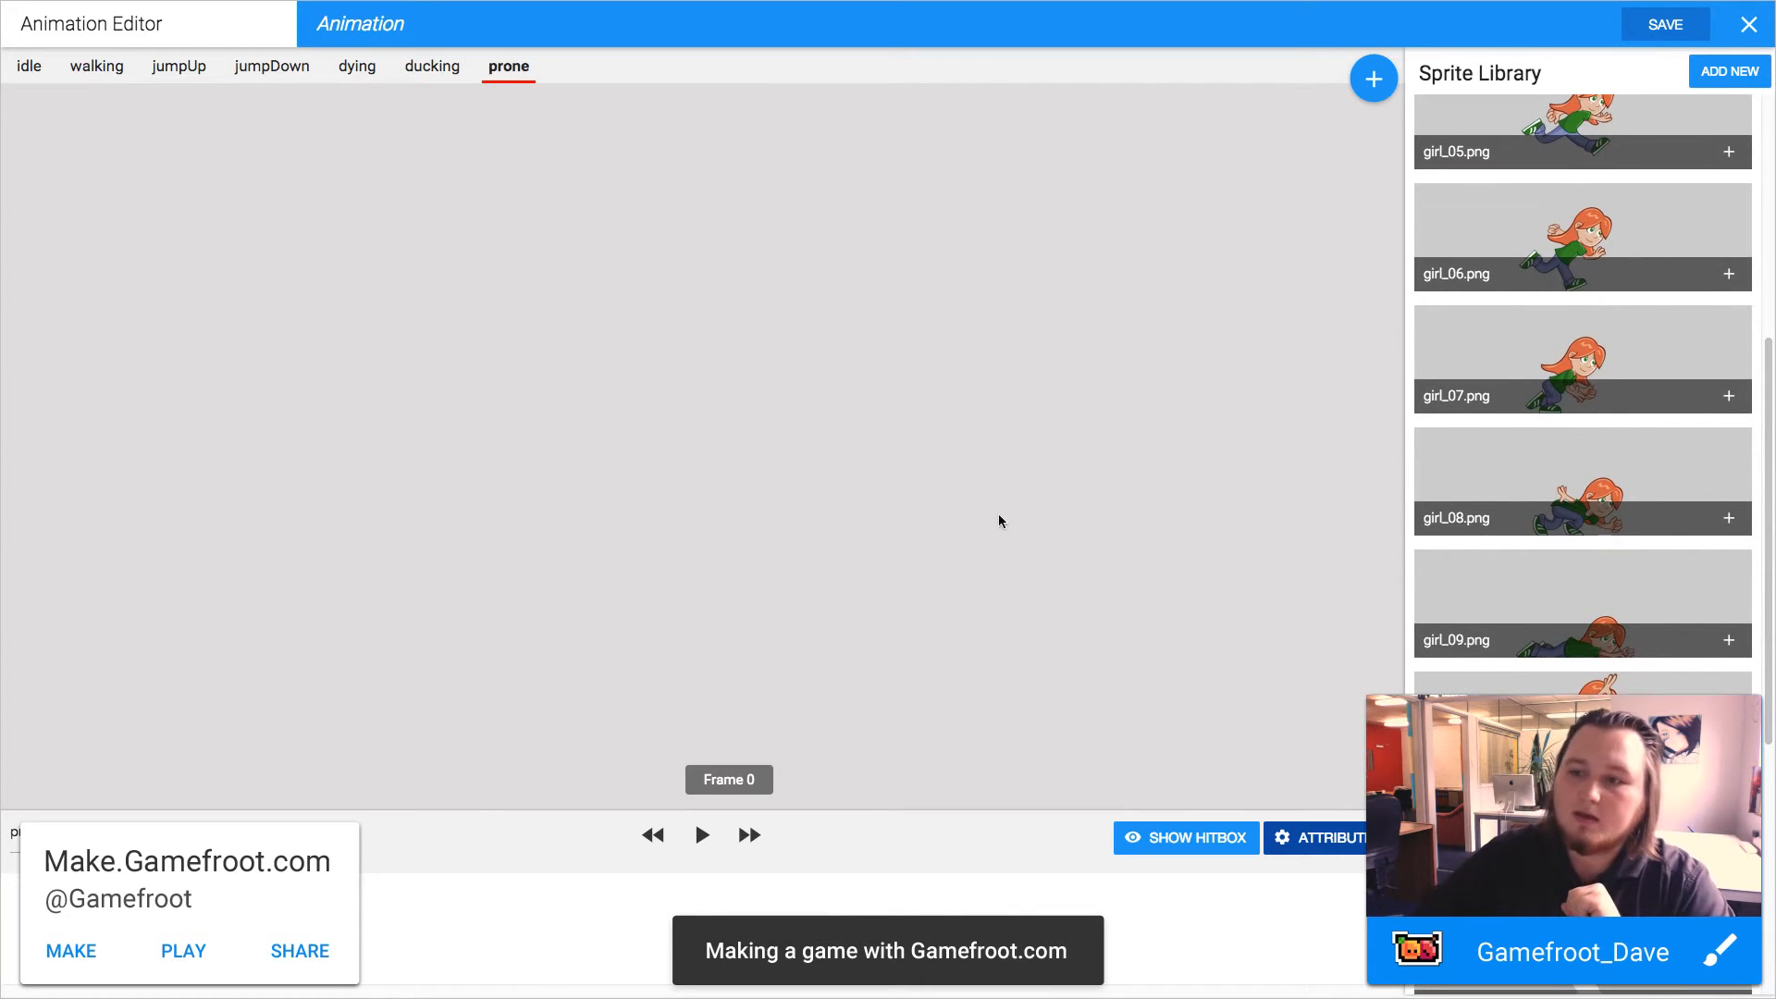
left_click(1727, 640)
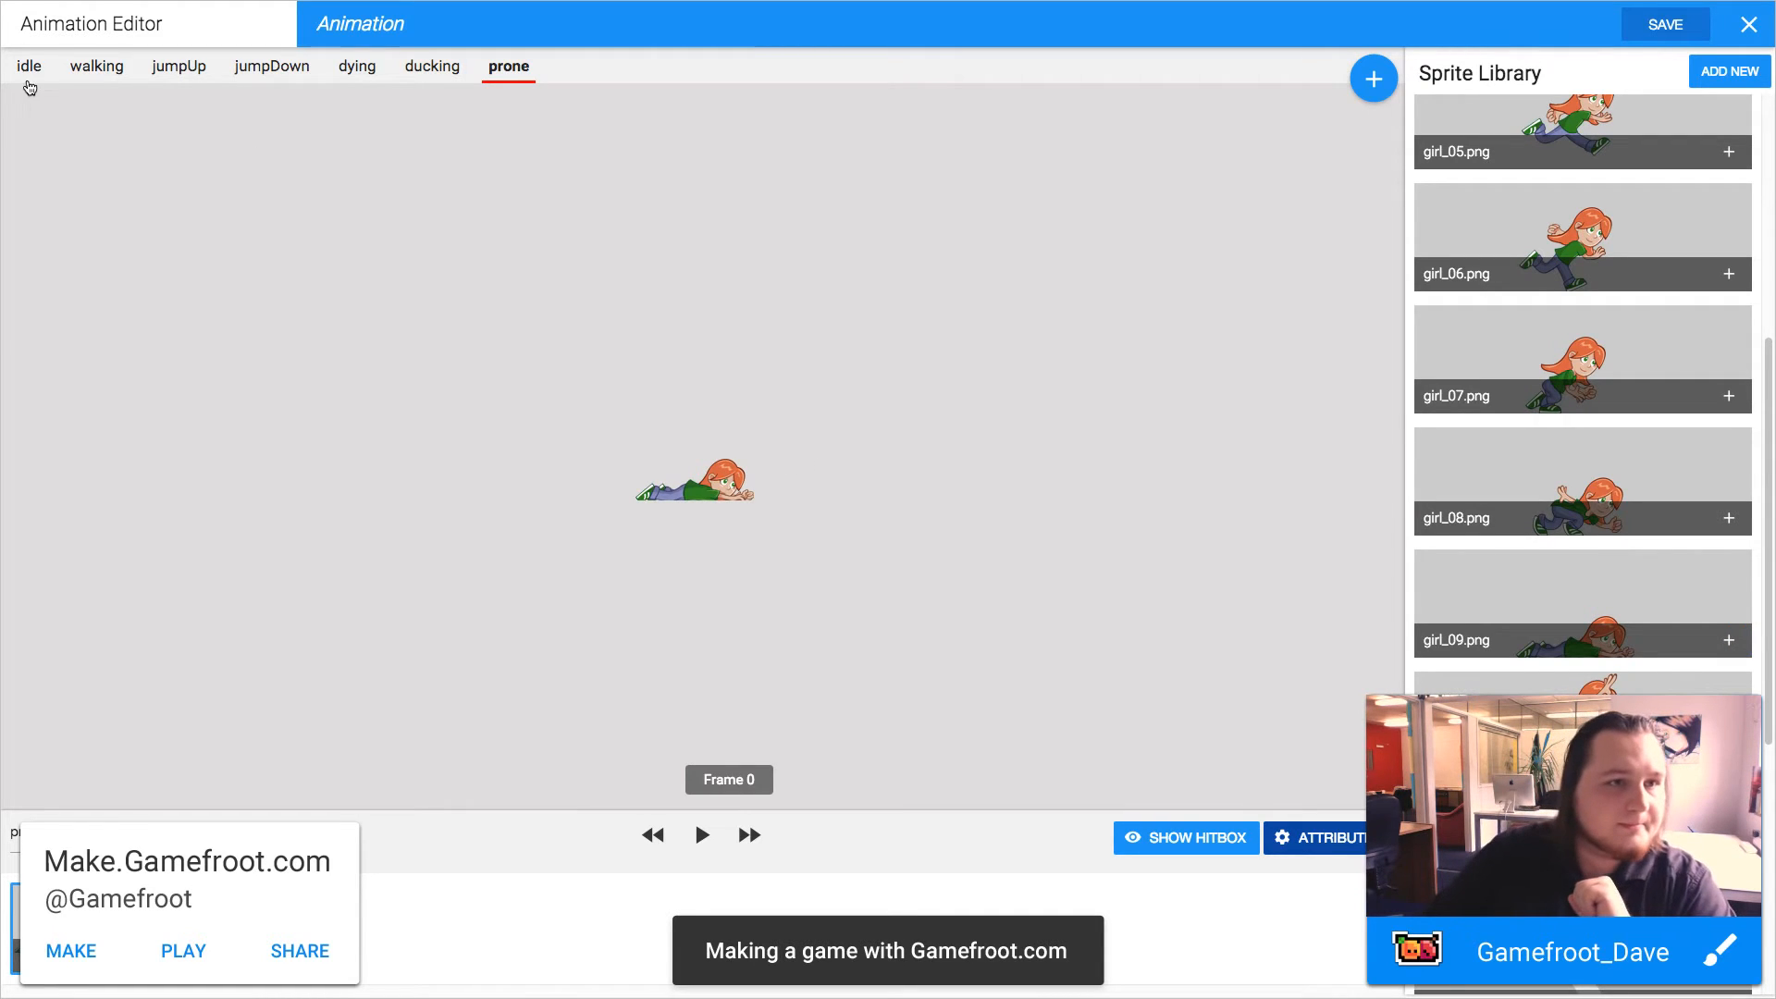
left_click(28, 67)
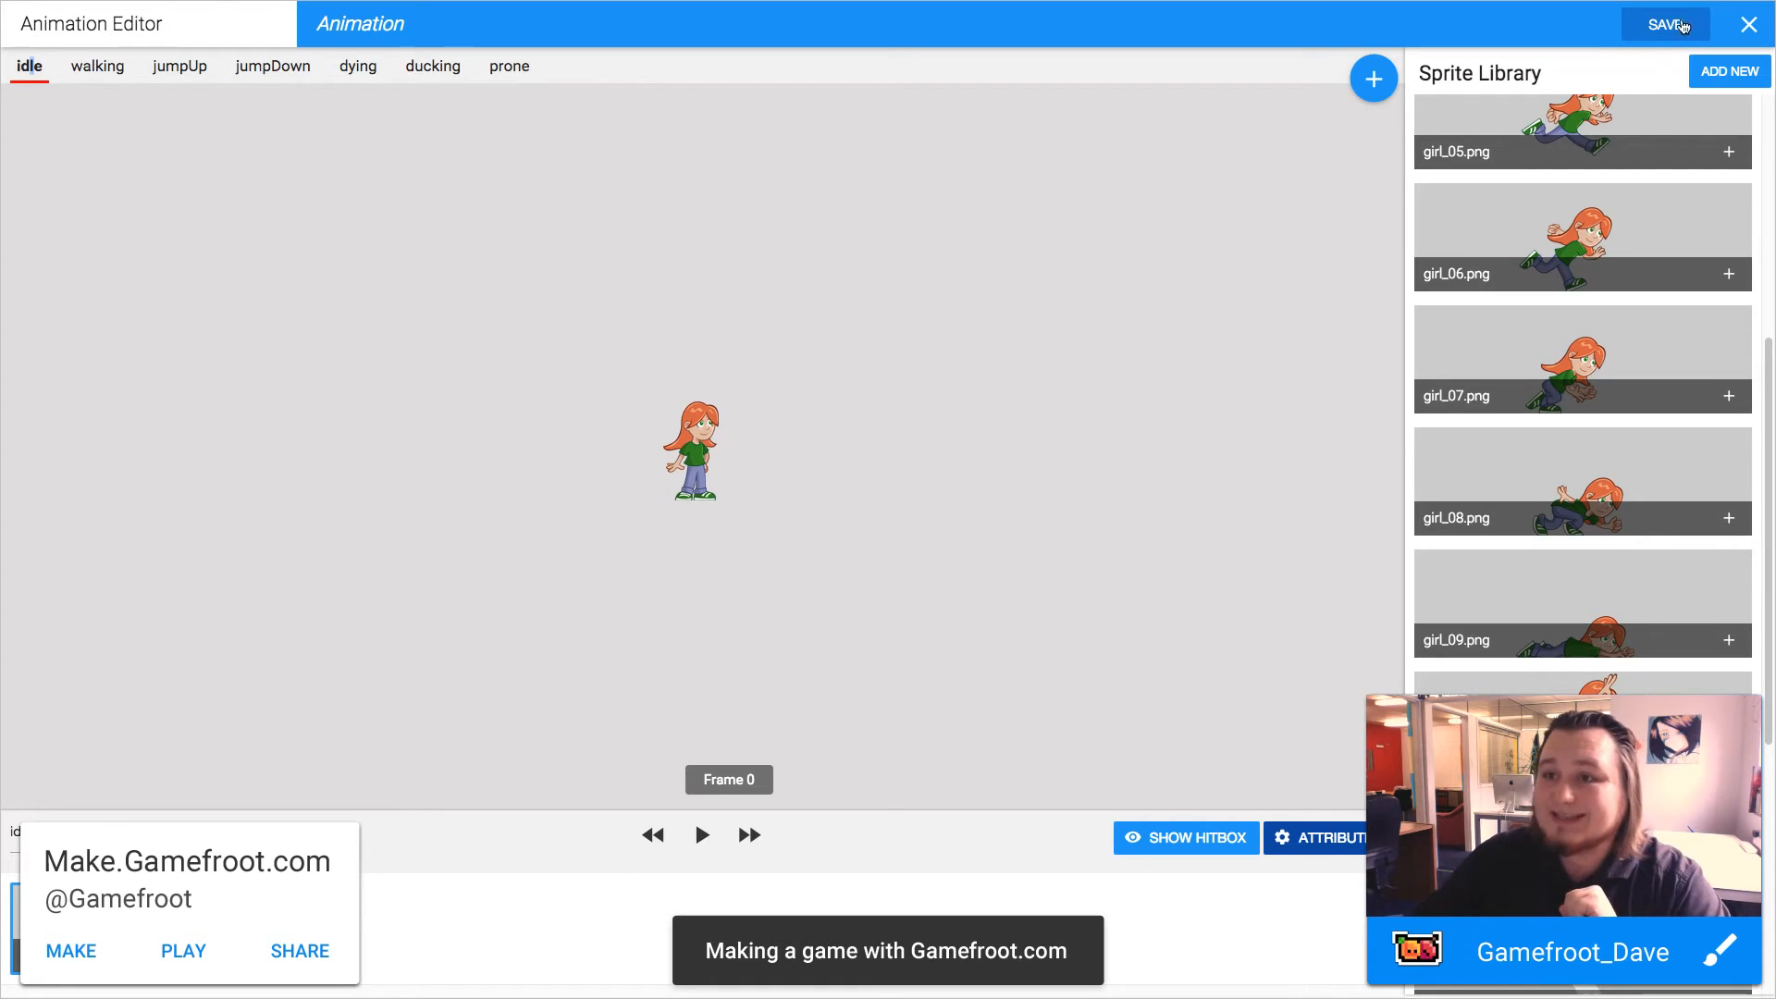
- Save the girl character asset with all her animation states
left_click(1663, 24)
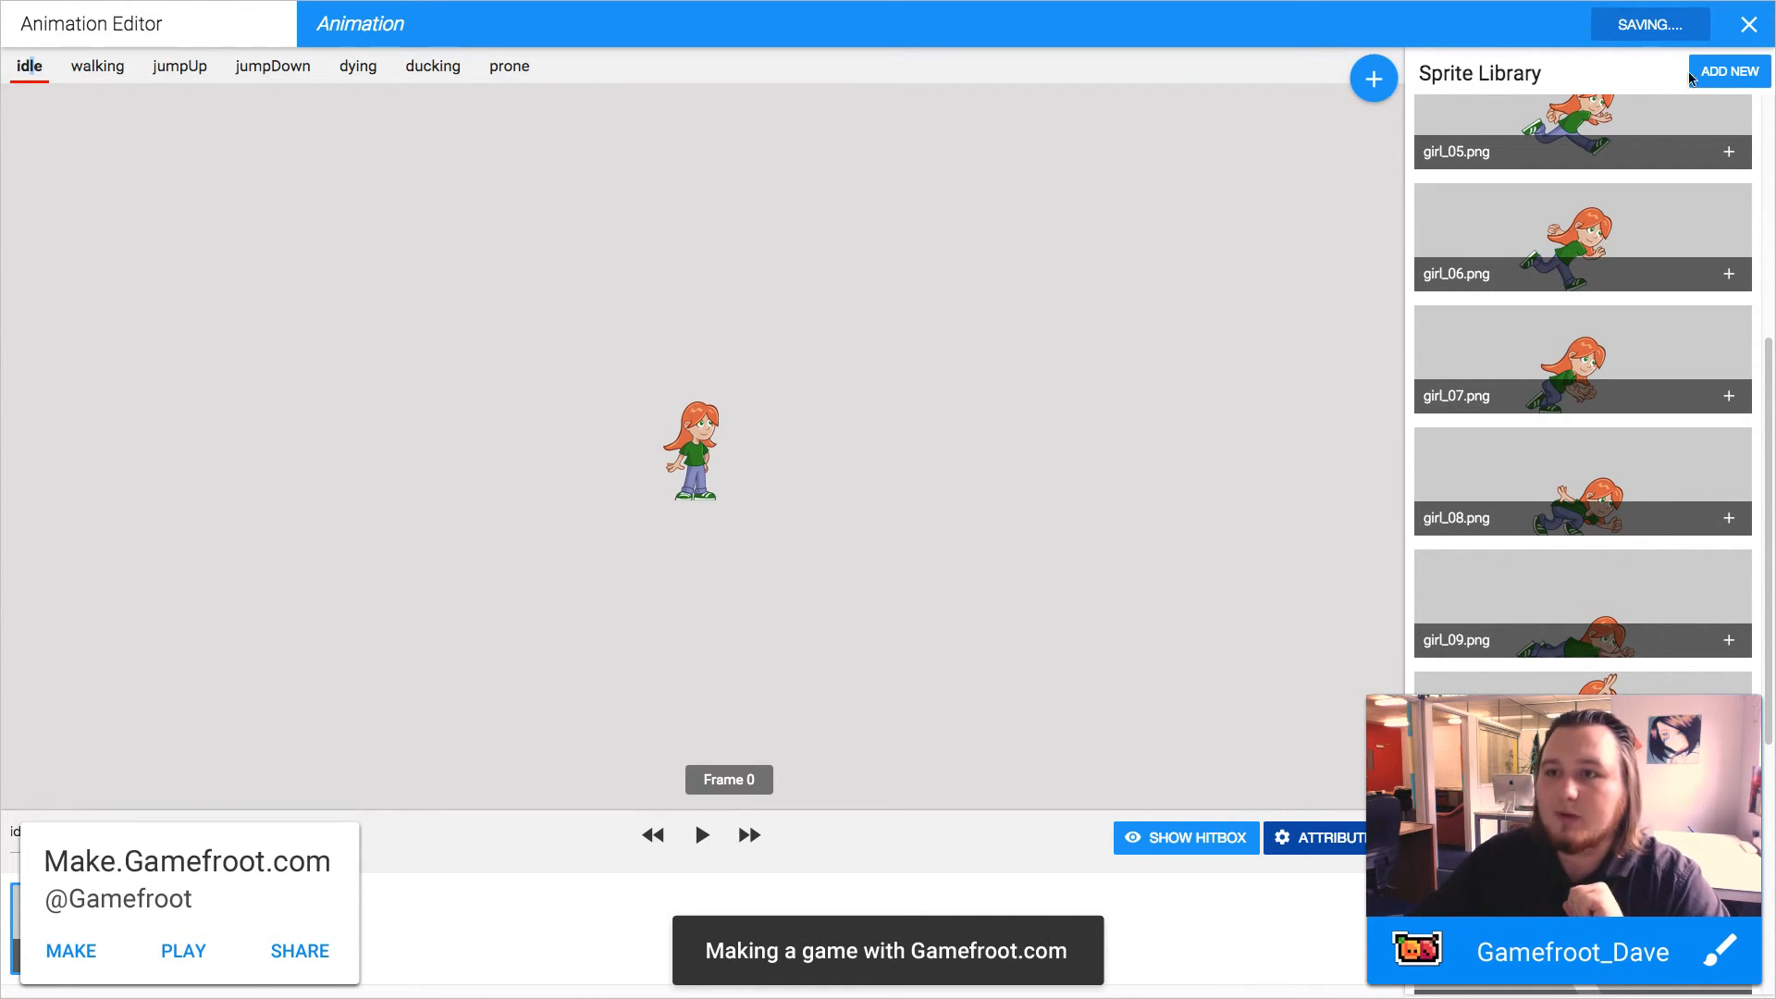
mouse_move(1695, 137)
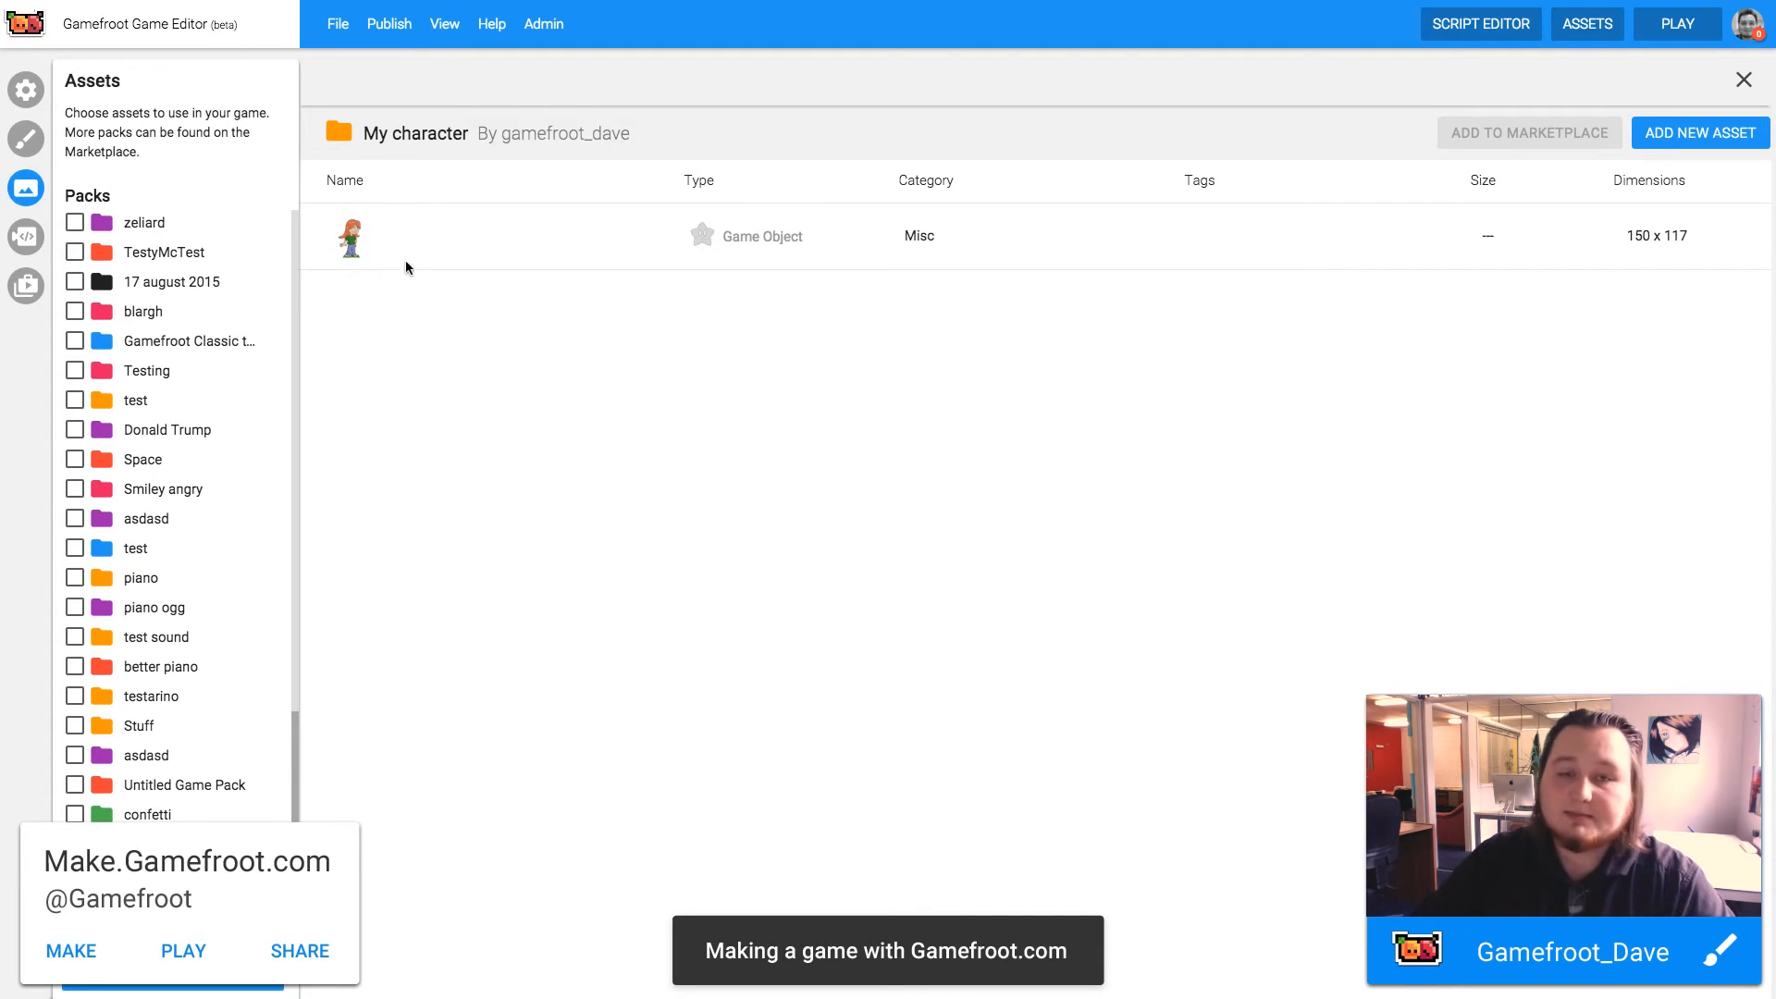
mouse_move(643, 407)
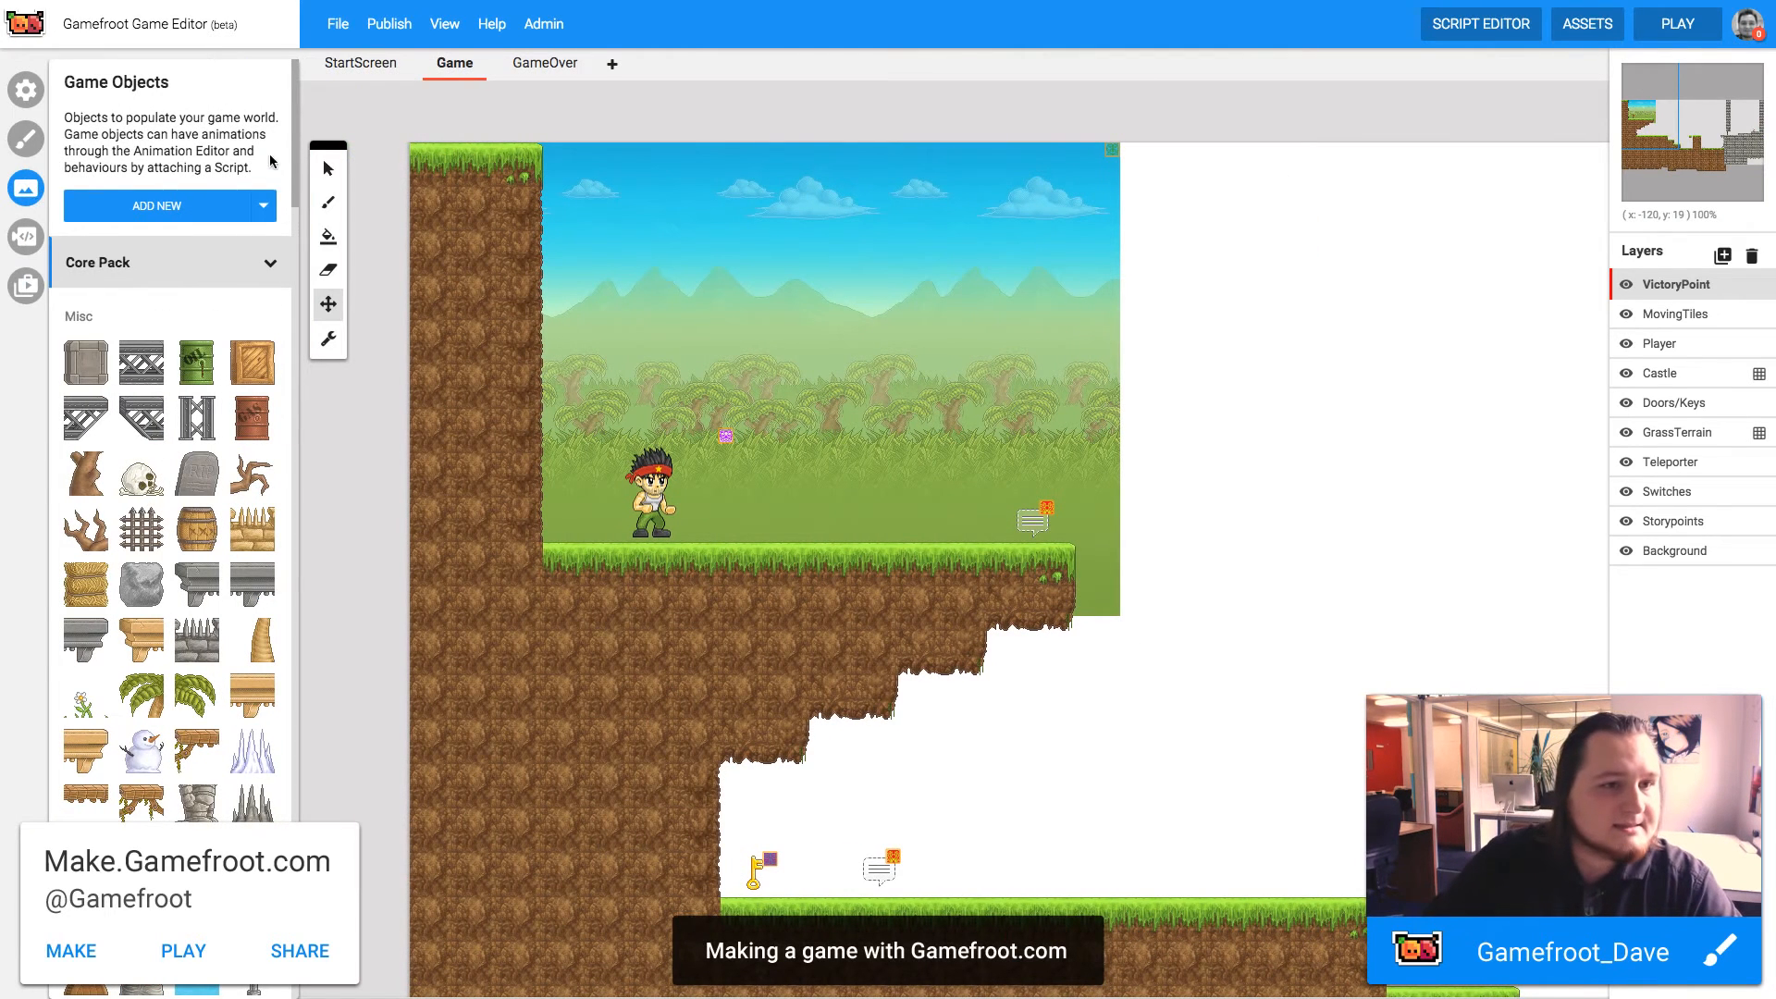
- Place the girl on the ledge beside the default player and launch a test run
scroll("down", 3)
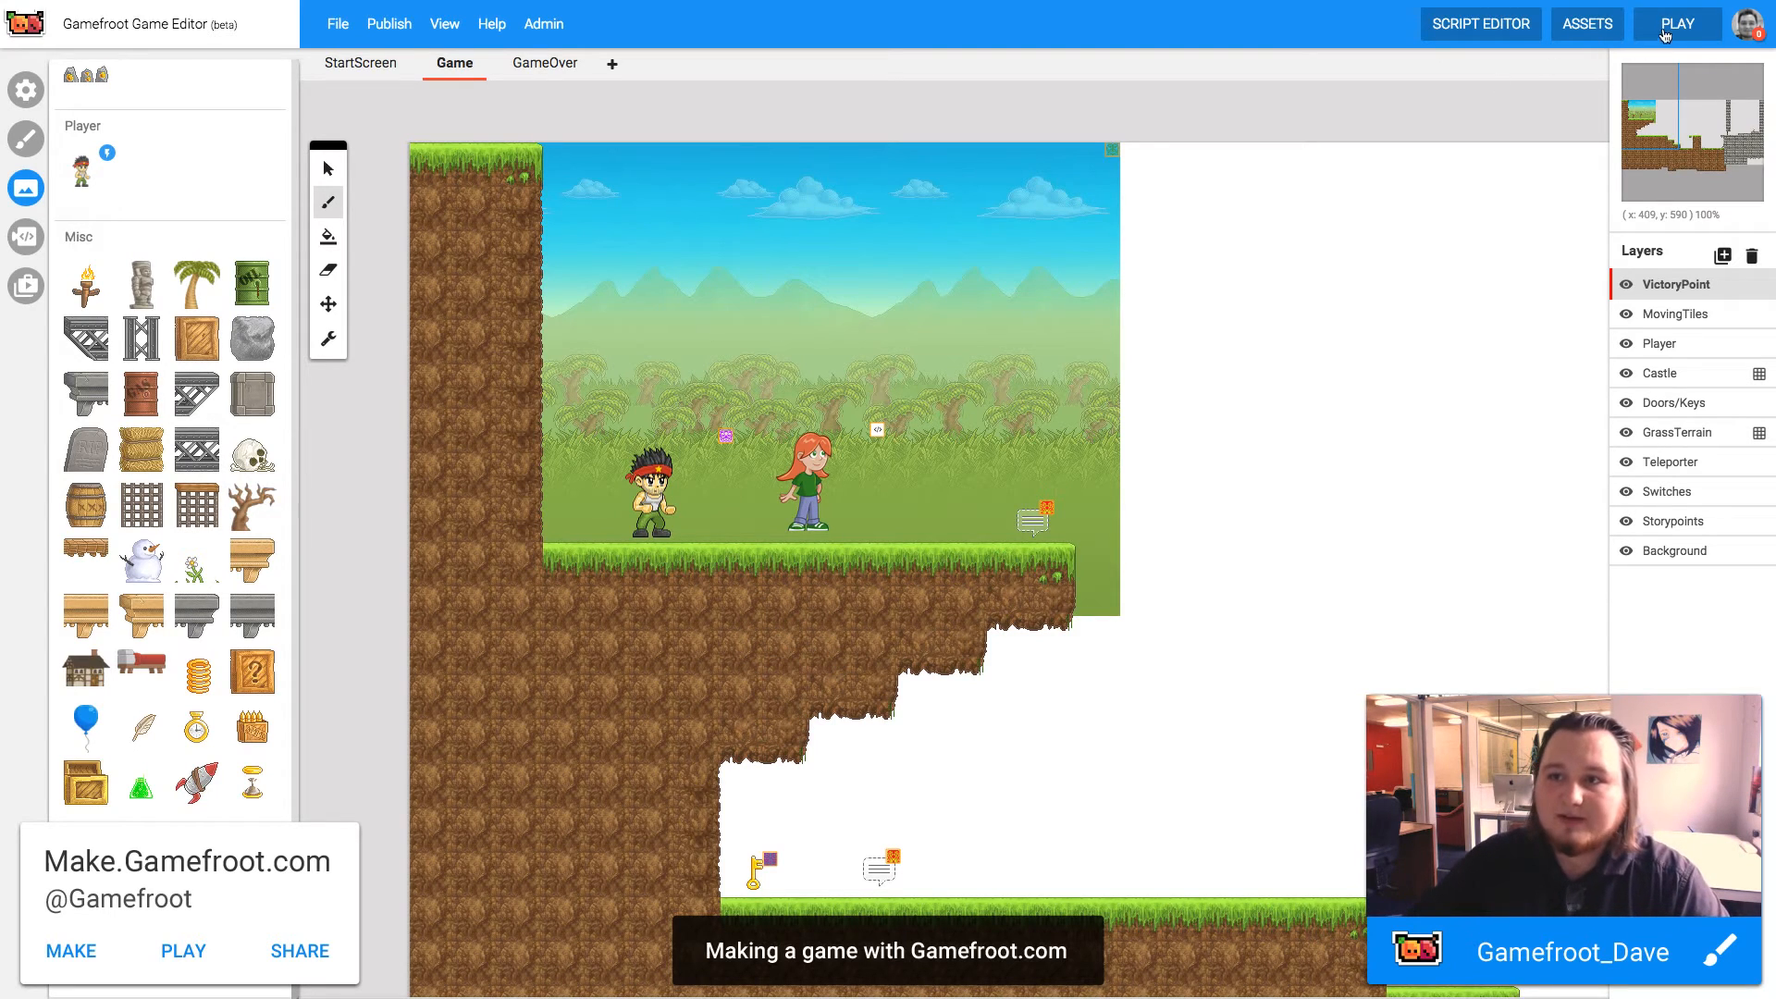
left_click(1676, 22)
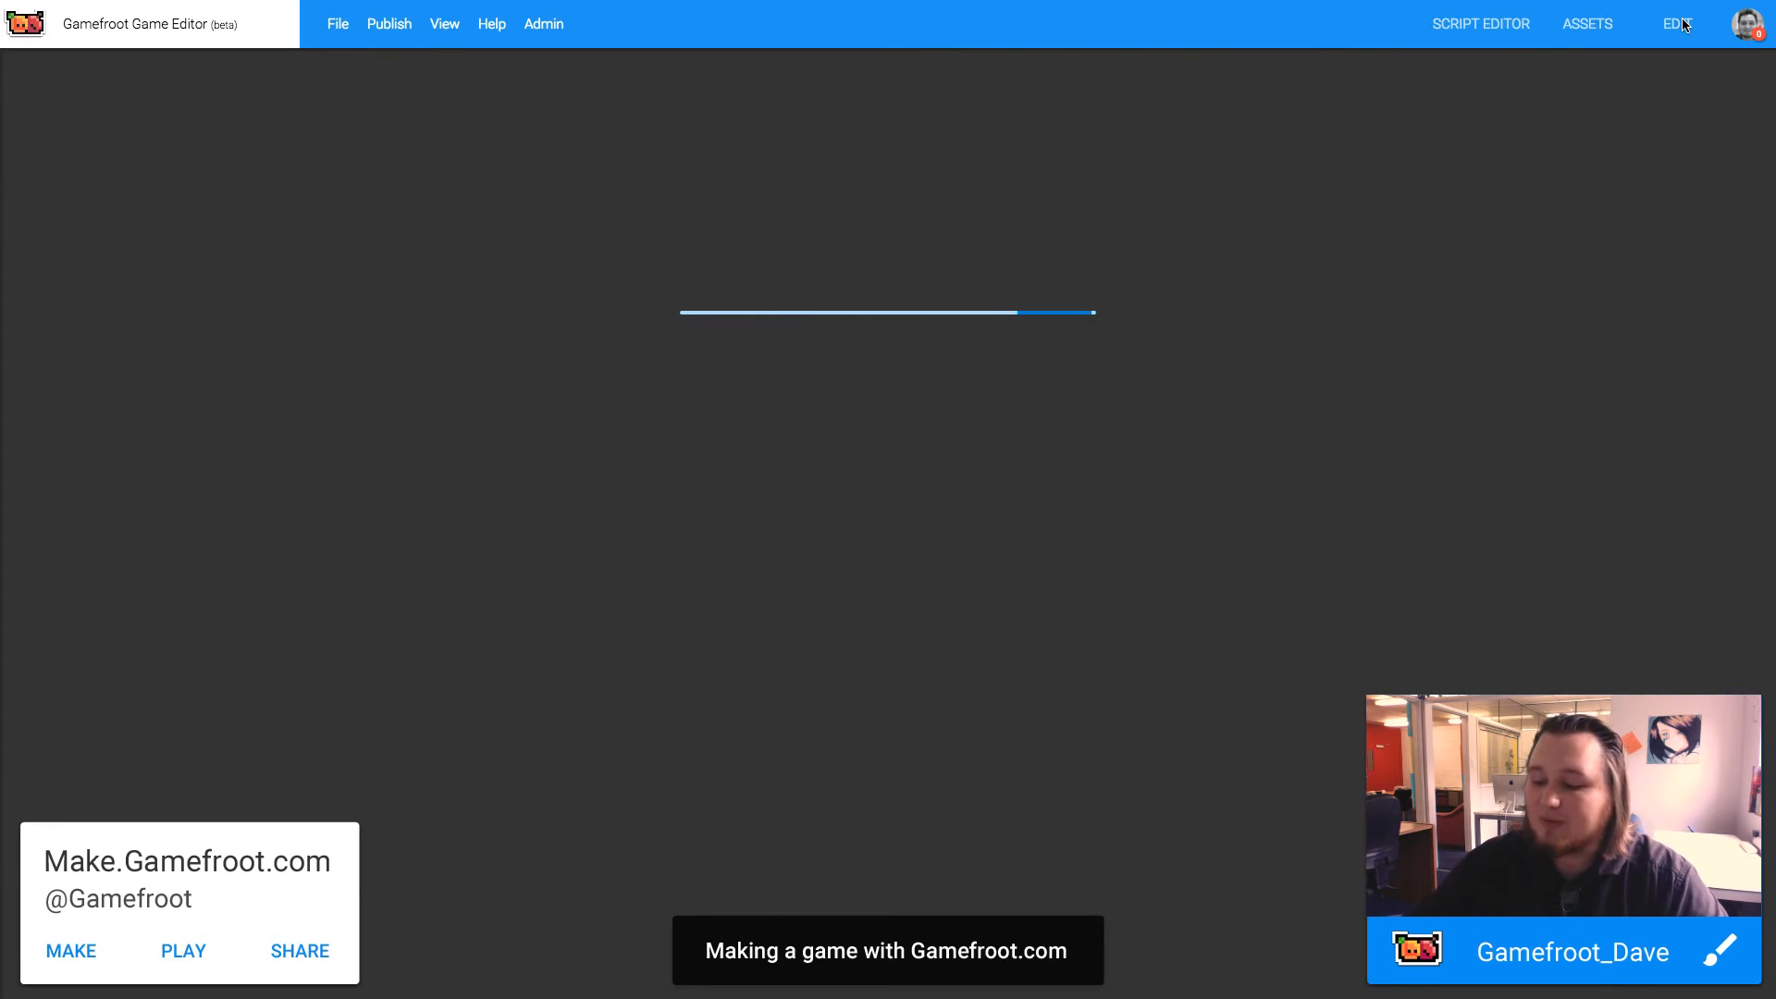
- Launch the test run and start the game from the title screen
left_click(1678, 22)
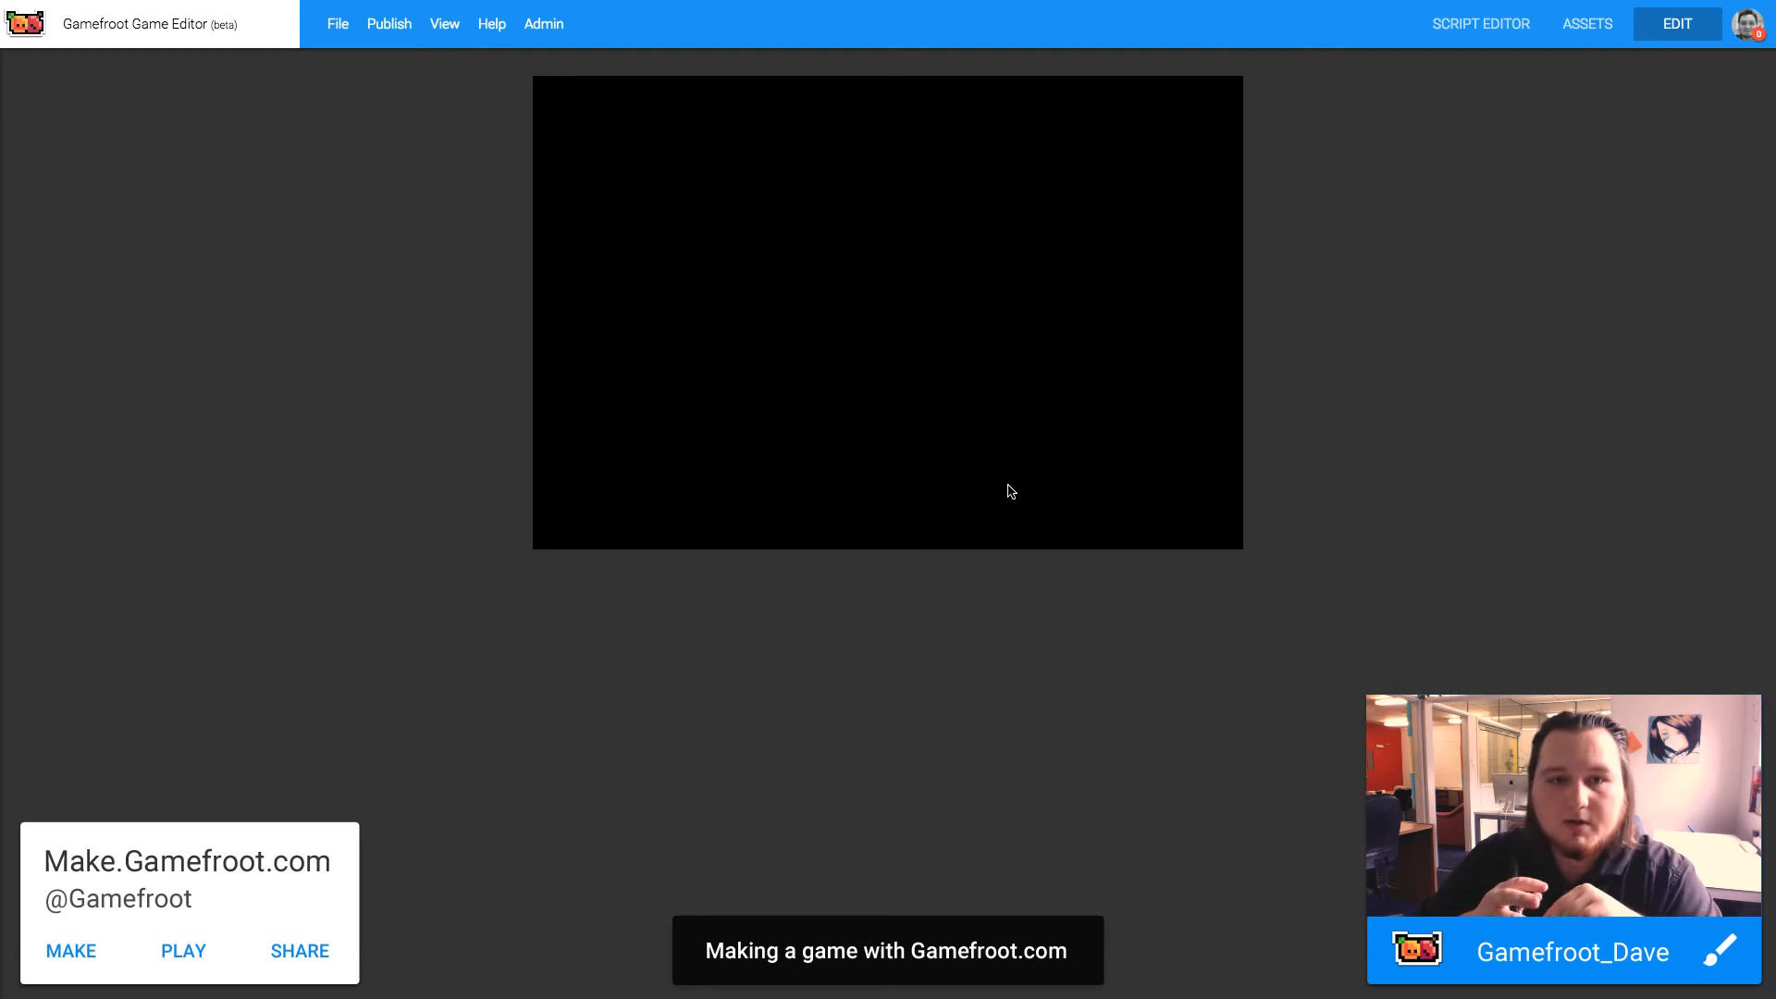
mouse_move(918, 429)
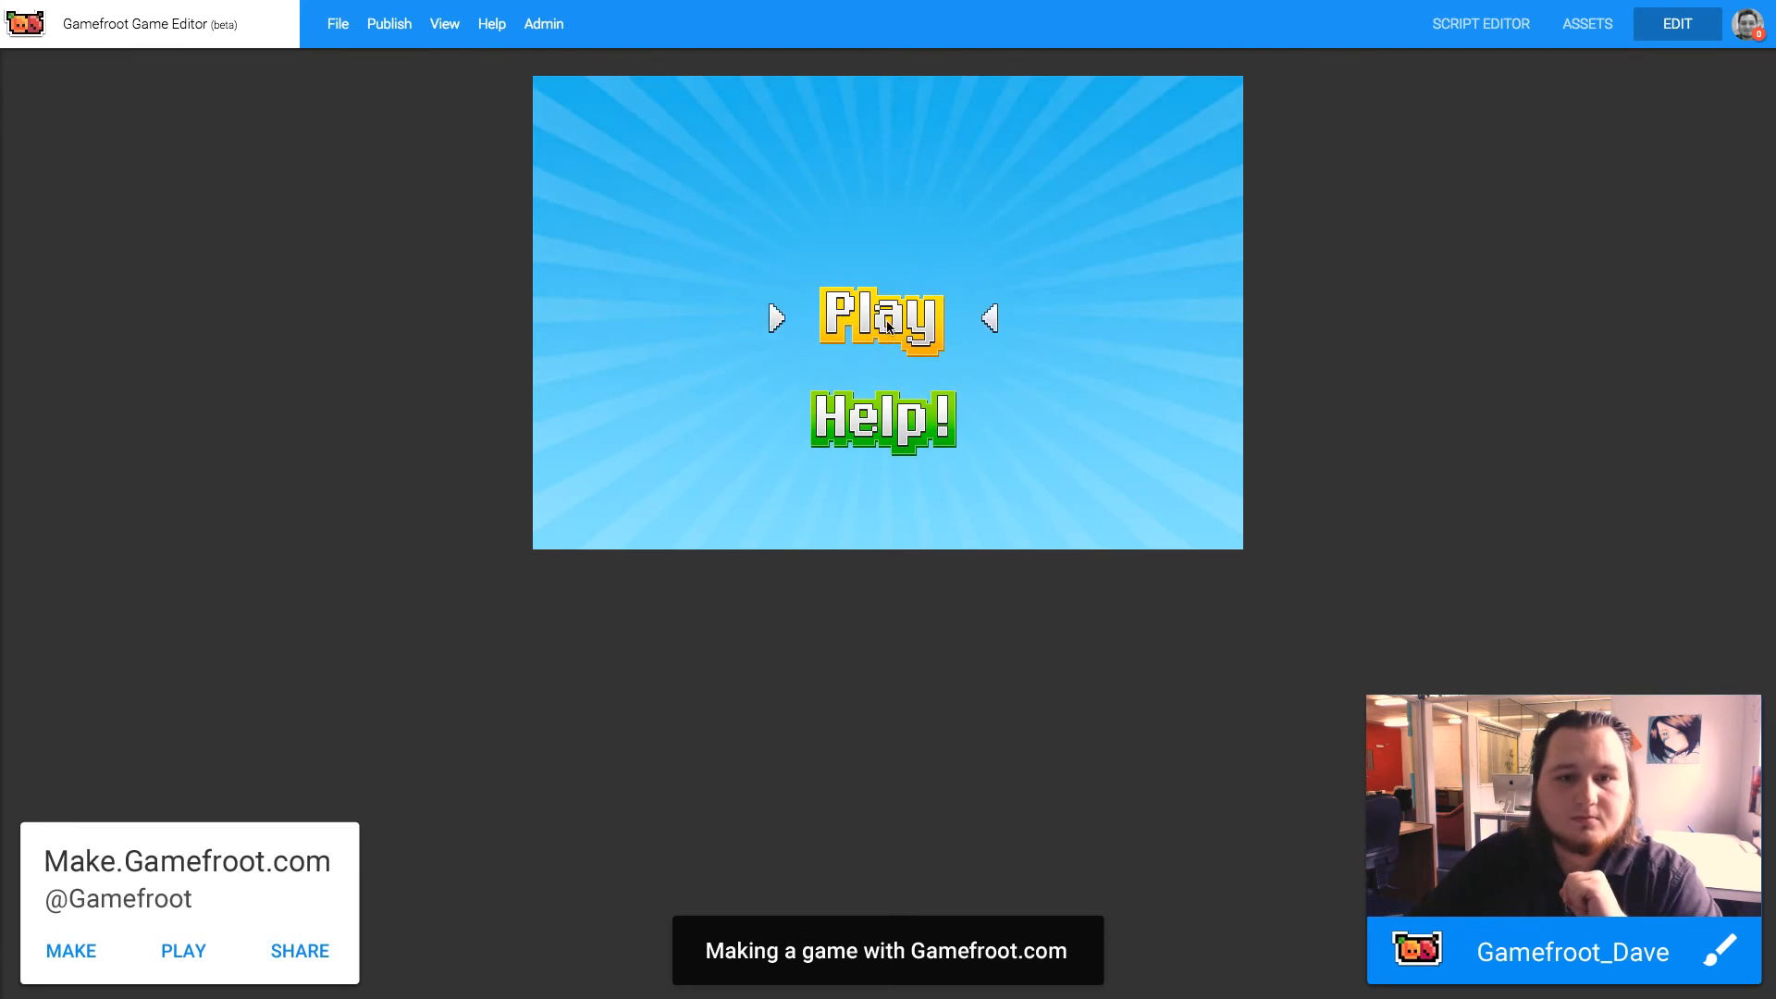
left_click(884, 320)
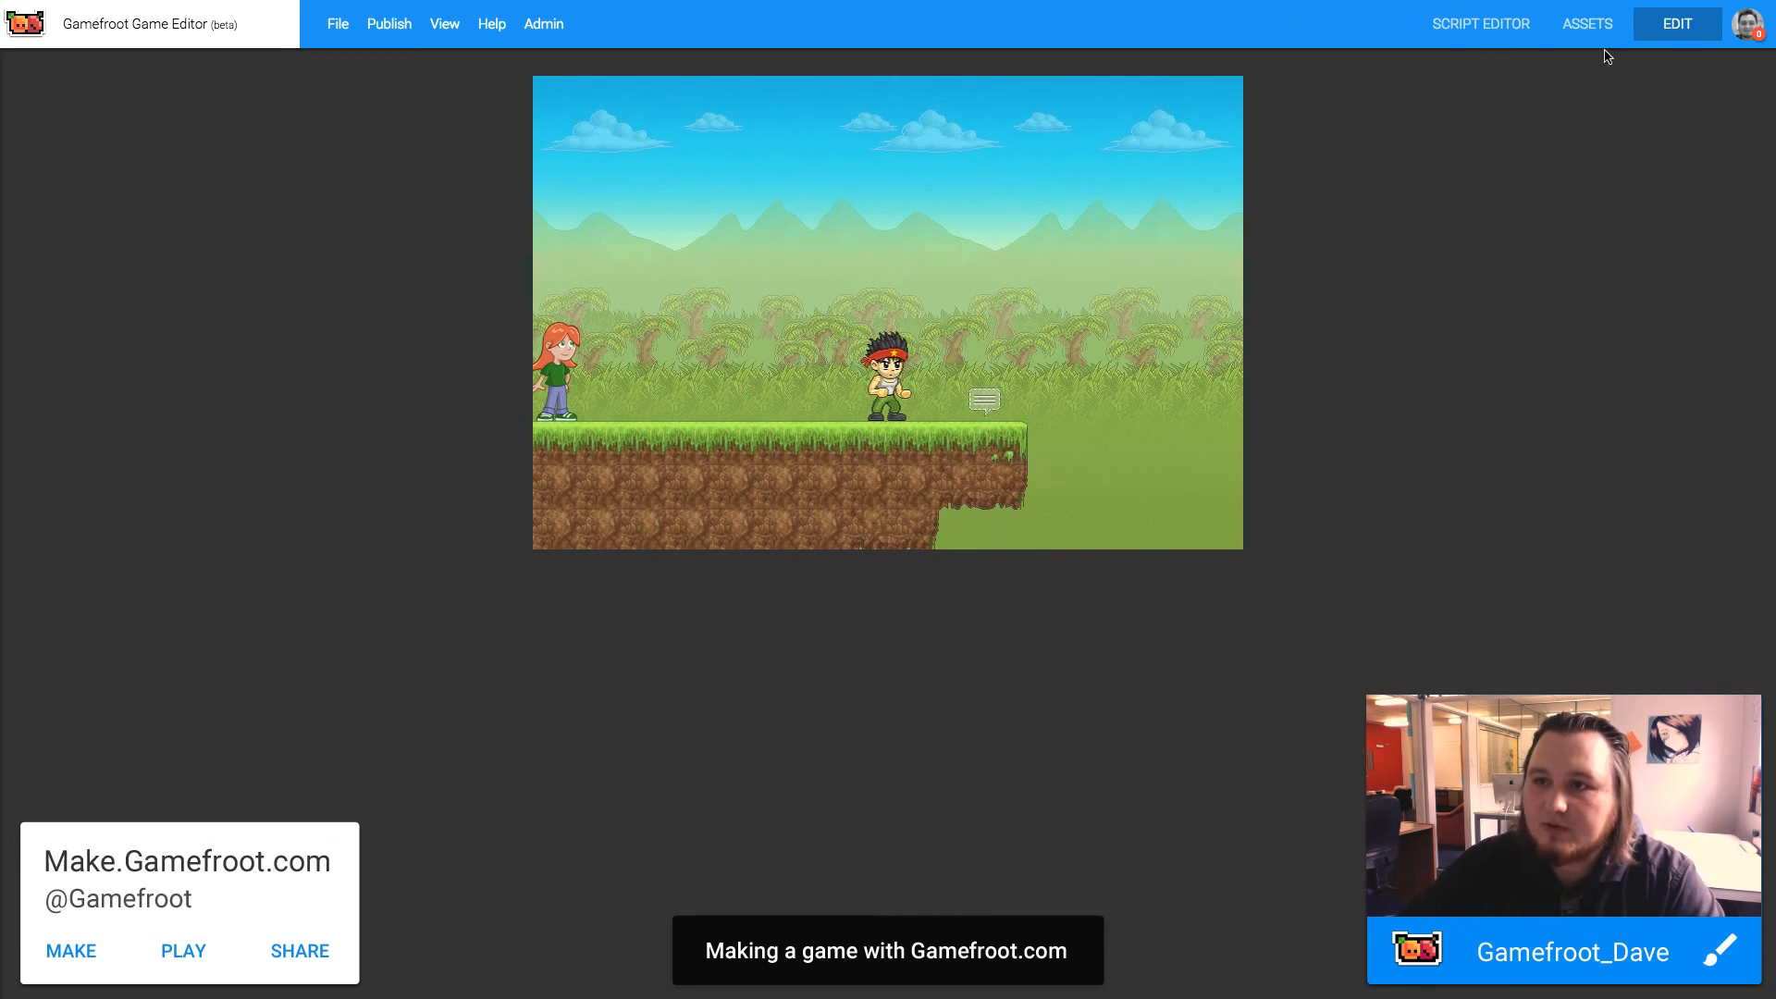
- Return to the editor and remove the default boy player from the Game scene
left_click(1676, 22)
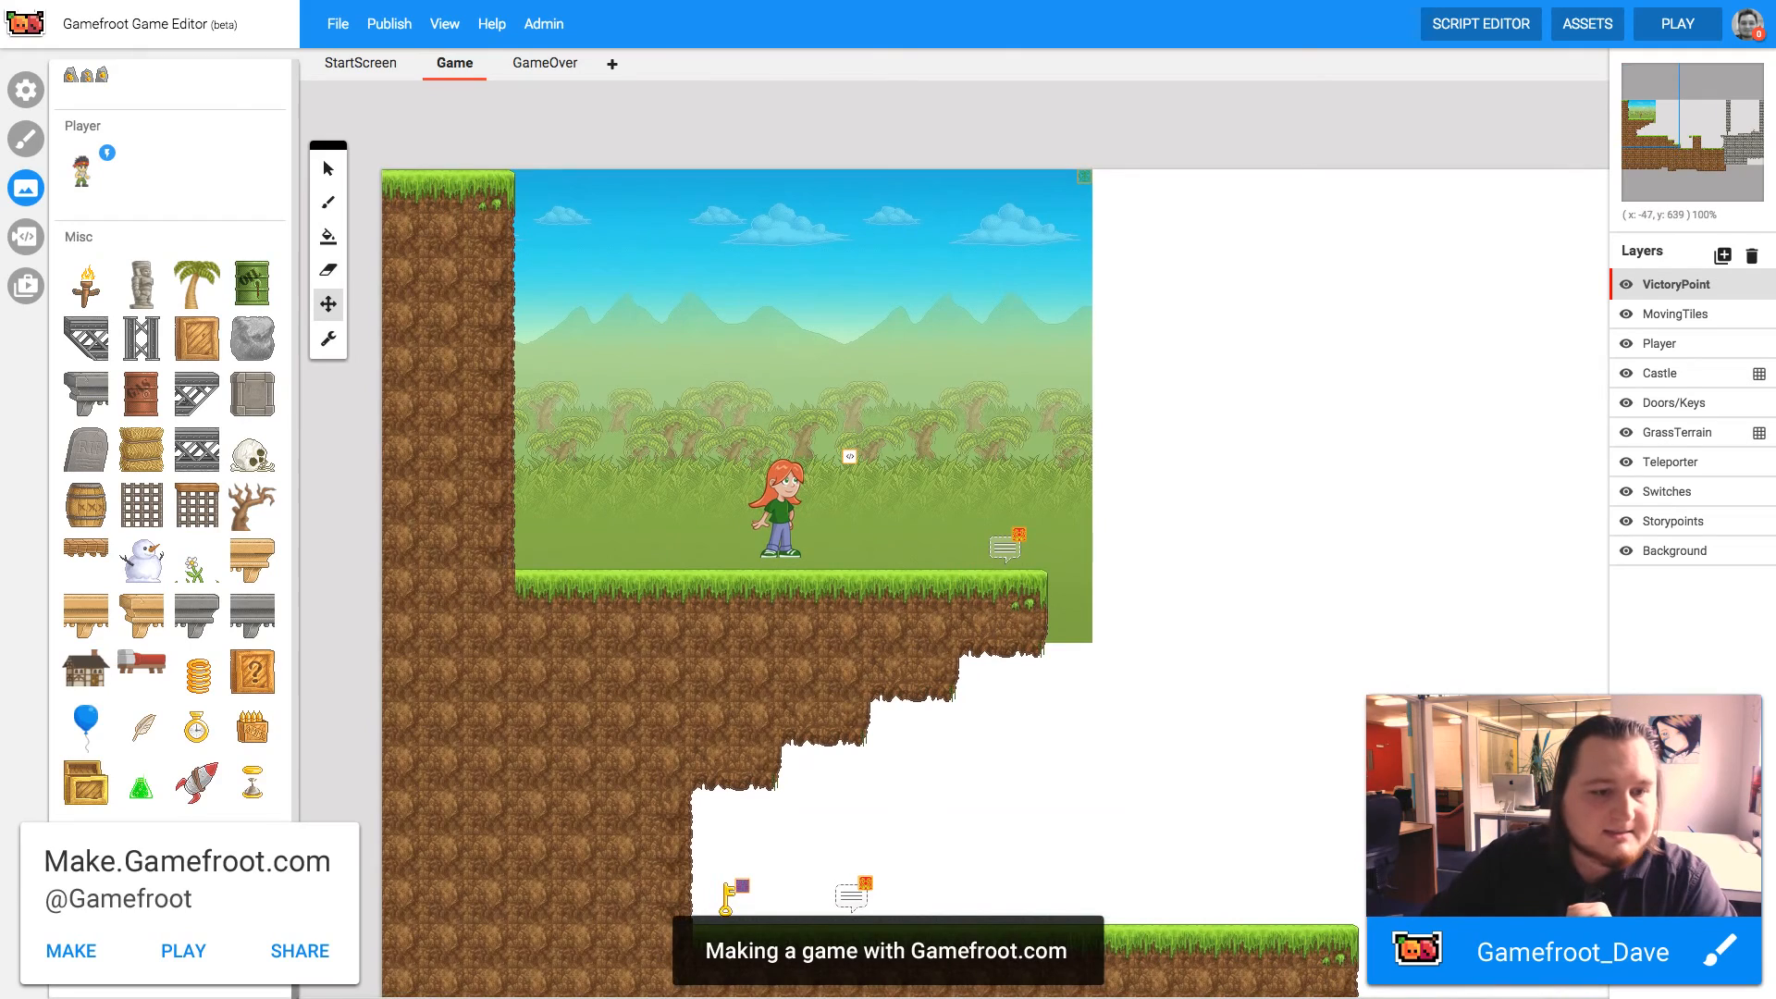
scroll("down", 3)
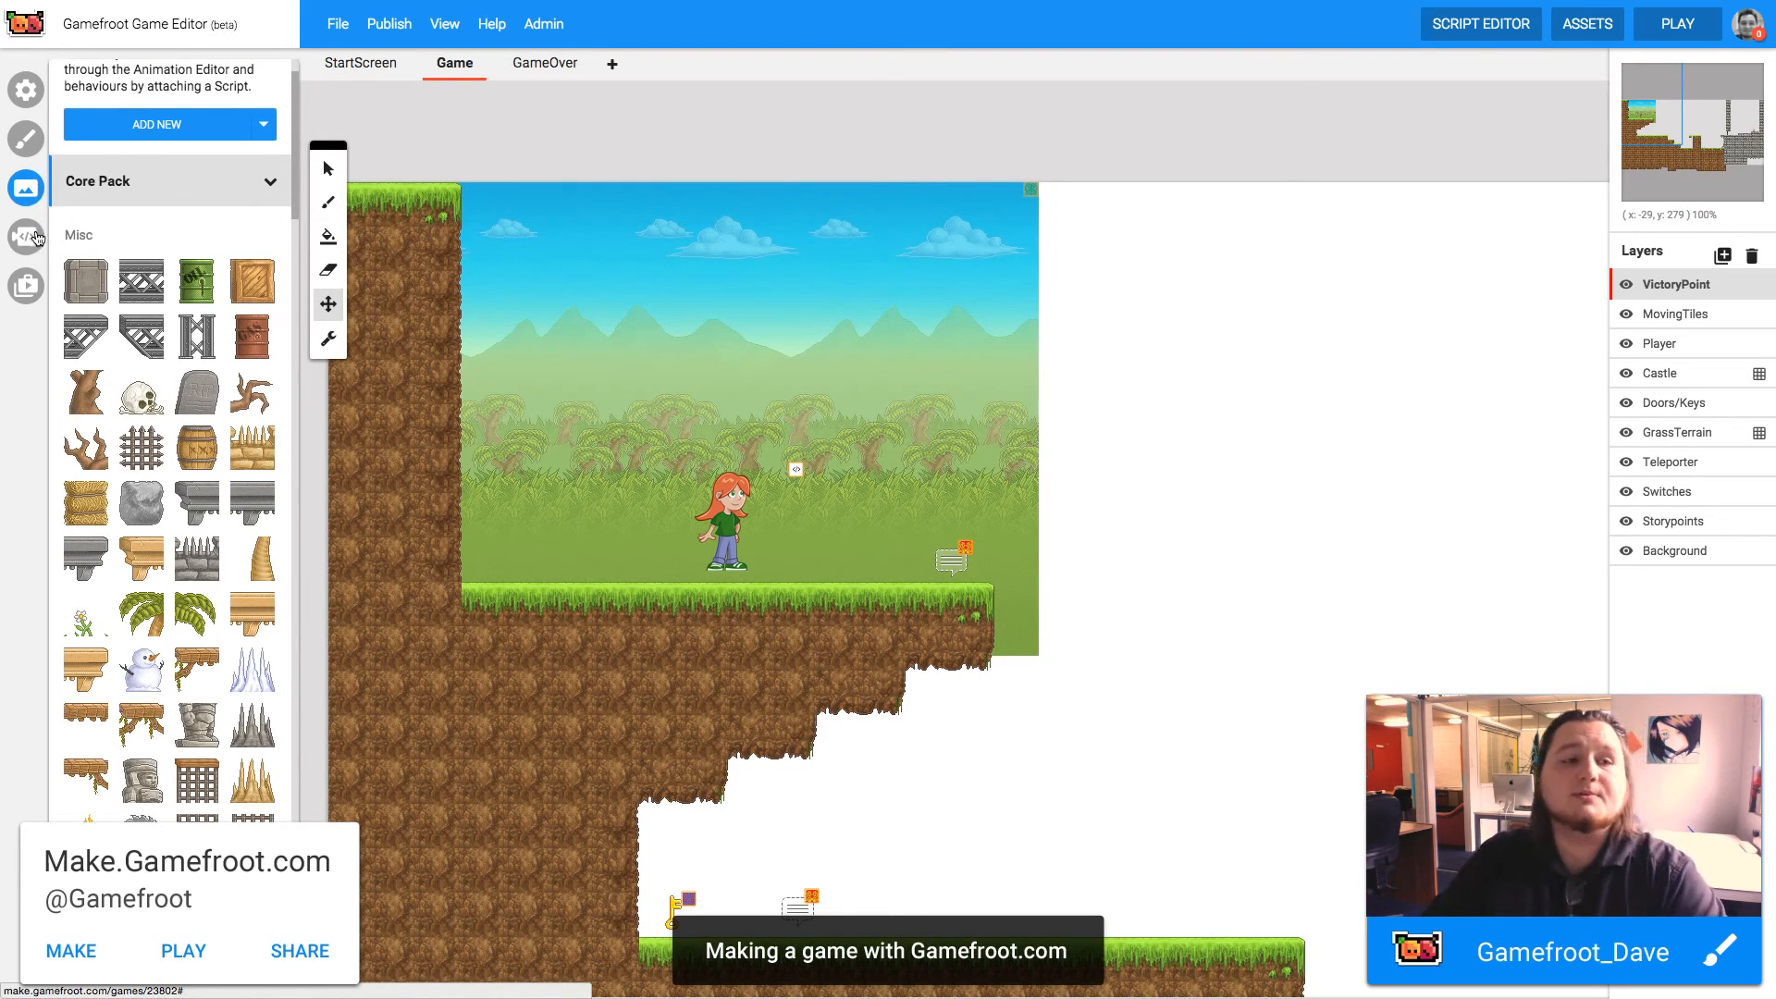
- Paint the Classic Platform Player script onto the girl and run the level again
left_click(24, 236)
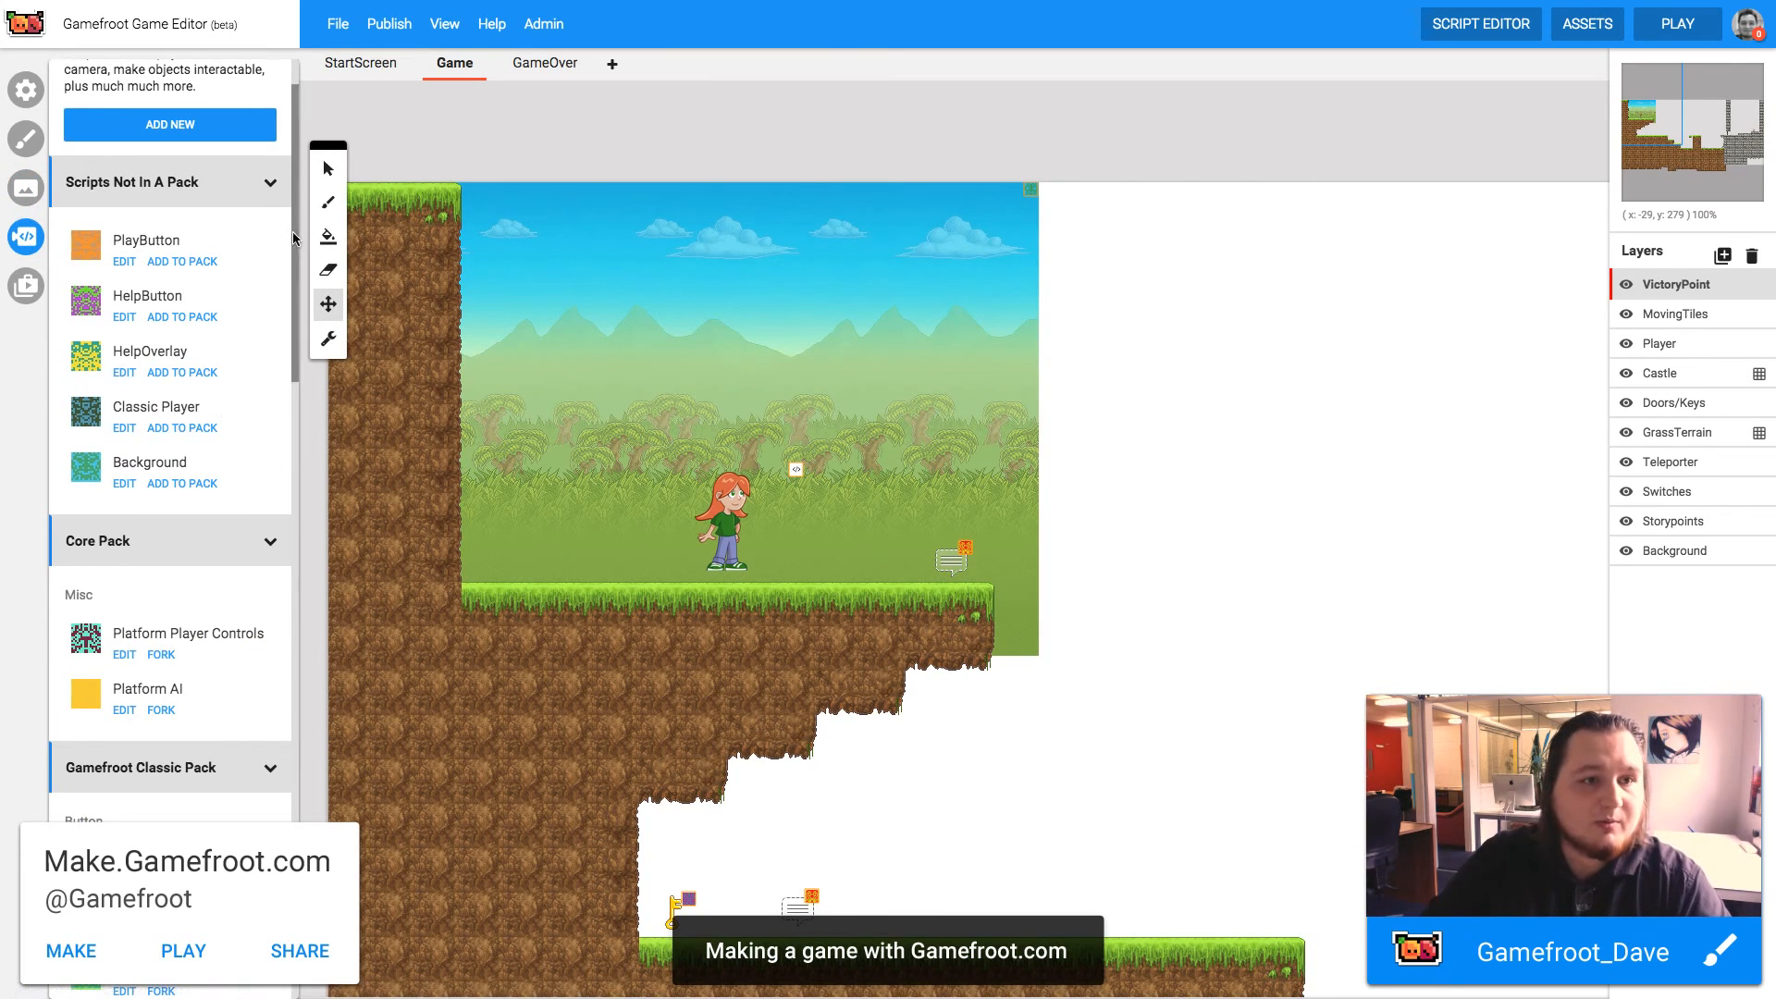
scroll("down", 3)
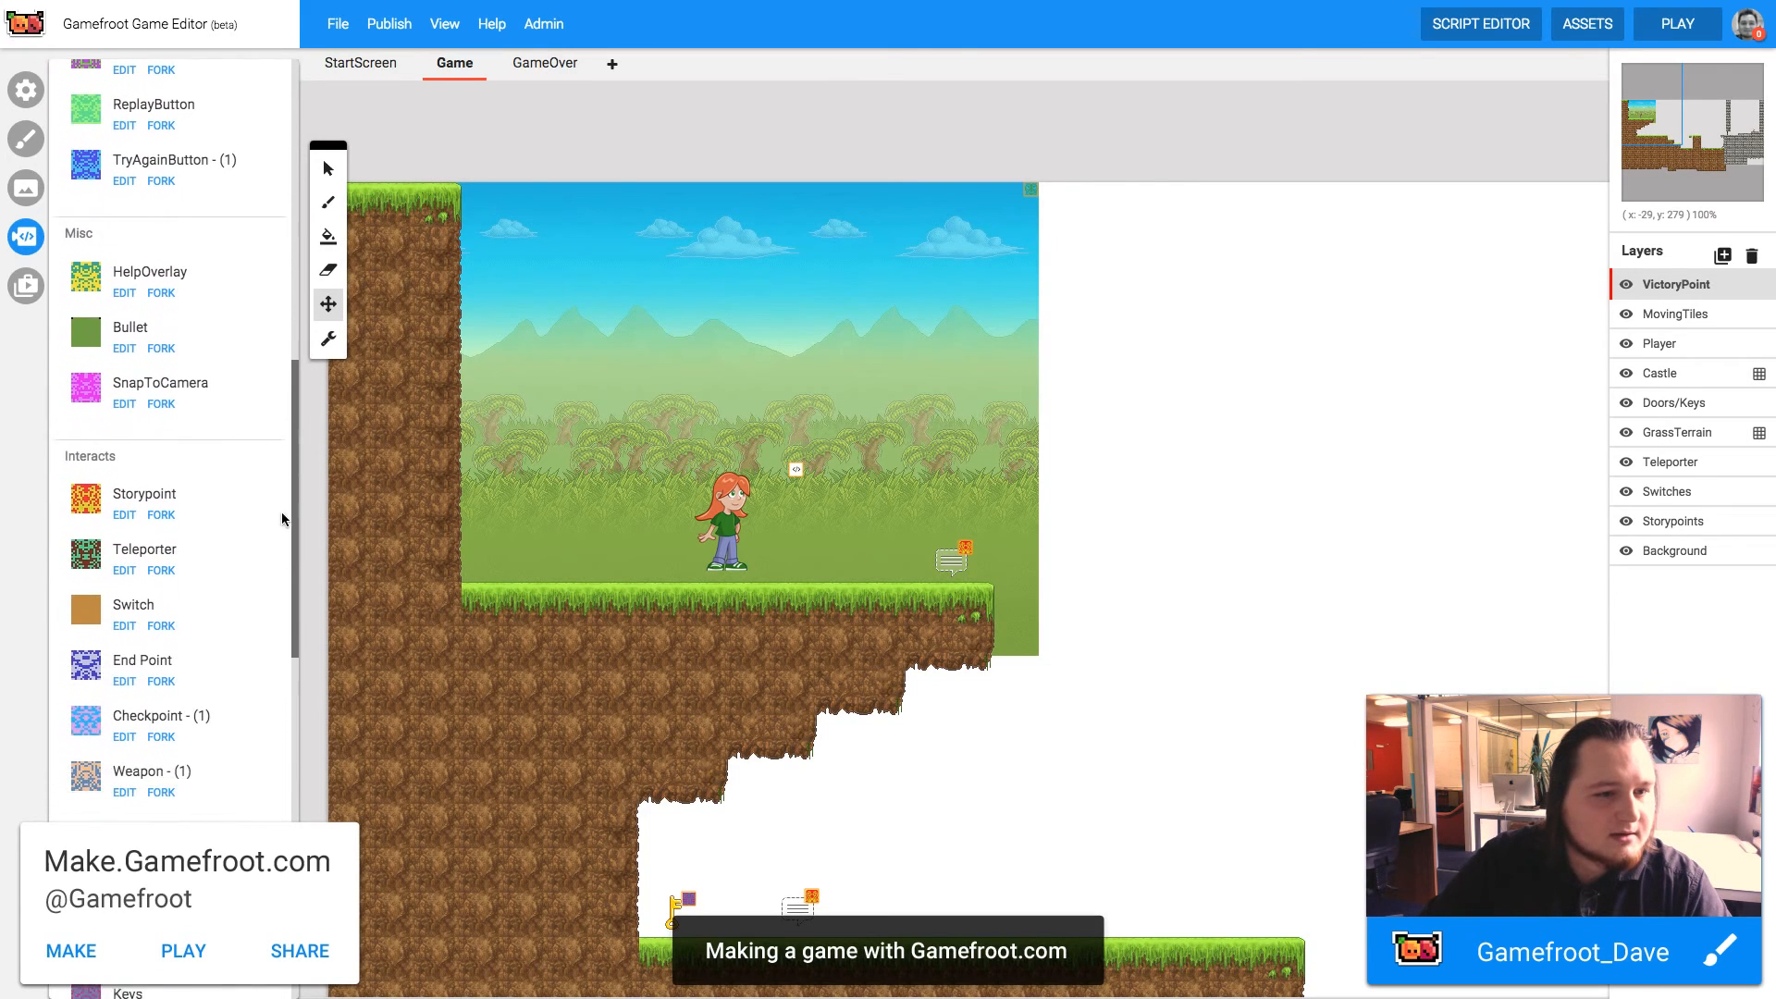
scroll("down", 3)
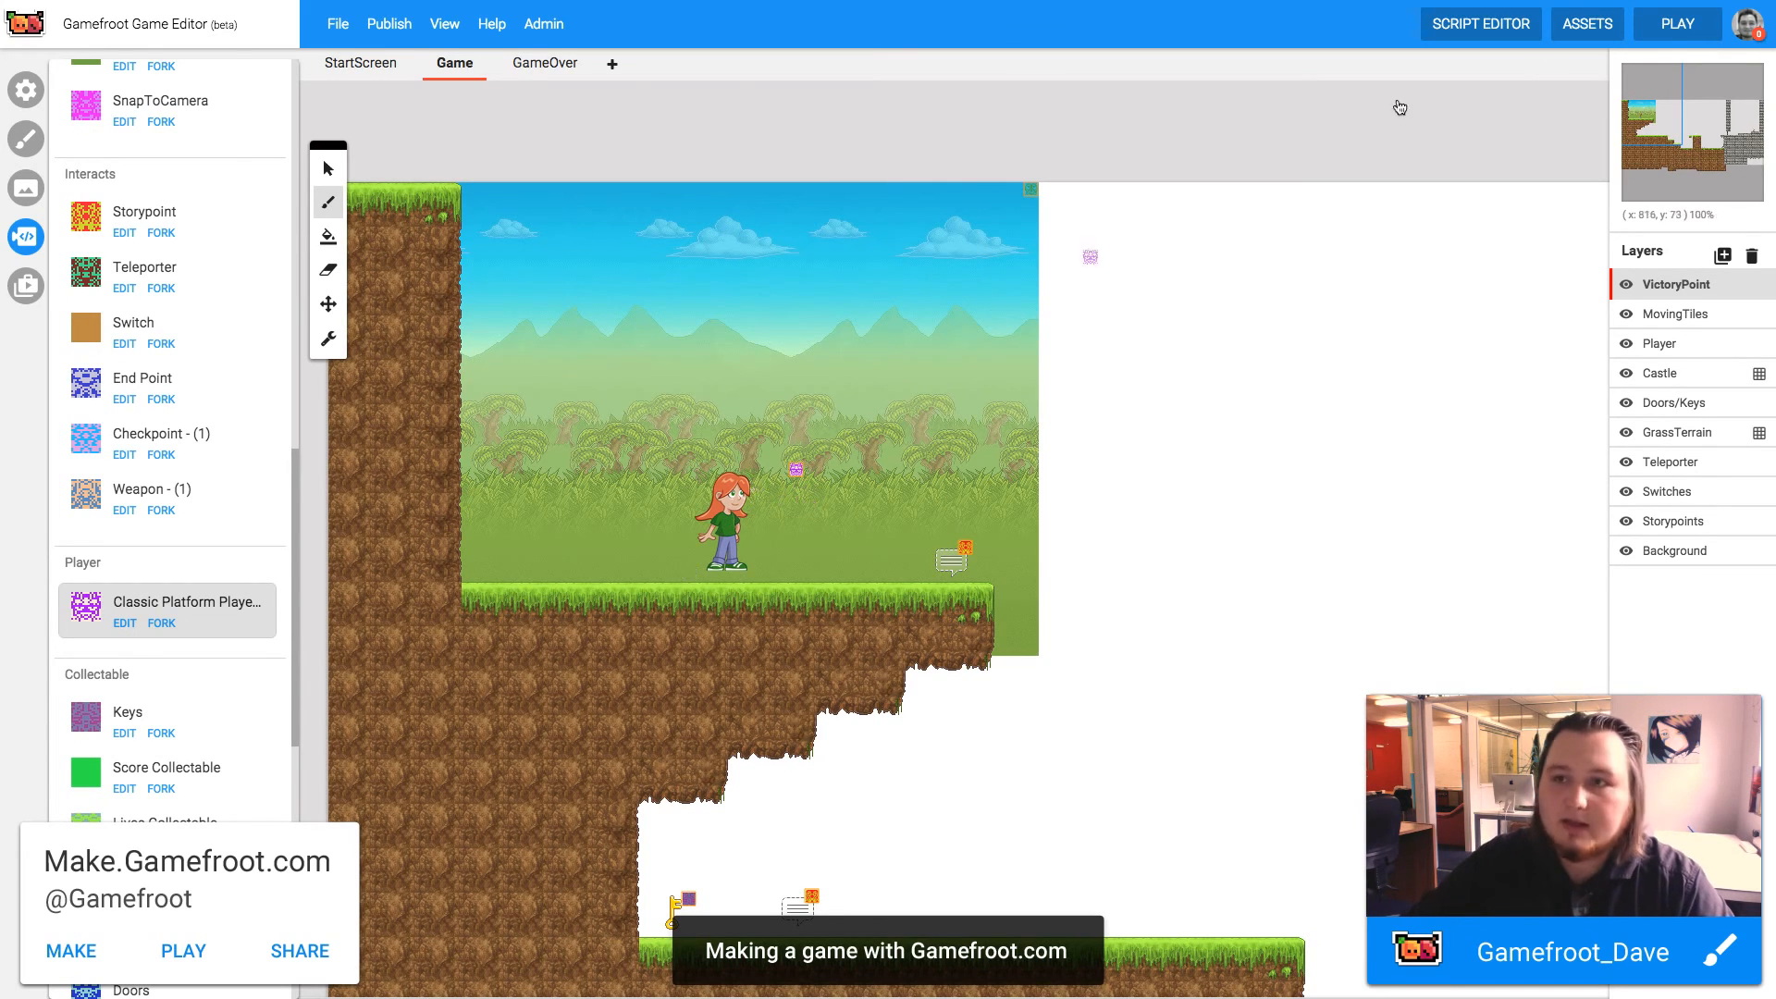
left_click(1678, 22)
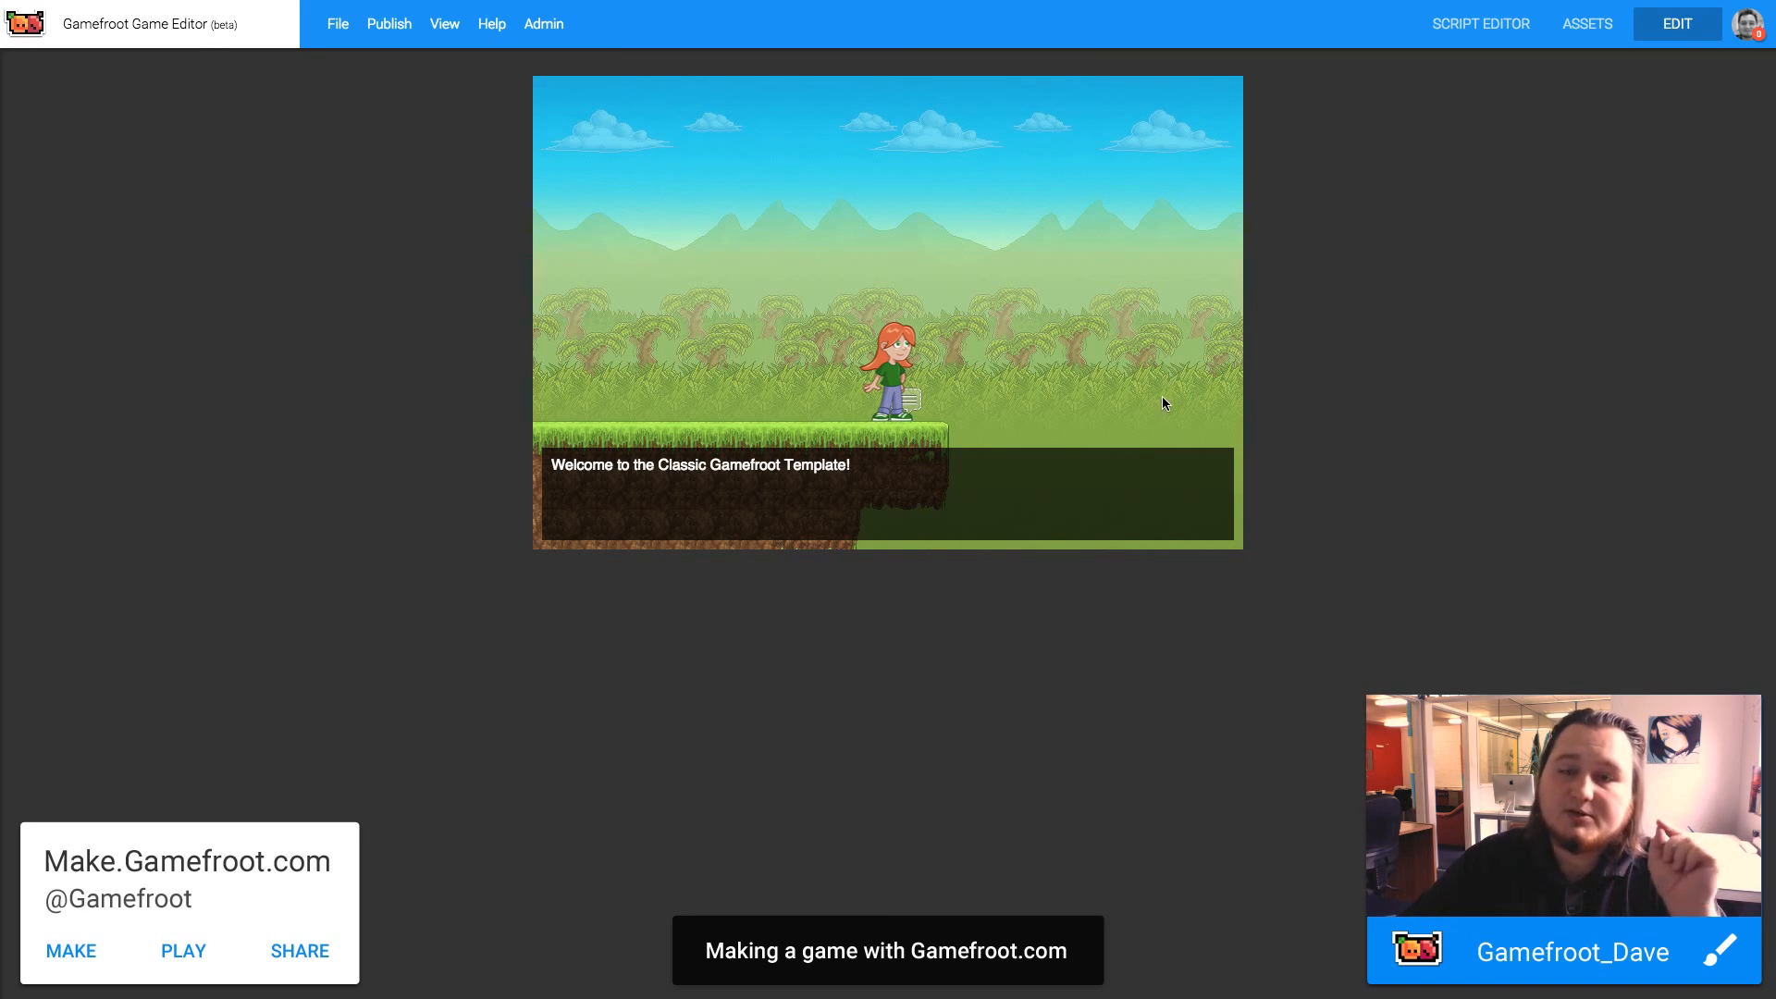
mouse_move(1187, 364)
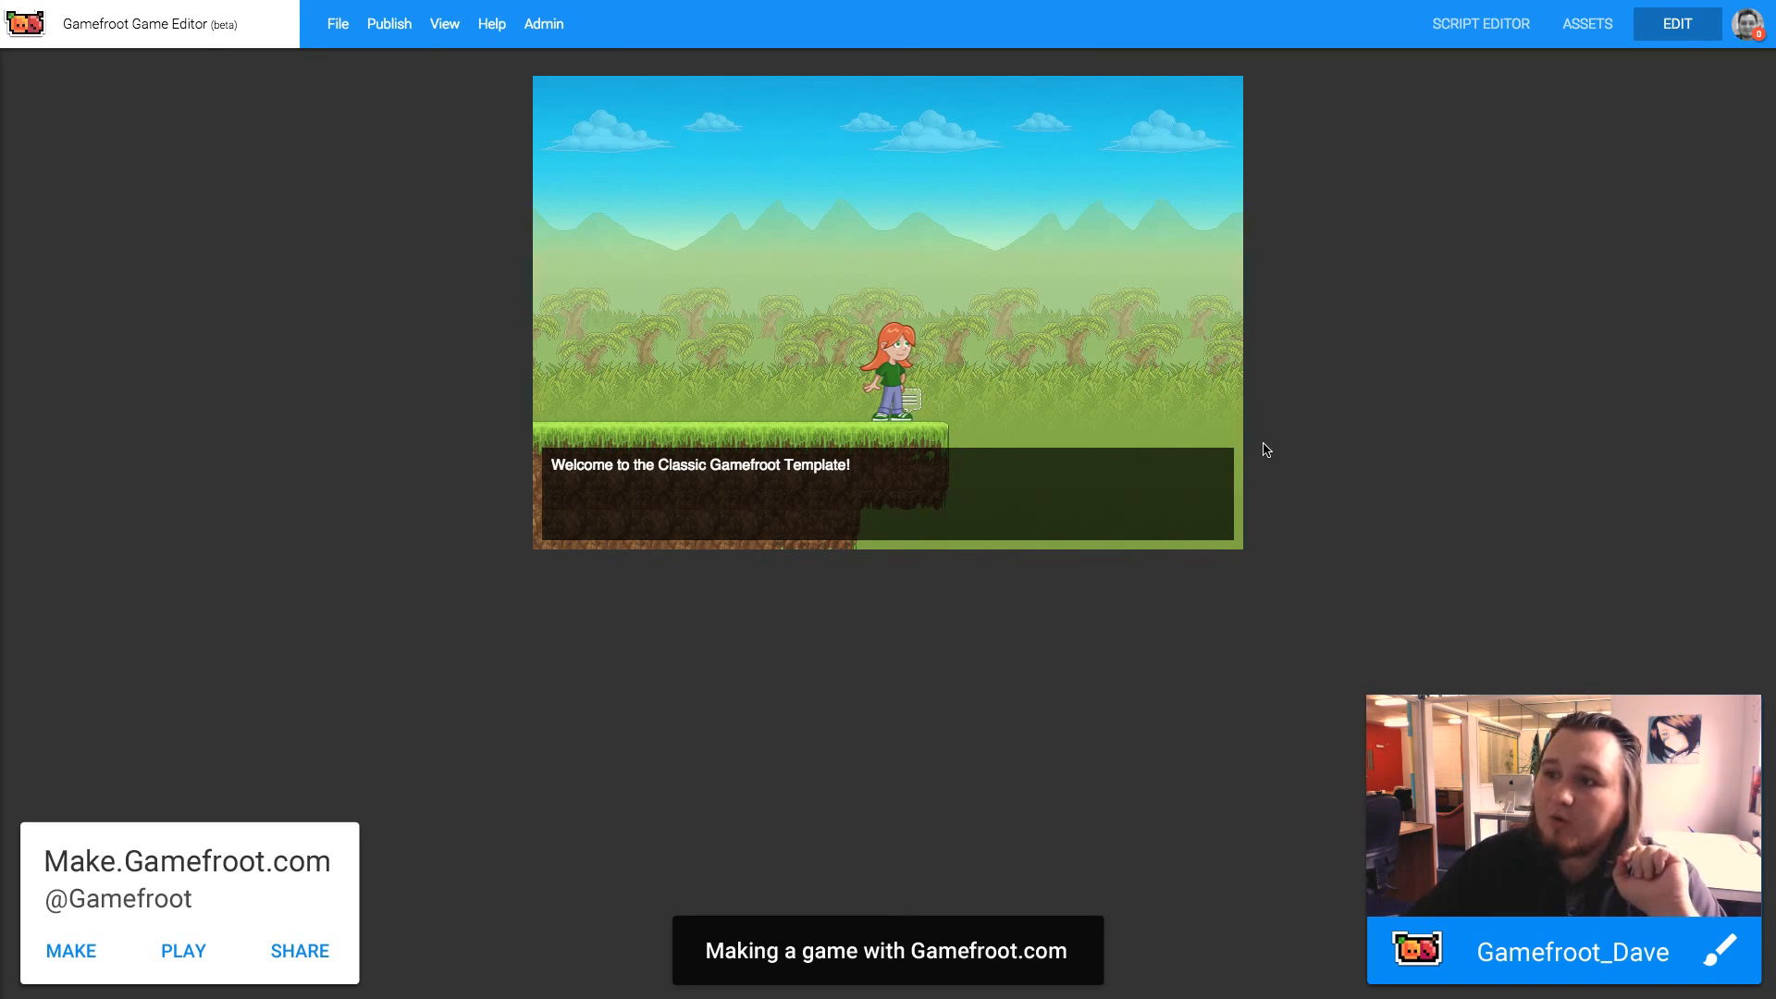
mouse_move(1304, 252)
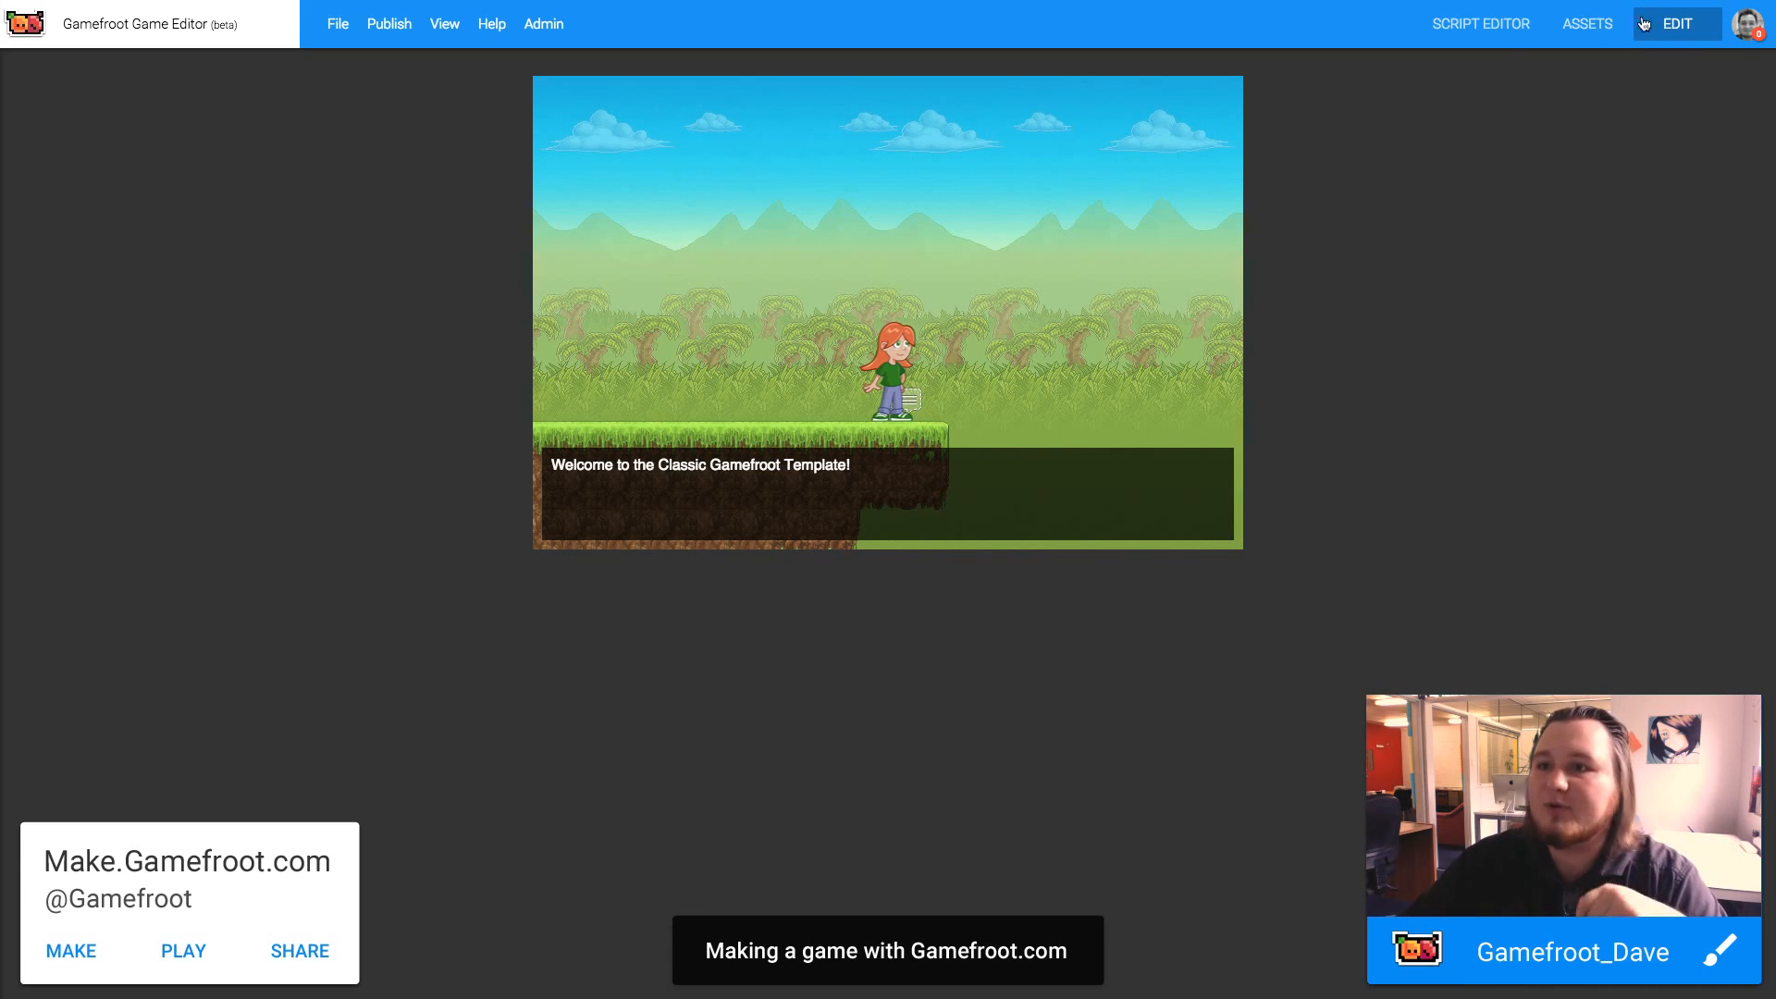
mouse_move(1633, 61)
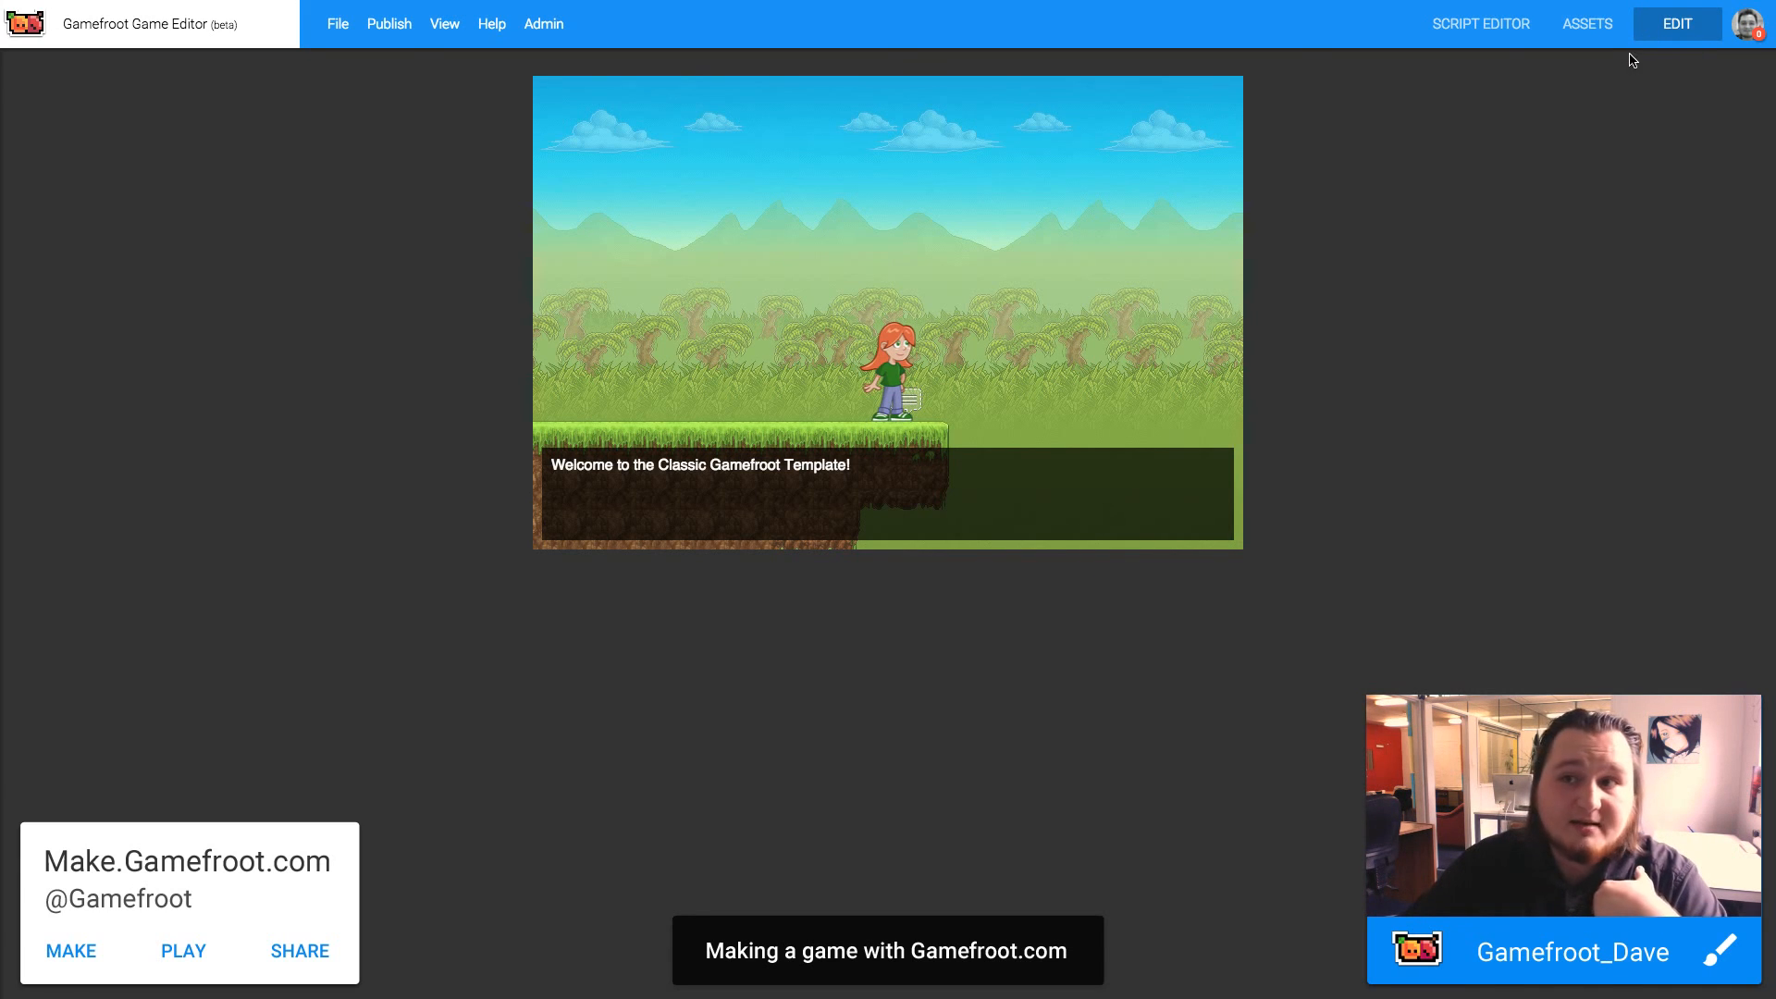